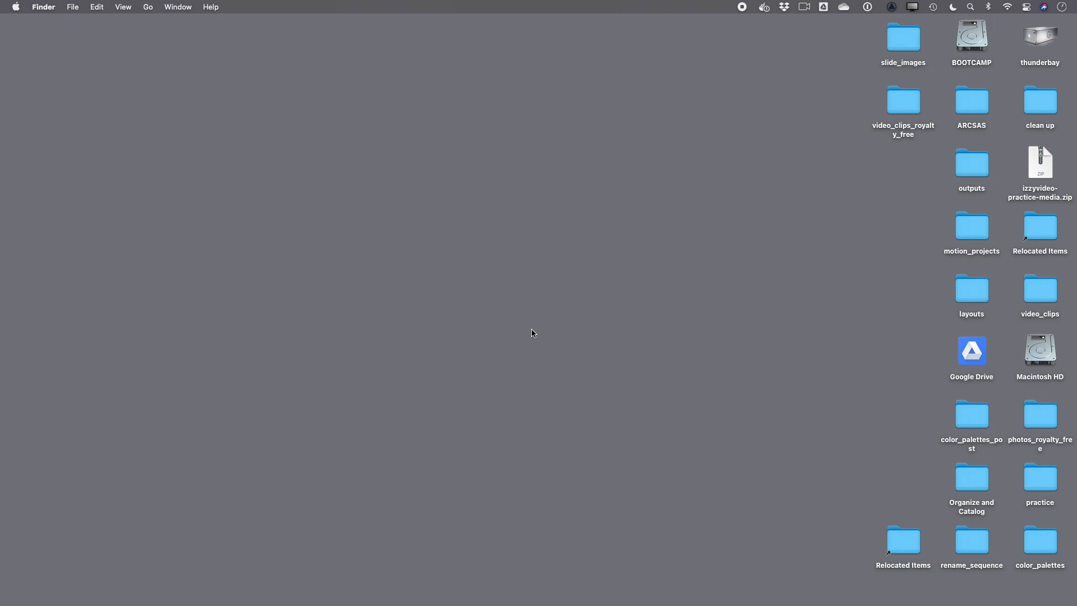
pyautogui.moveTo(392, 312)
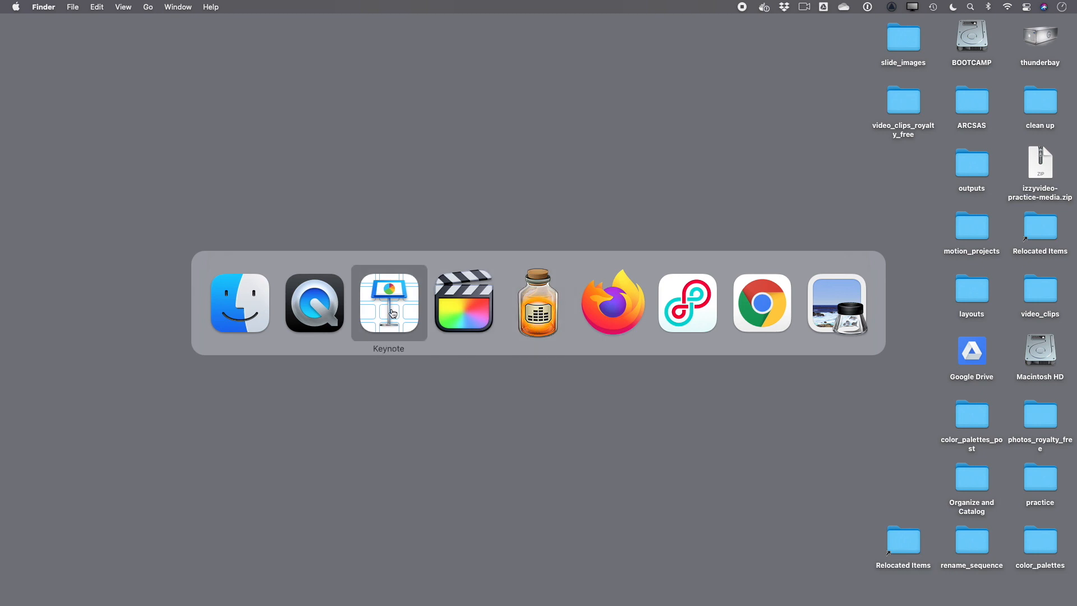
# Start a new Keynote presentation and choose the Basic White theme.
pyautogui.click(389, 304)
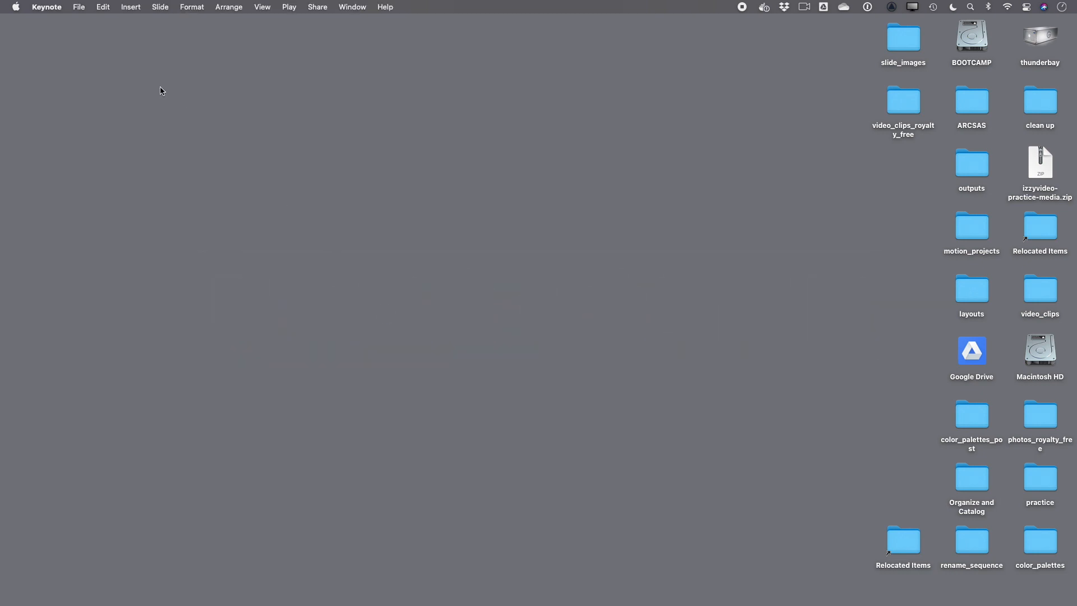
pyautogui.click(79, 7)
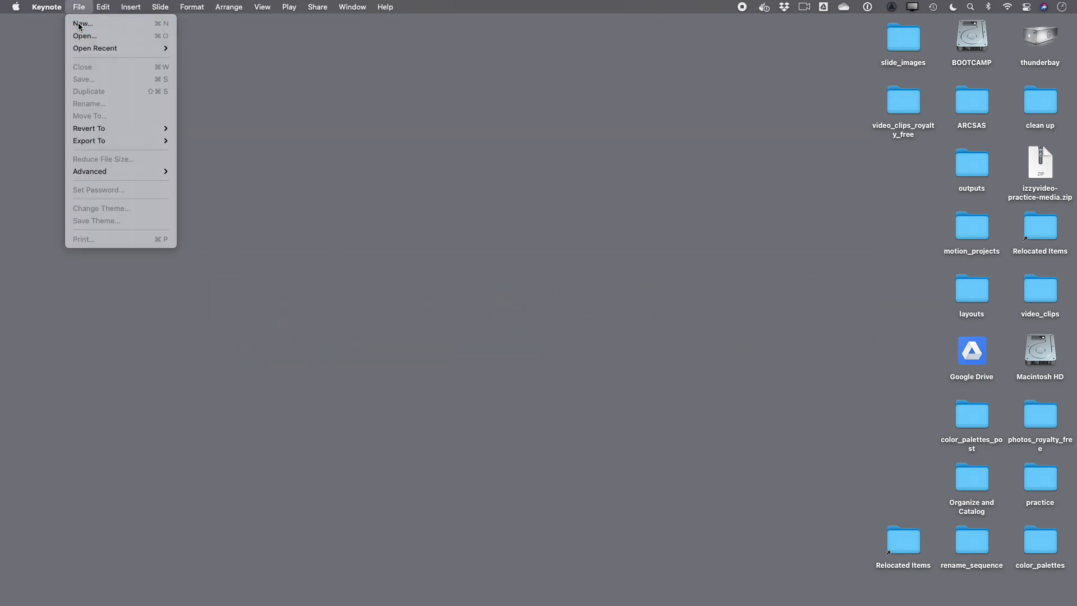
pyautogui.click(82, 23)
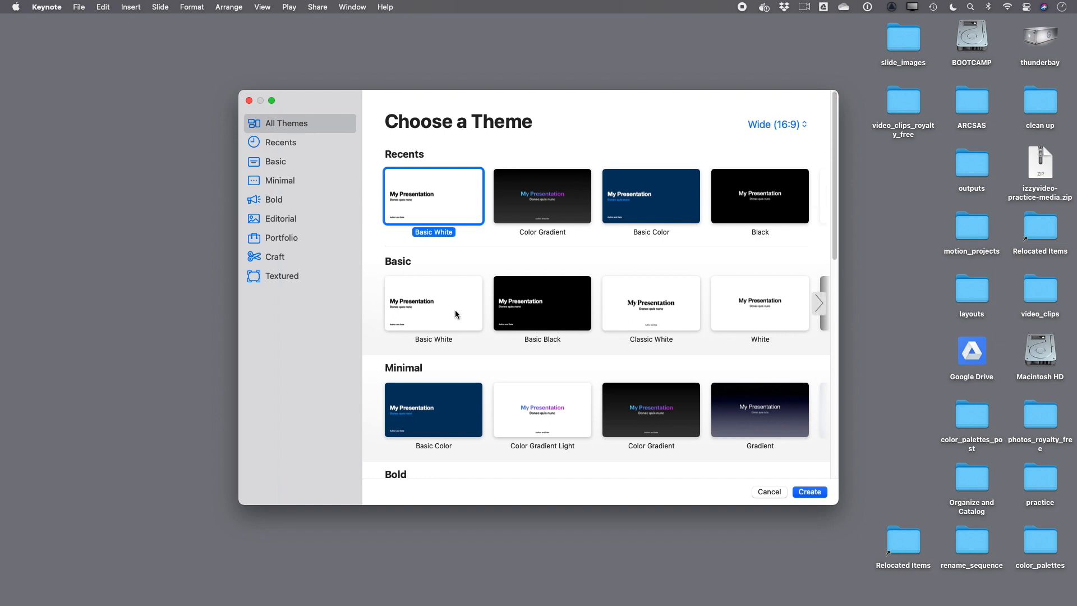
pyautogui.click(434, 303)
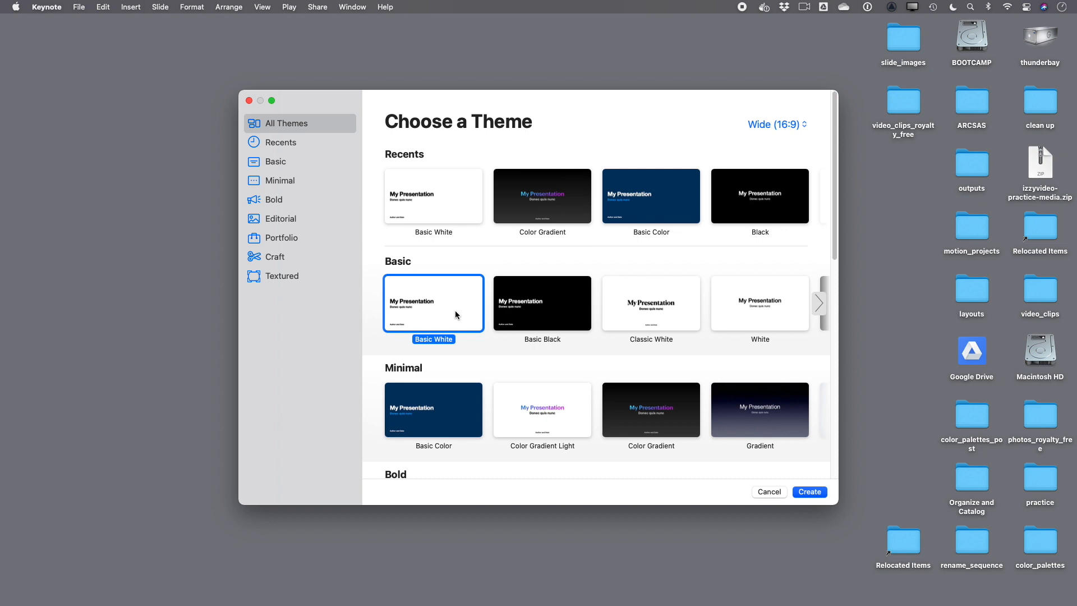
pyautogui.moveTo(451, 310)
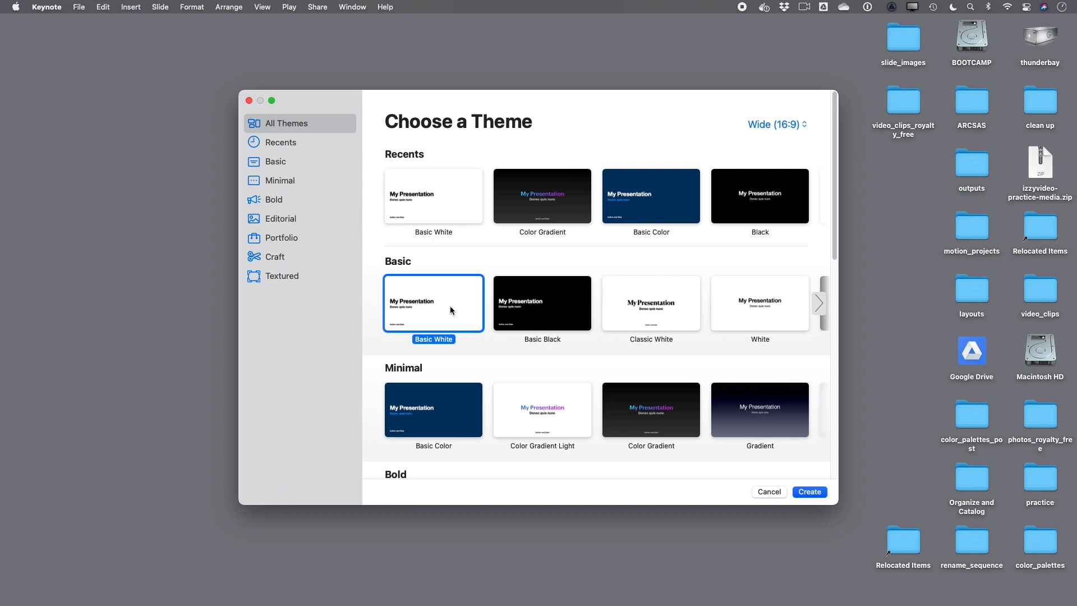
pyautogui.moveTo(442, 310)
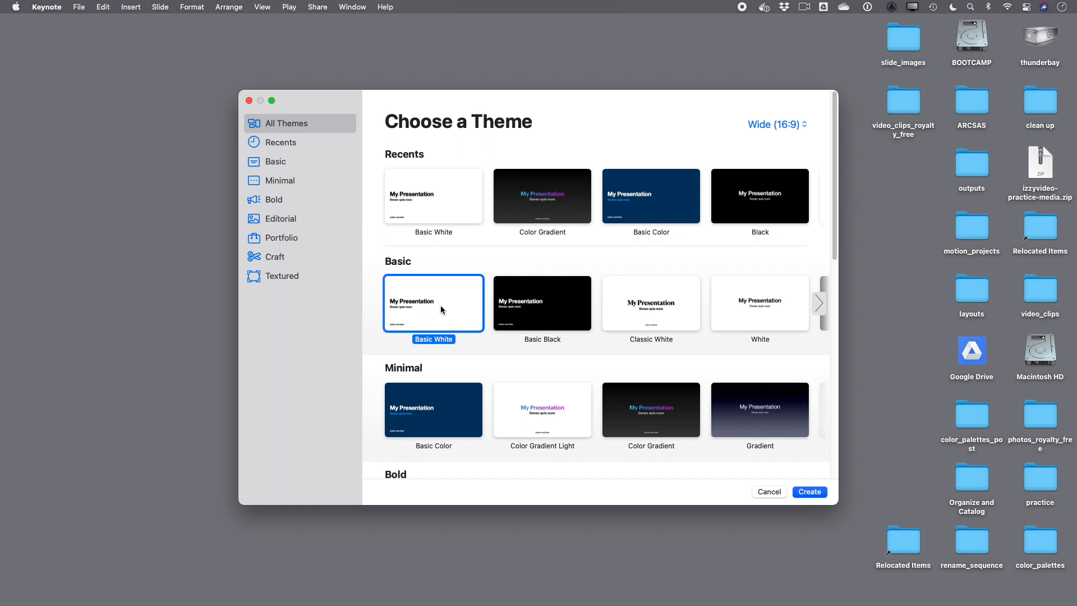
pyautogui.moveTo(518, 345)
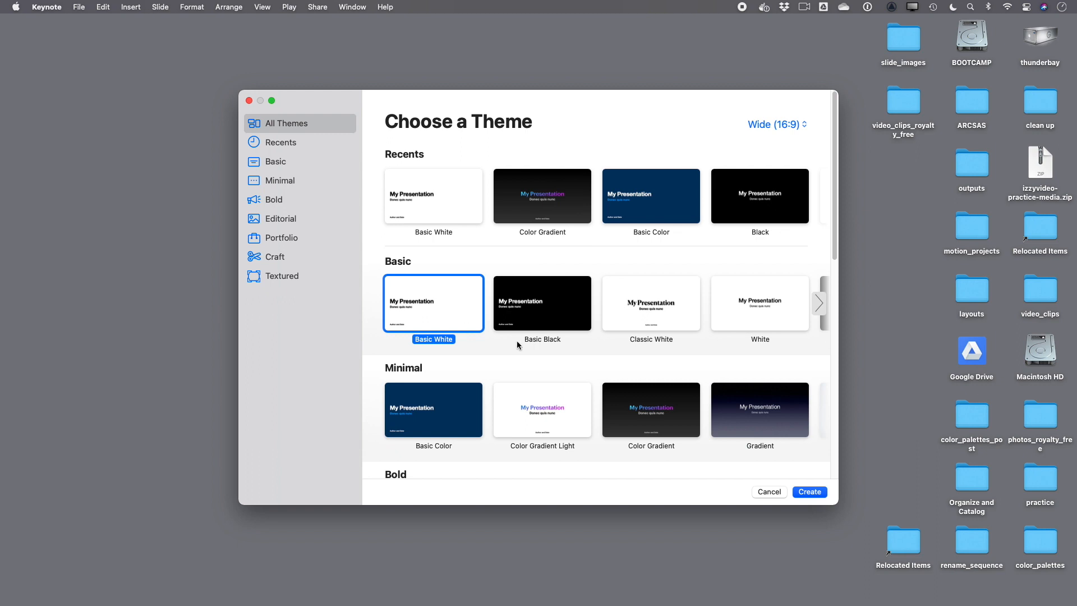
# Create the Basic White presentation and add a Title & Photo Alt slide.
pyautogui.click(809, 491)
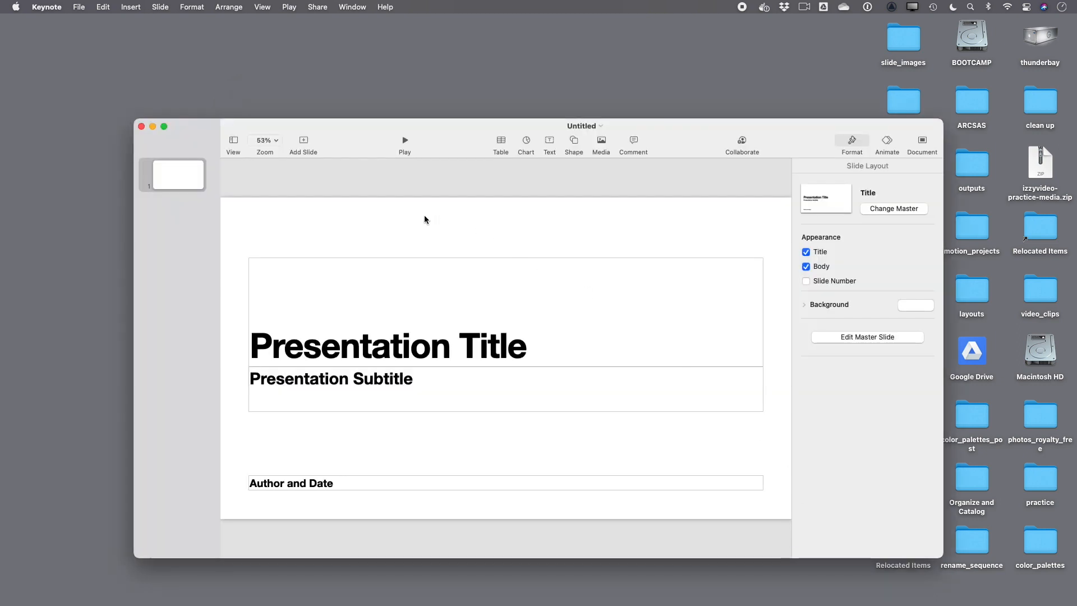
pyautogui.click(303, 140)
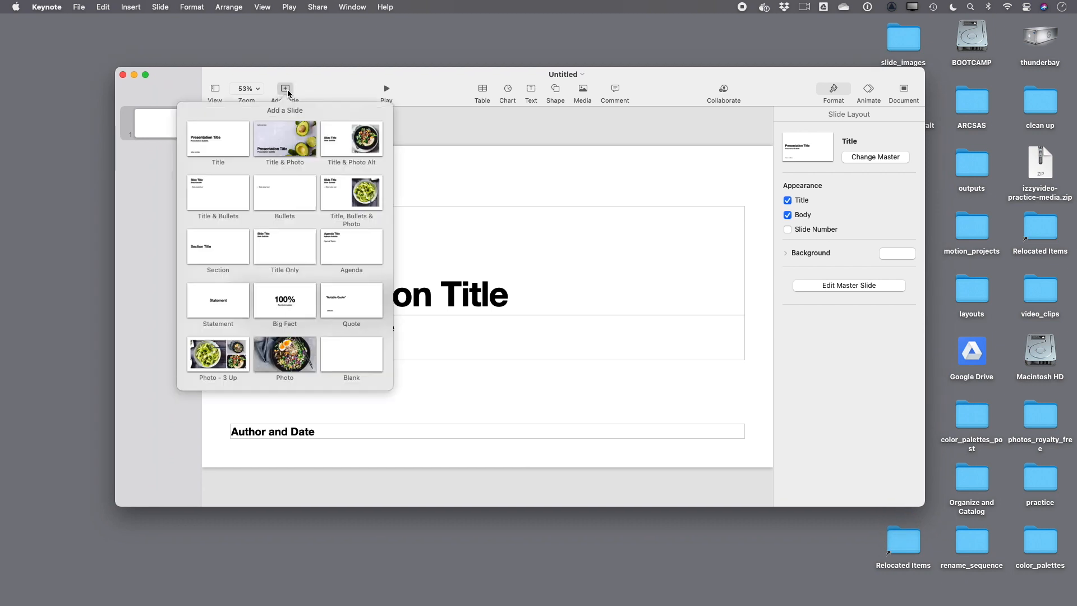
pyautogui.moveTo(360, 148)
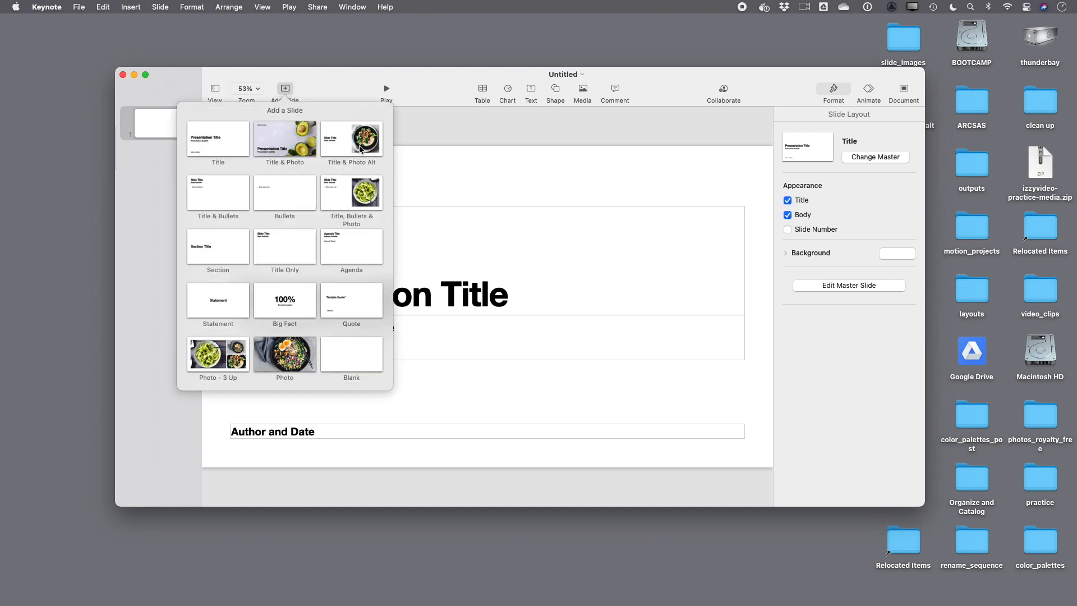
pyautogui.click(351, 139)
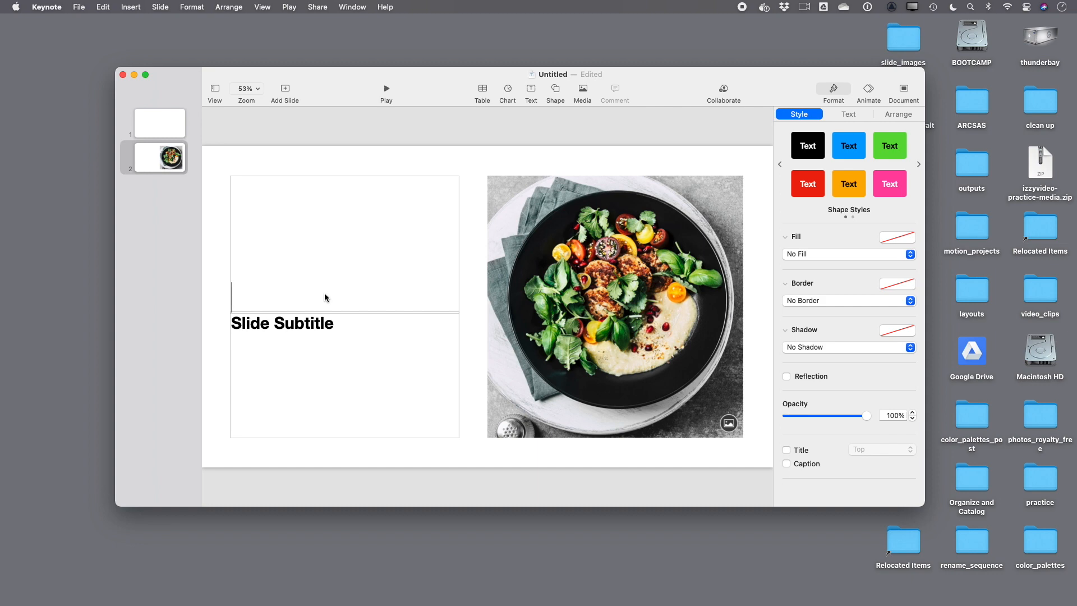
# Enter the title 'Thank you for joining us today!' and subtitle 'The presentation will begin at 10:30am.'.
pyautogui.write('Thank you for joining us today!')
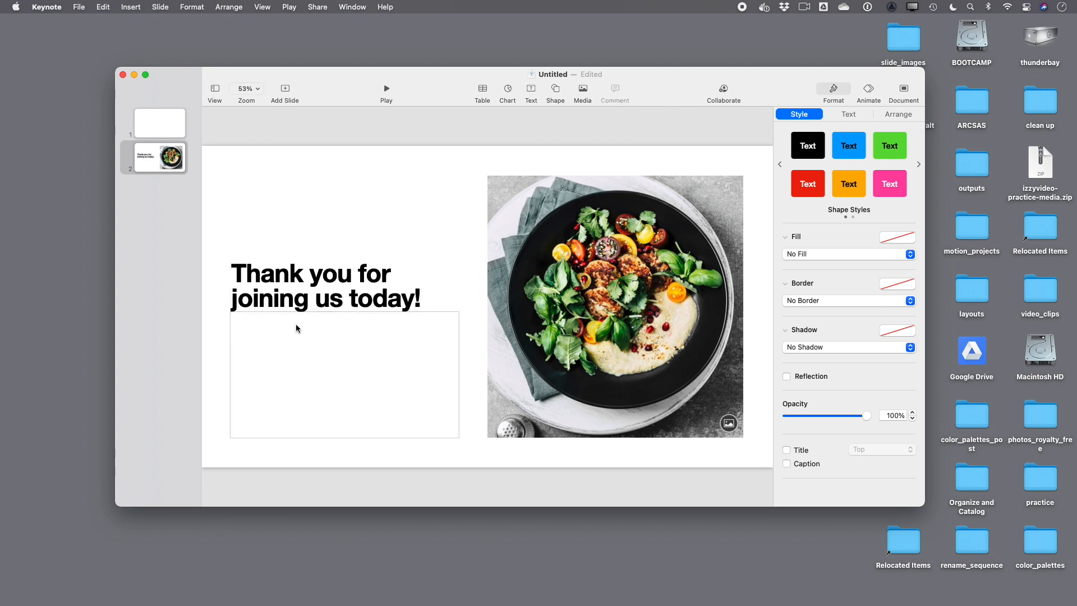
pyautogui.write('The p')
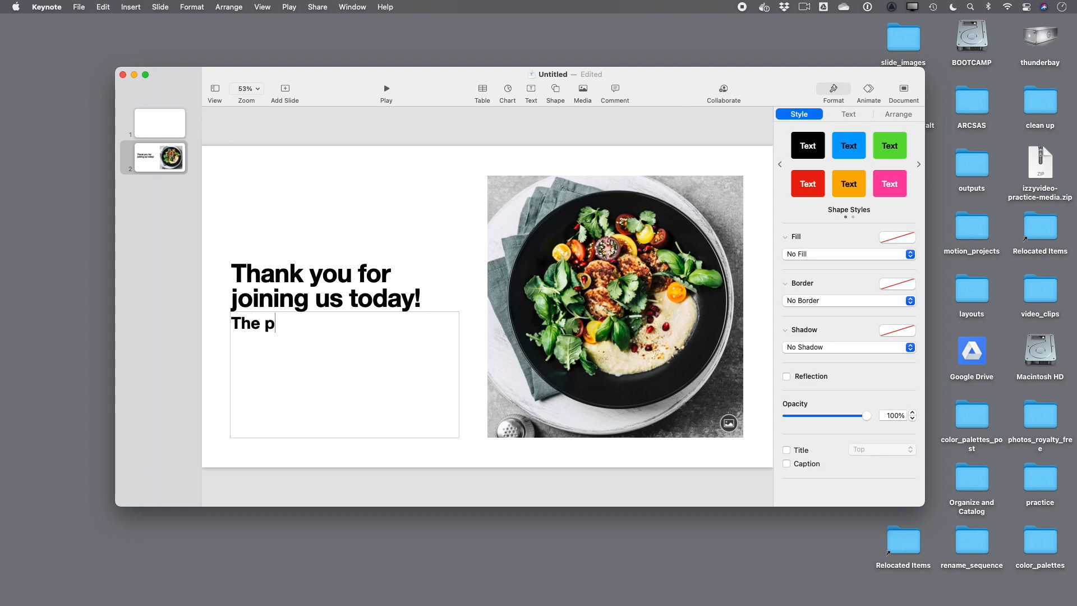
pyautogui.write('resentation will begin at 10:30a')
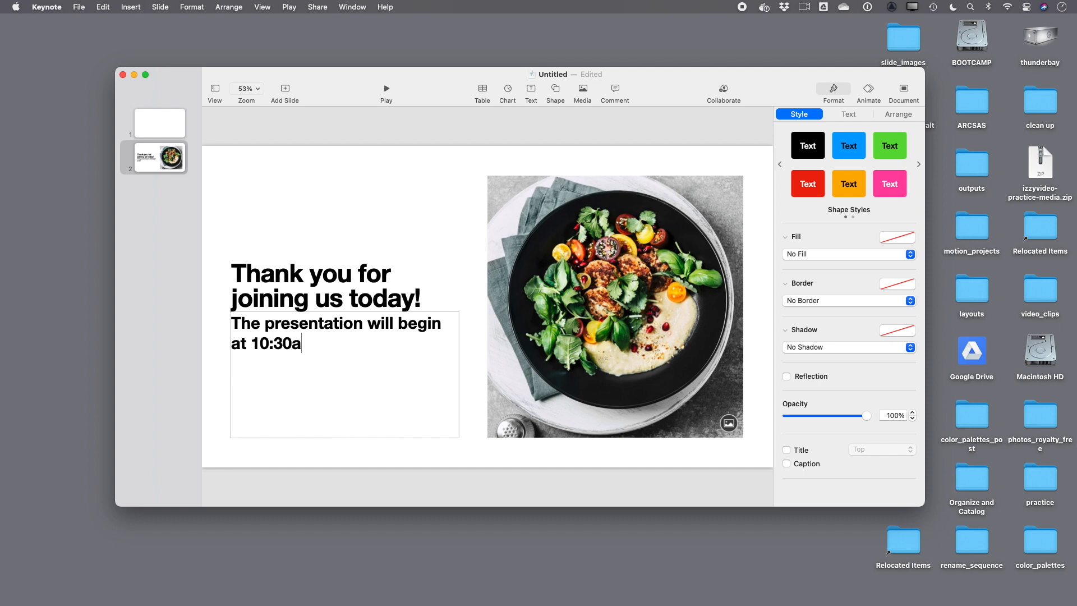
pyautogui.write('m.')
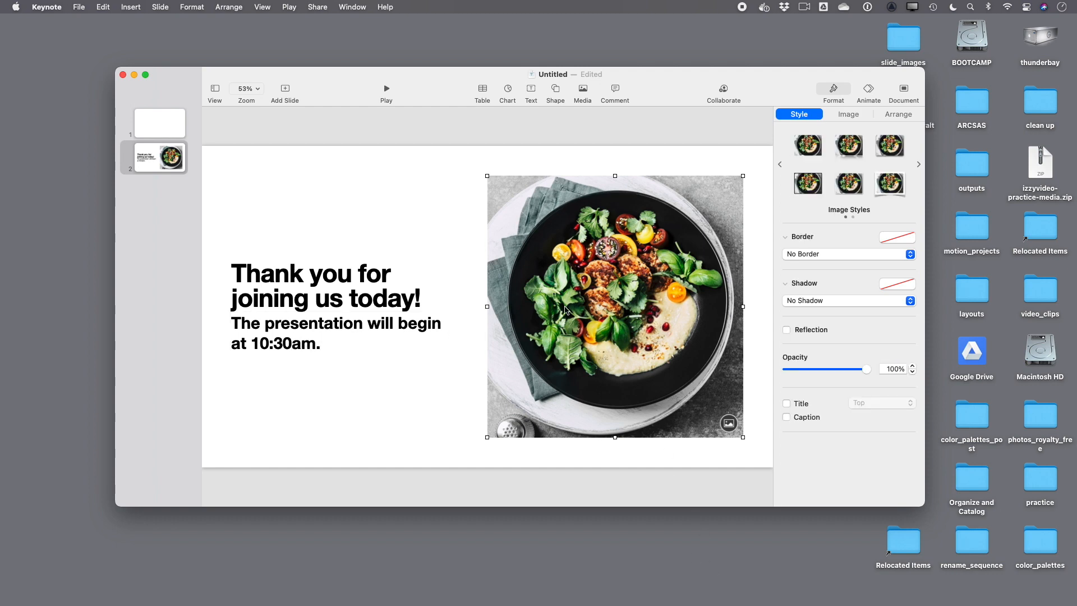
pyautogui.moveTo(563, 316)
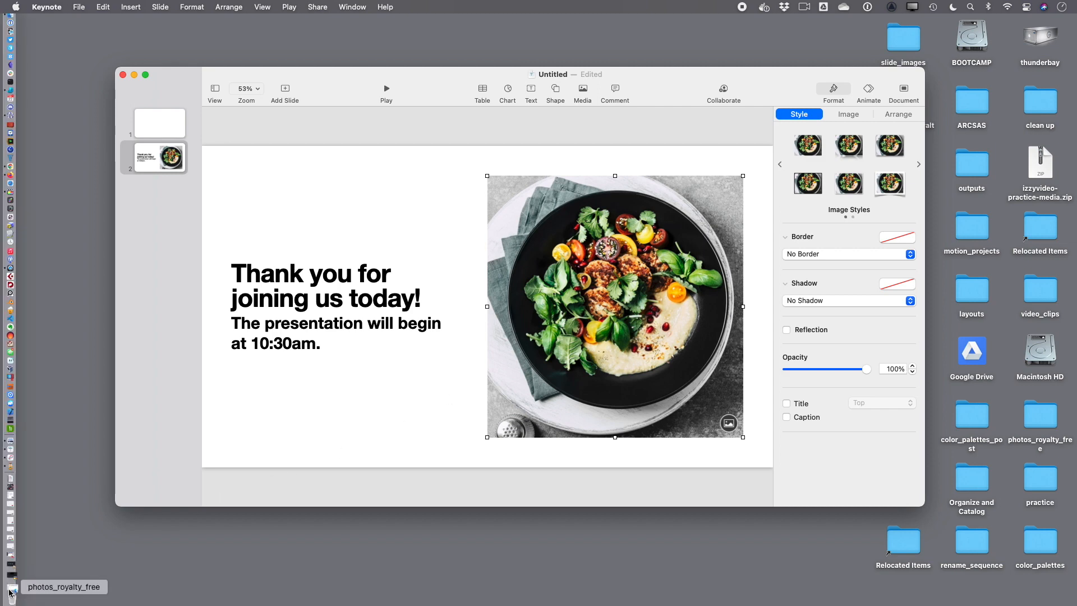
# Place the kingfisher photo from photos_royalty_free into the slide's photo frame and confirm the crop.
pyautogui.click(8, 590)
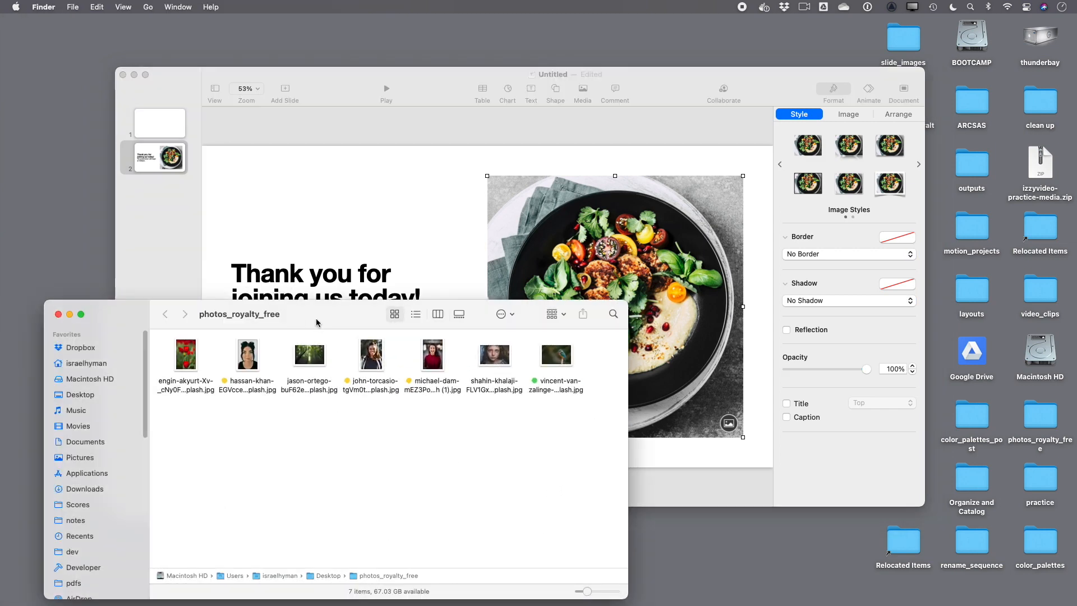
pyautogui.click(556, 354)
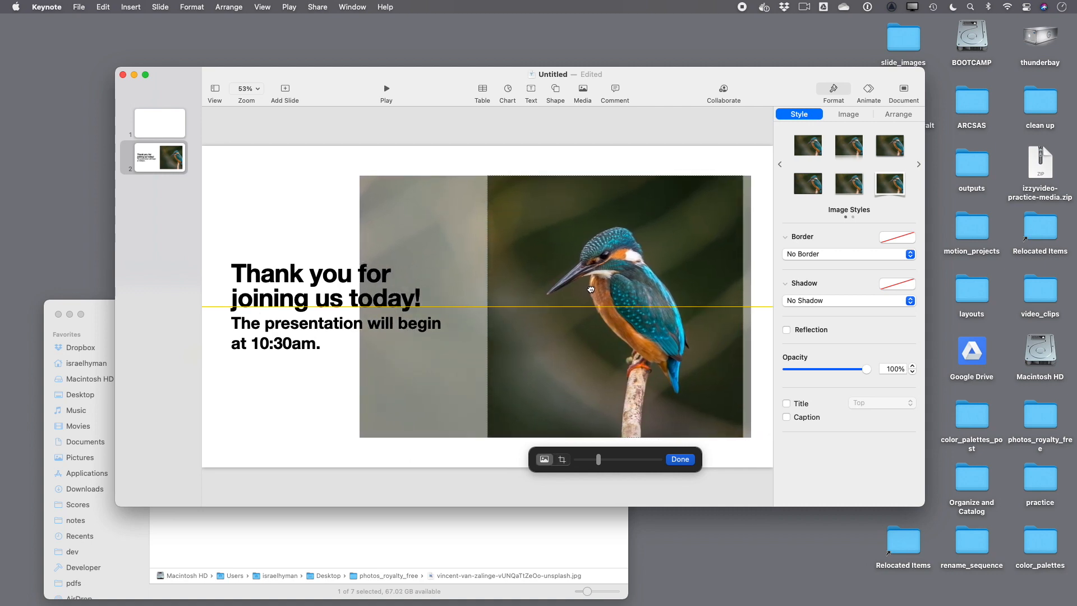
pyautogui.click(680, 459)
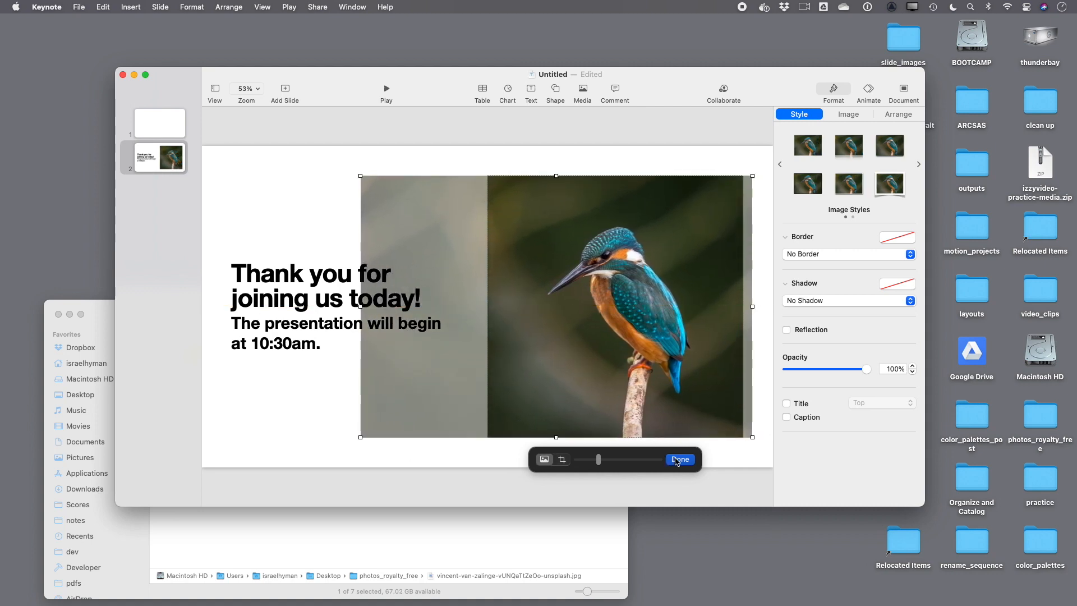
pyautogui.click(680, 459)
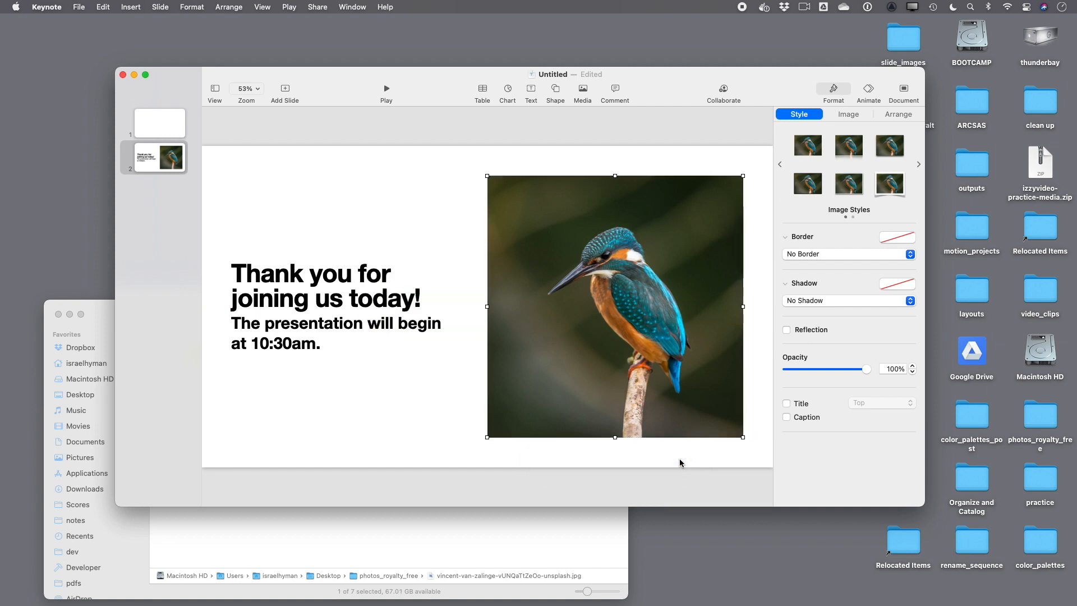
pyautogui.moveTo(485, 333)
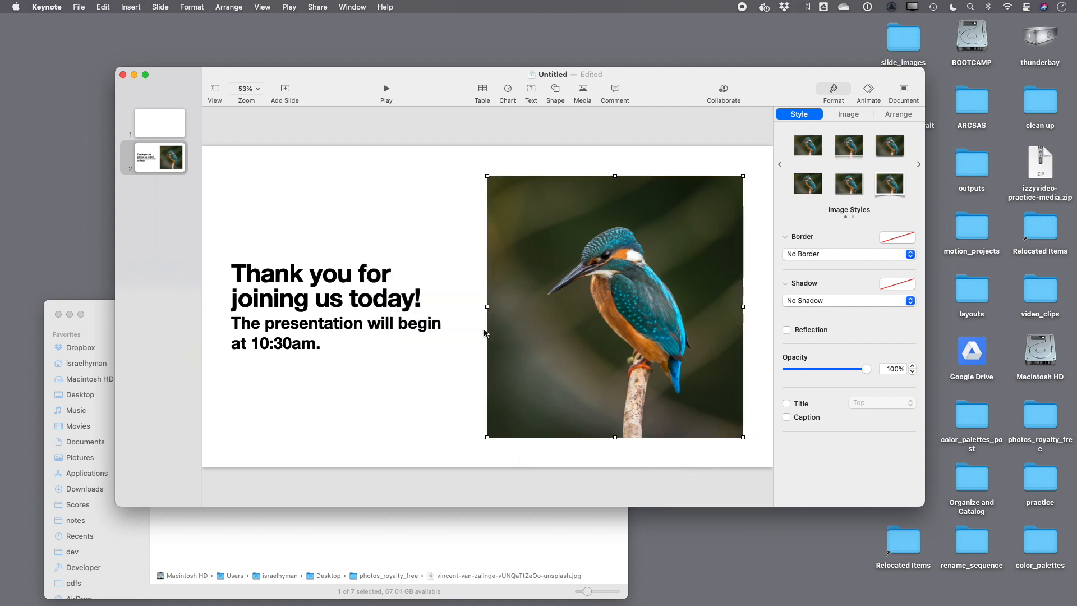
pyautogui.moveTo(359, 259)
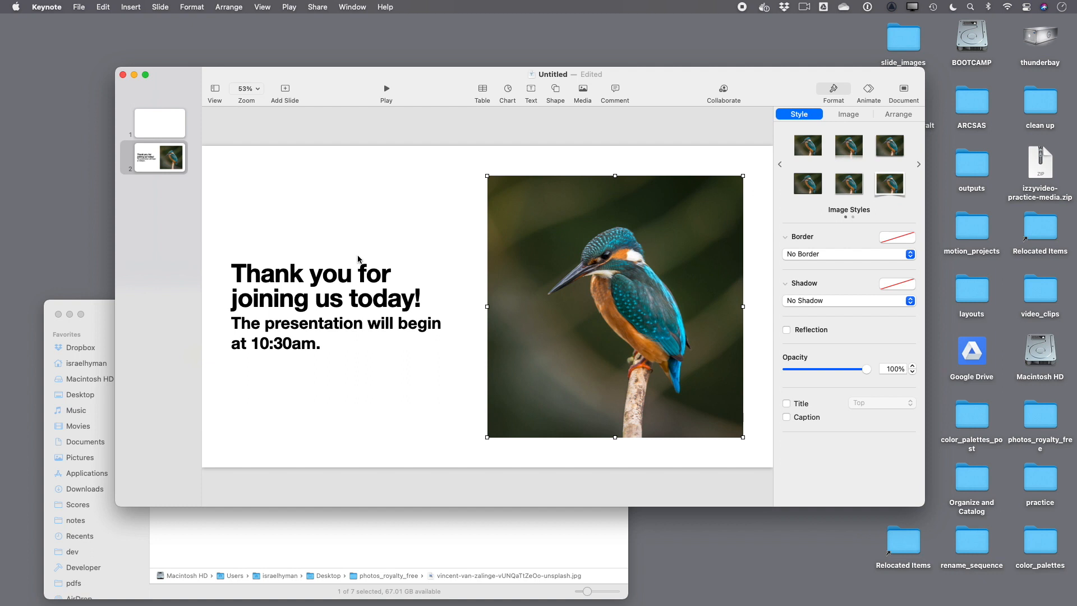
pyautogui.moveTo(300, 255)
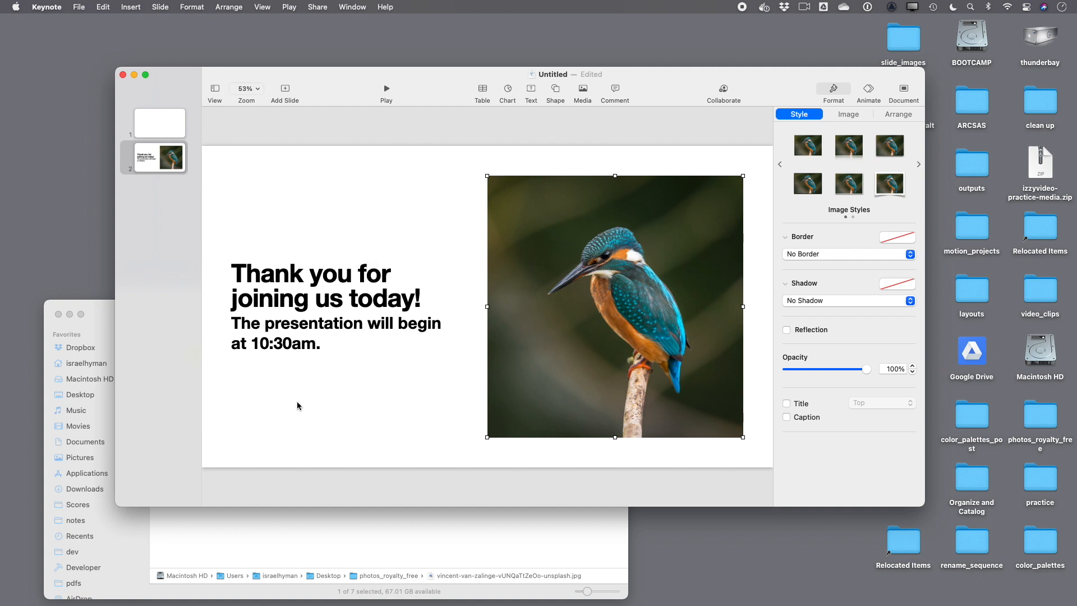
pyautogui.moveTo(650, 285)
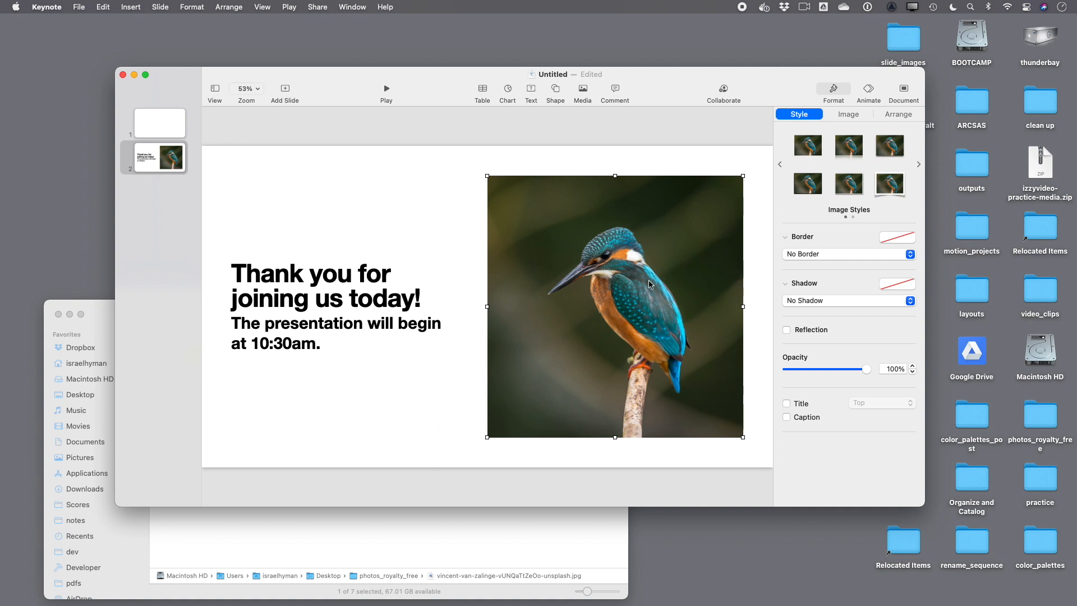
pyautogui.moveTo(636, 288)
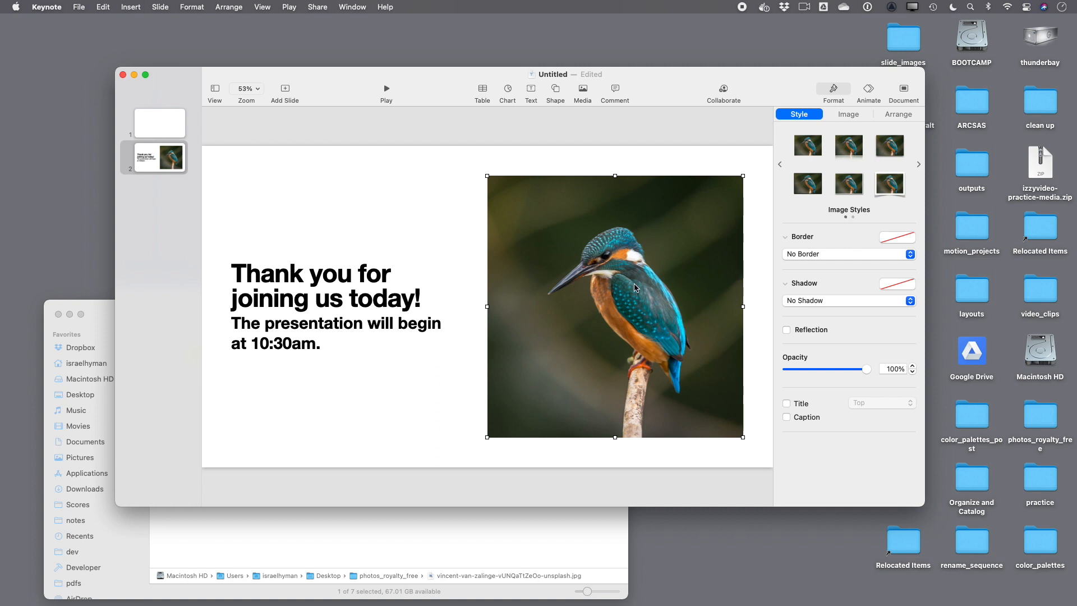
pyautogui.moveTo(584, 267)
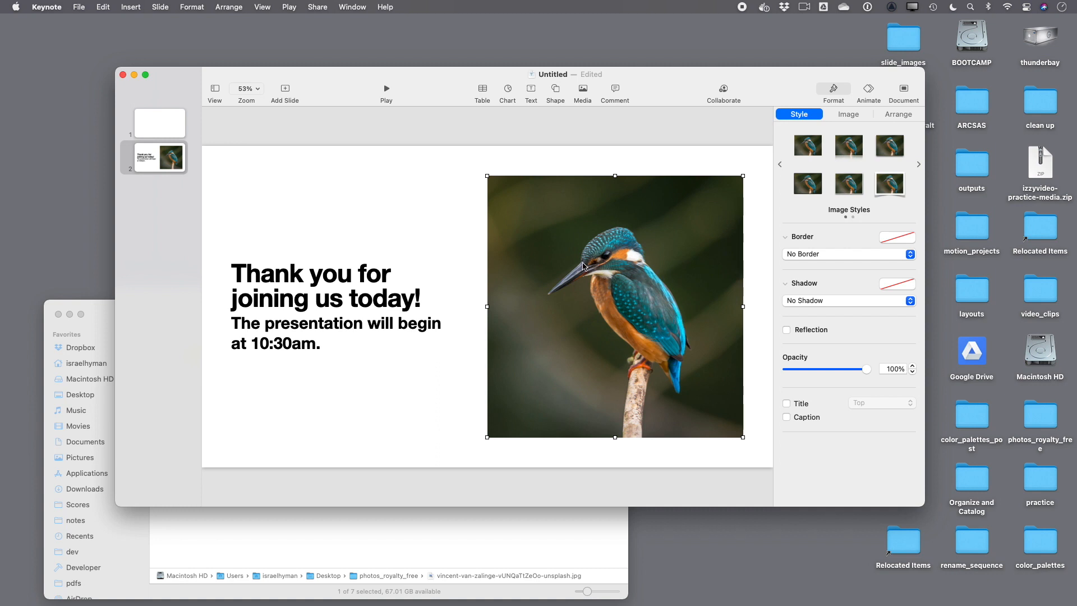
# Drop portraits into the three-photo slide's placeholders and reframe the large and lower-right portraits.
pyautogui.click(284, 88)
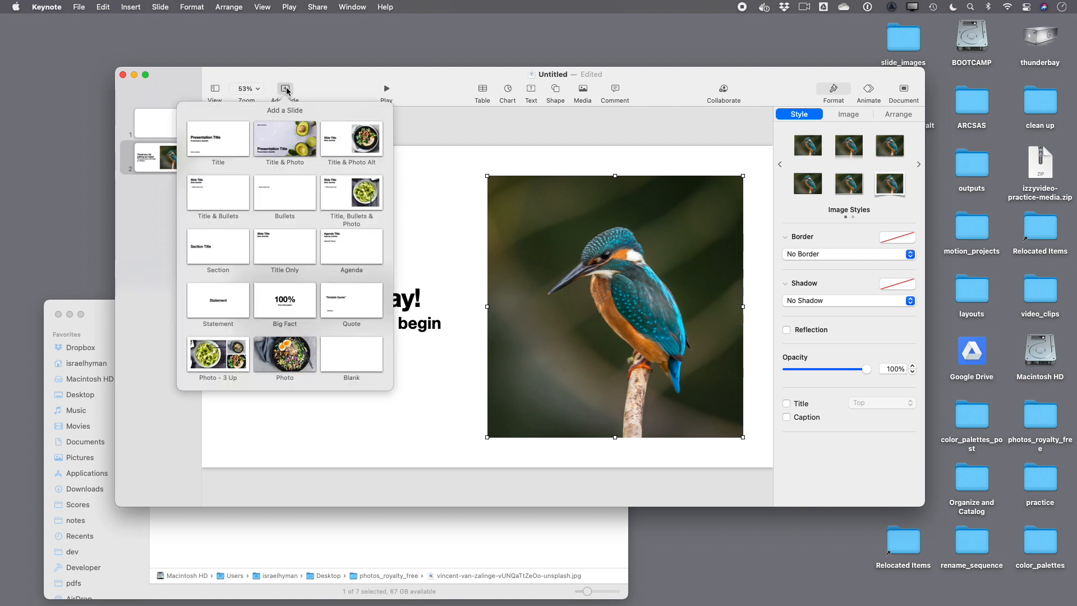
pyautogui.moveTo(230, 364)
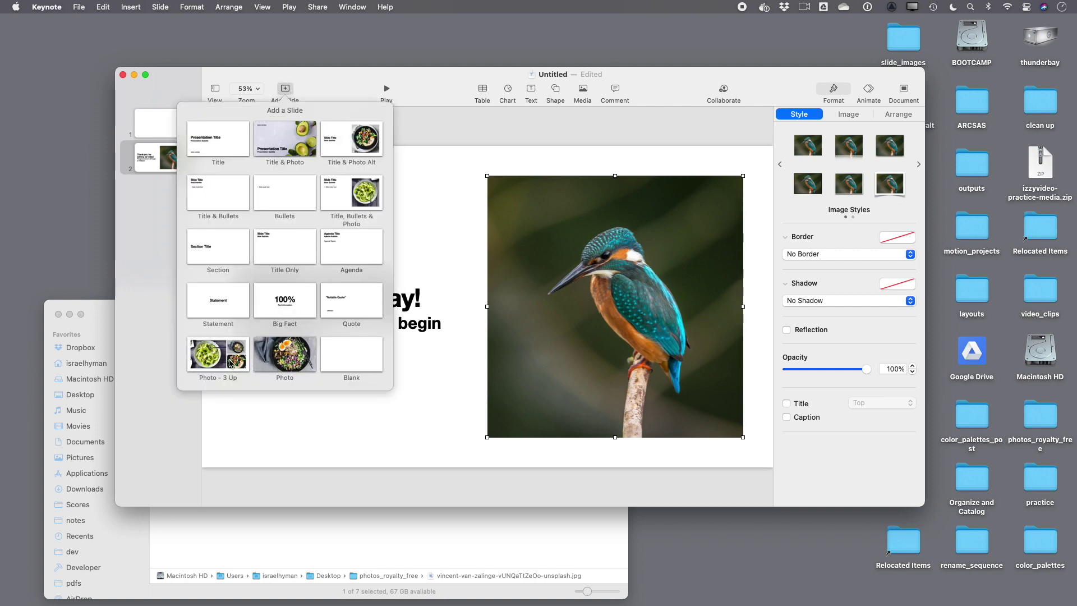
pyautogui.click(218, 354)
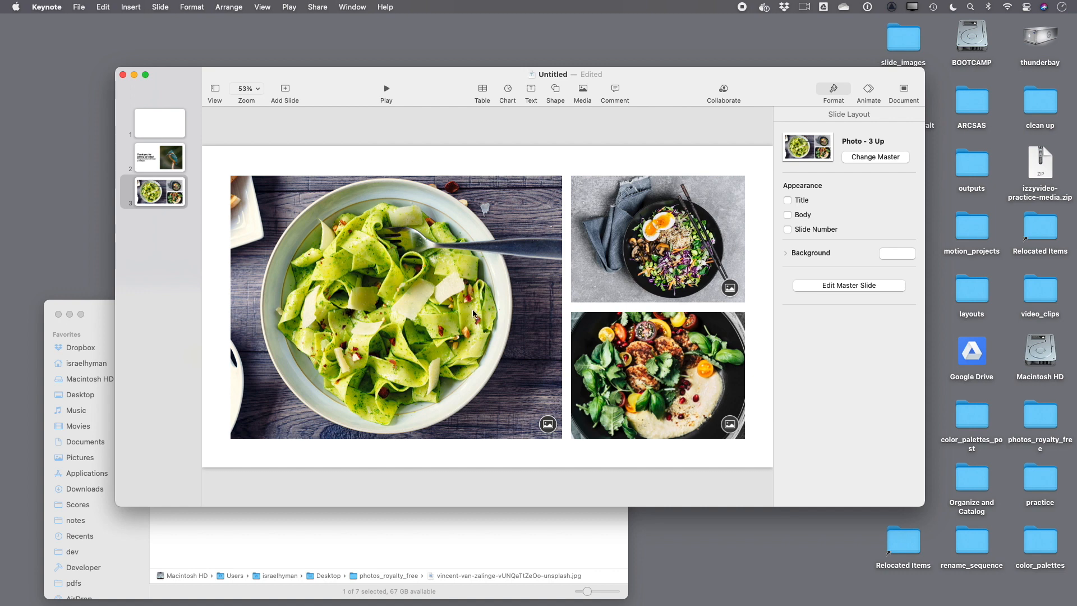
pyautogui.moveTo(361, 544)
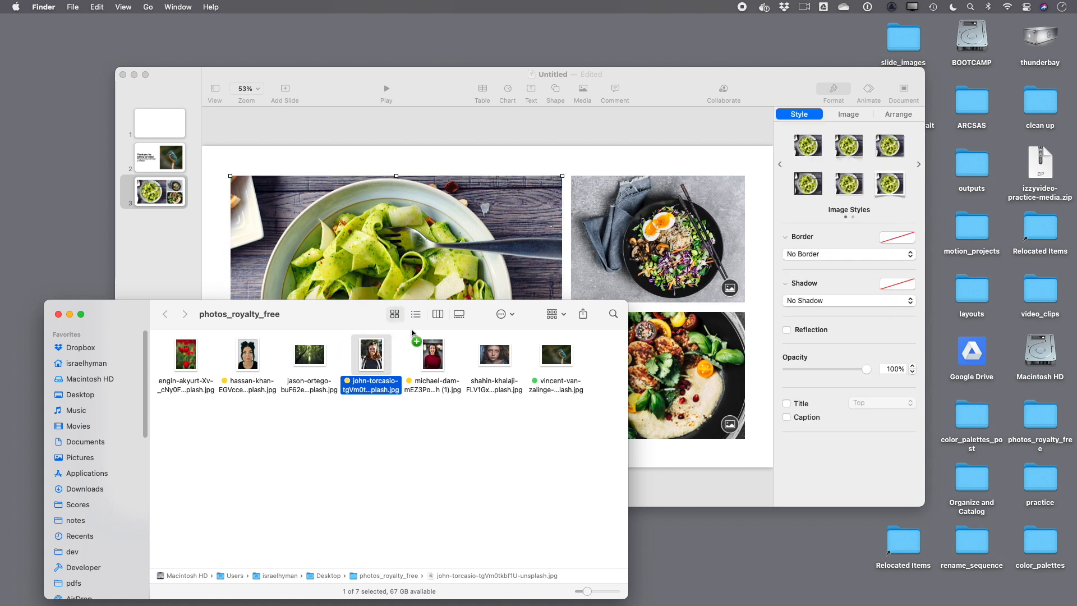
pyautogui.moveTo(371, 354); pyautogui.dragTo(395, 237)
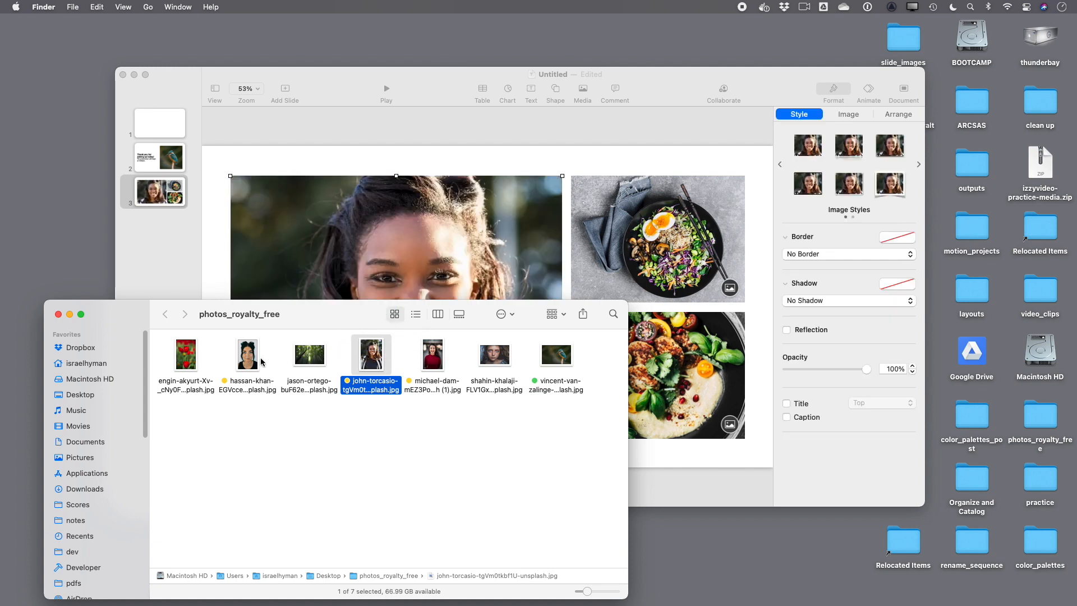
pyautogui.click(248, 355)
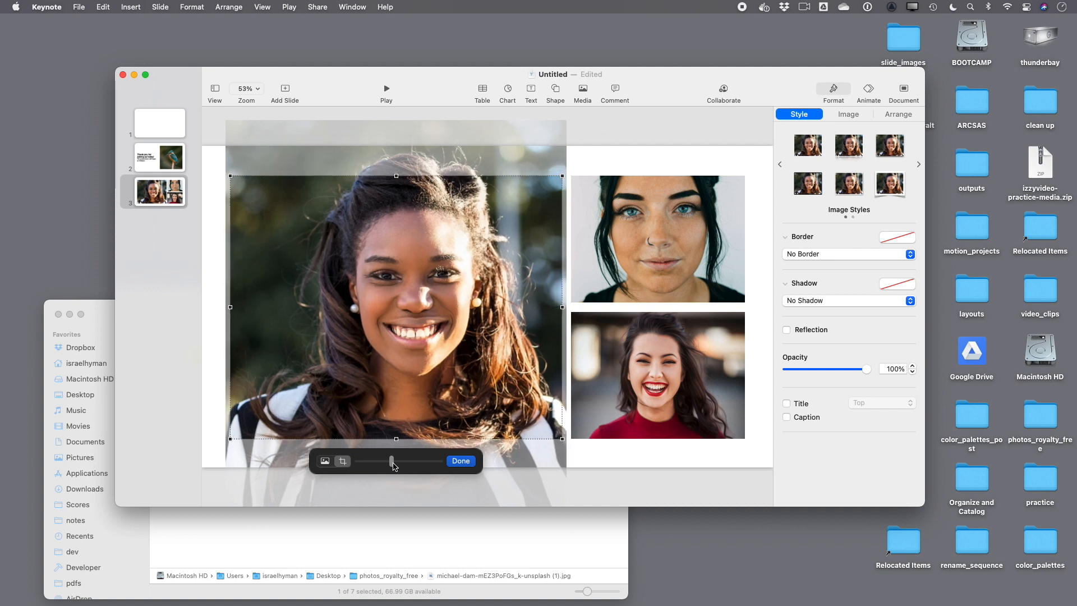
pyautogui.moveTo(392, 461); pyautogui.dragTo(401, 461)
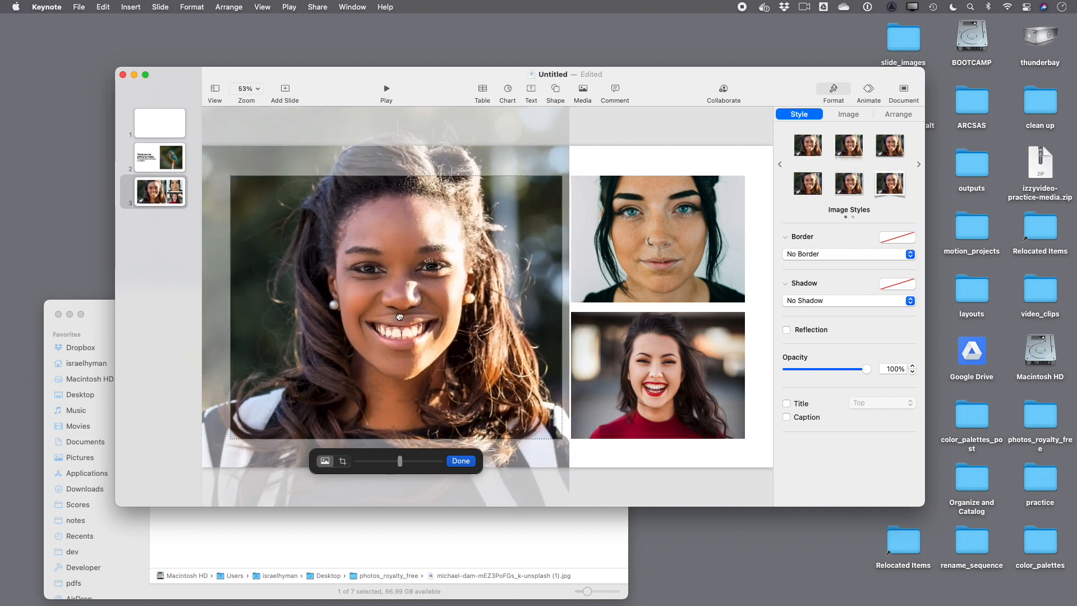
pyautogui.click(657, 238)
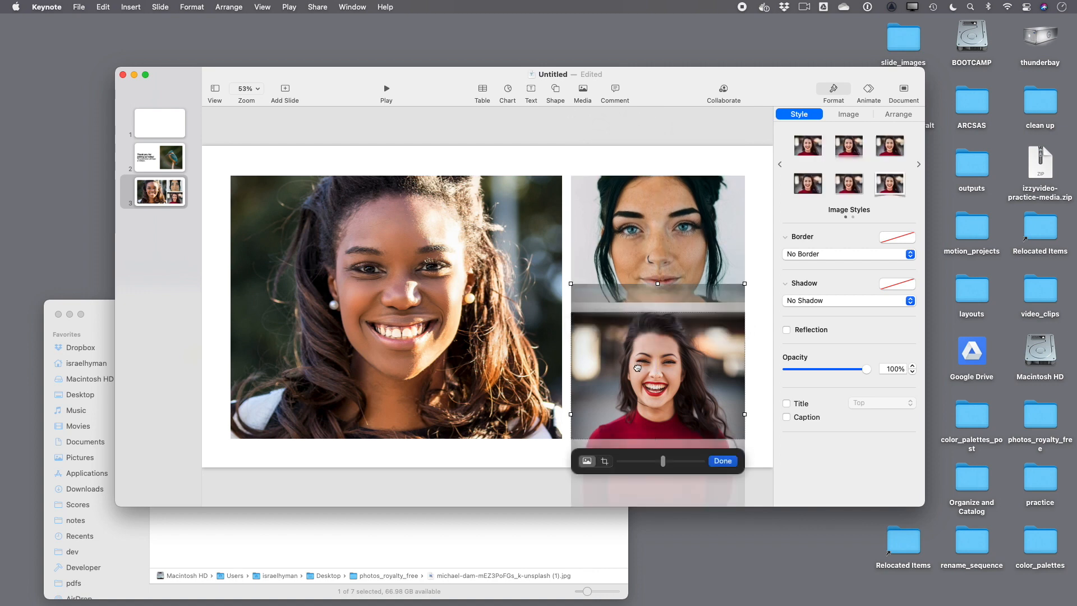
pyautogui.click(723, 460)
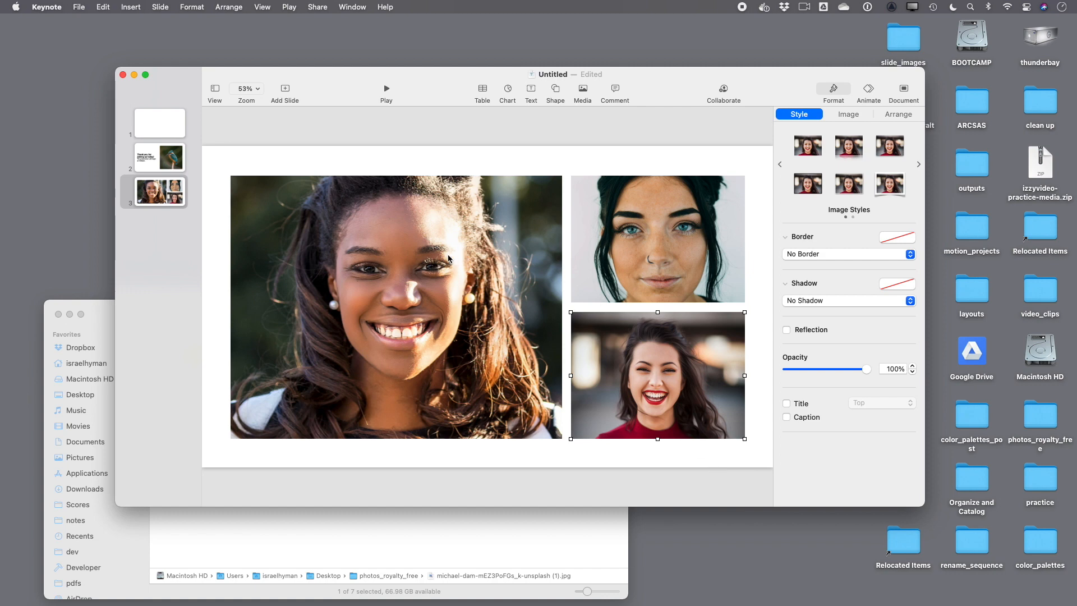
pyautogui.moveTo(430, 244)
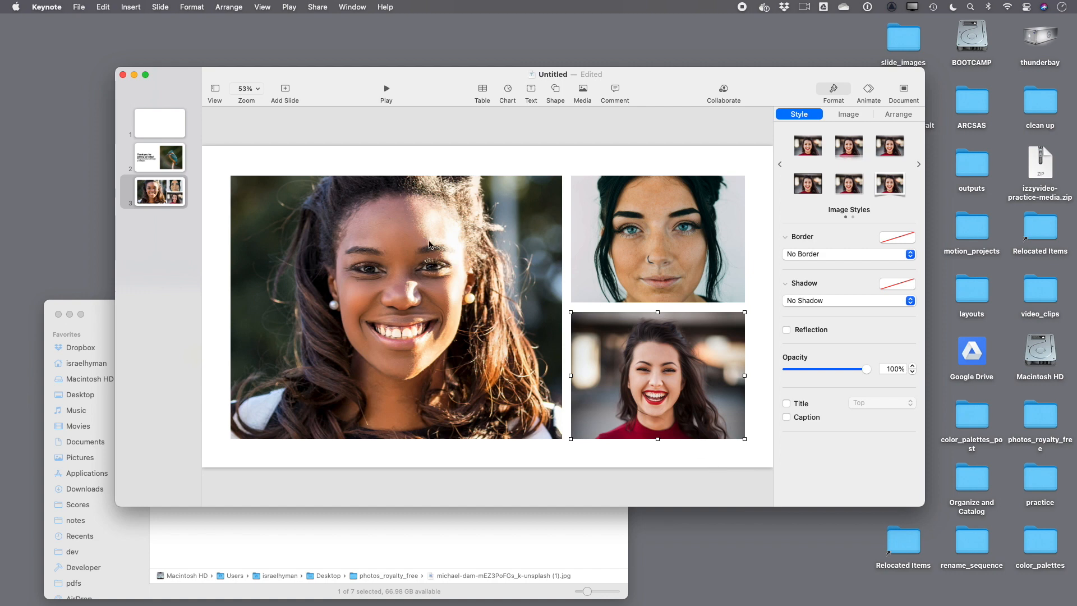
# Delete the empty opening slide, leaving the thank-you and portraits slides.
pyautogui.click(160, 123)
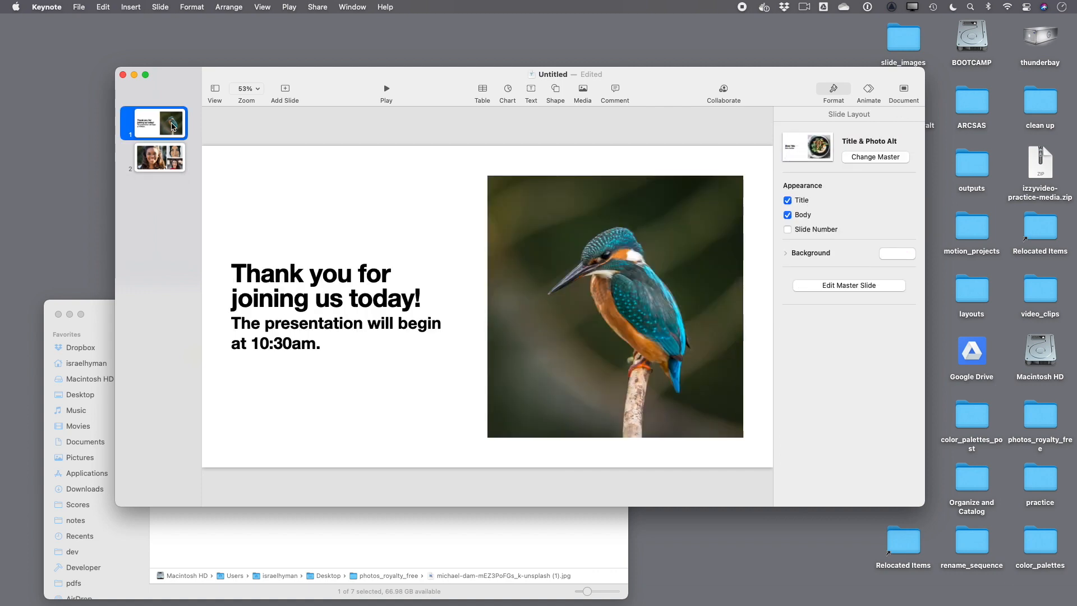
pyautogui.click(163, 157)
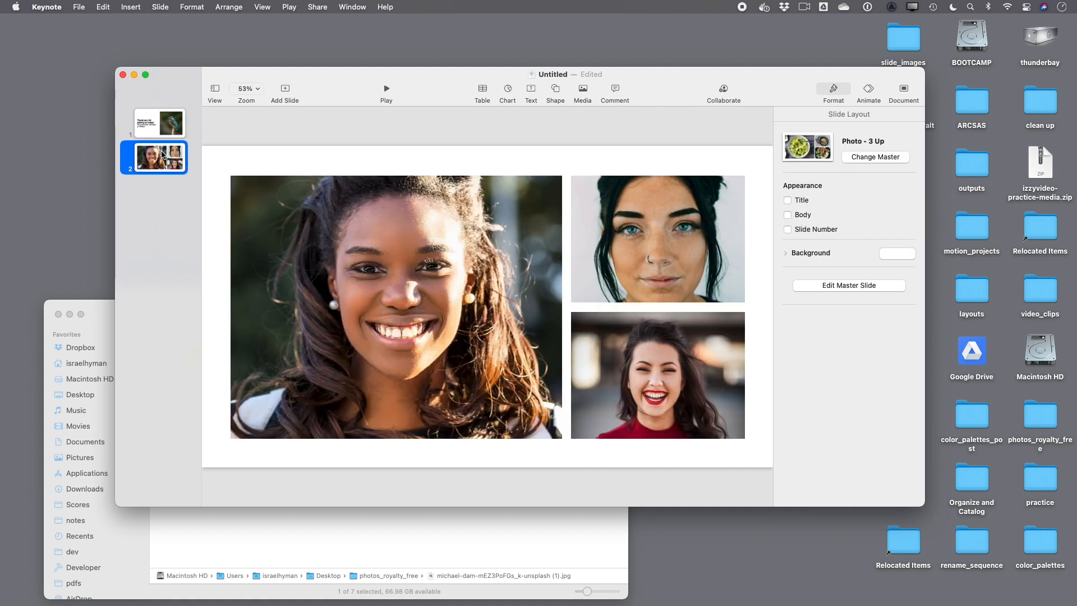
pyautogui.click(160, 123)
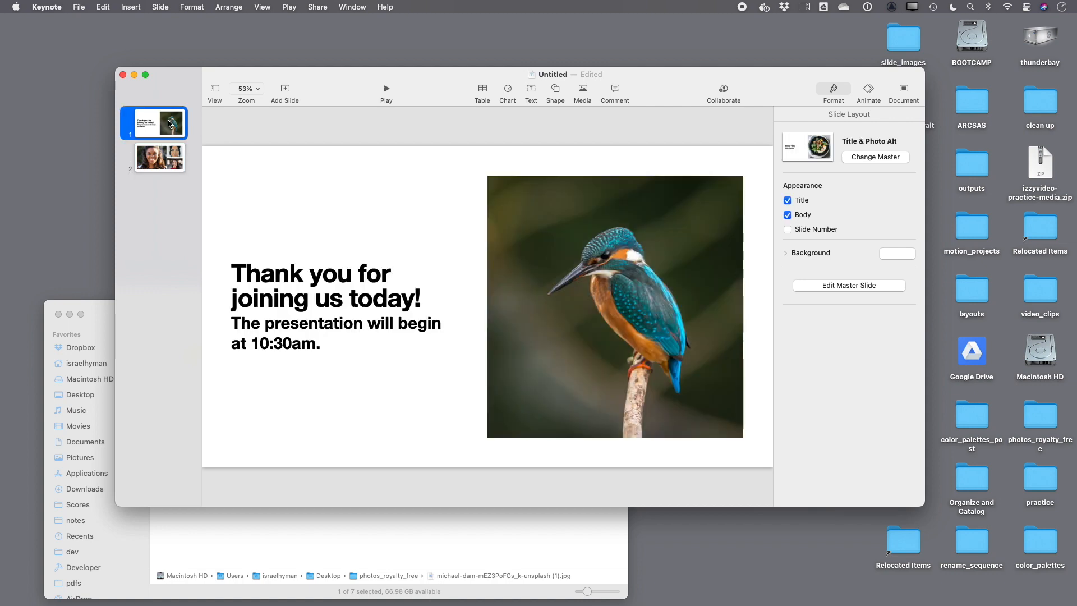
pyautogui.moveTo(100, 17)
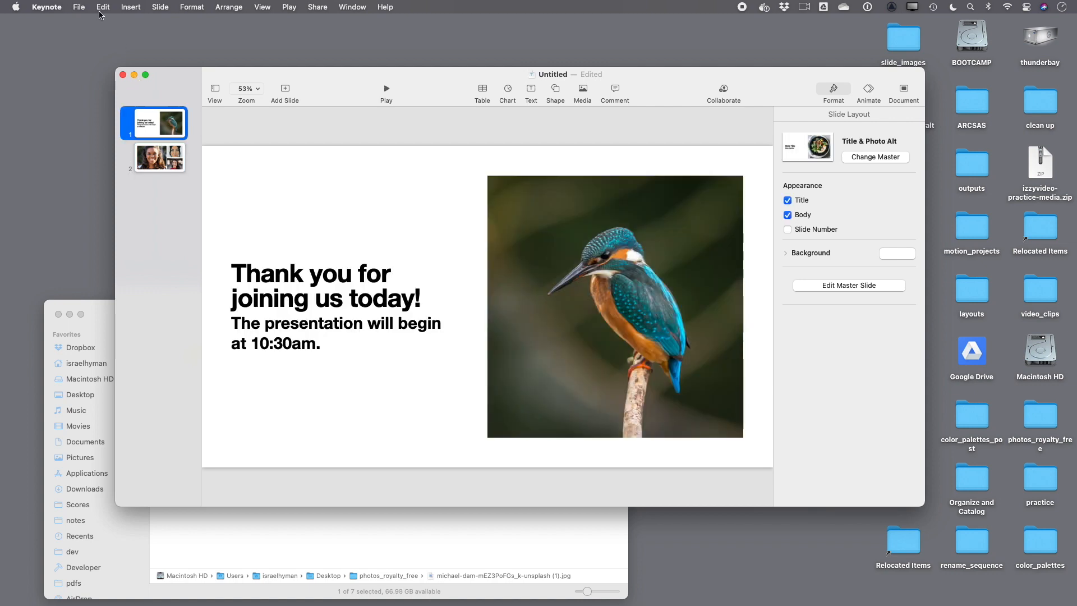
# Export the slides as JPEG (High Quality) images to Desktop > slide_images, named 'prelude'.
pyautogui.click(79, 7)
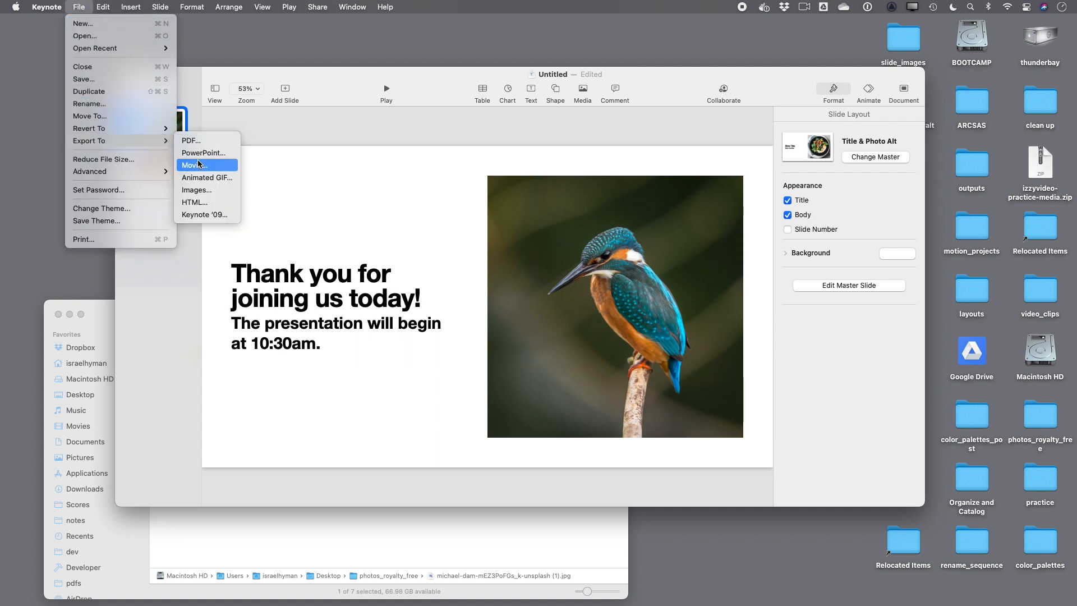
pyautogui.moveTo(199, 178)
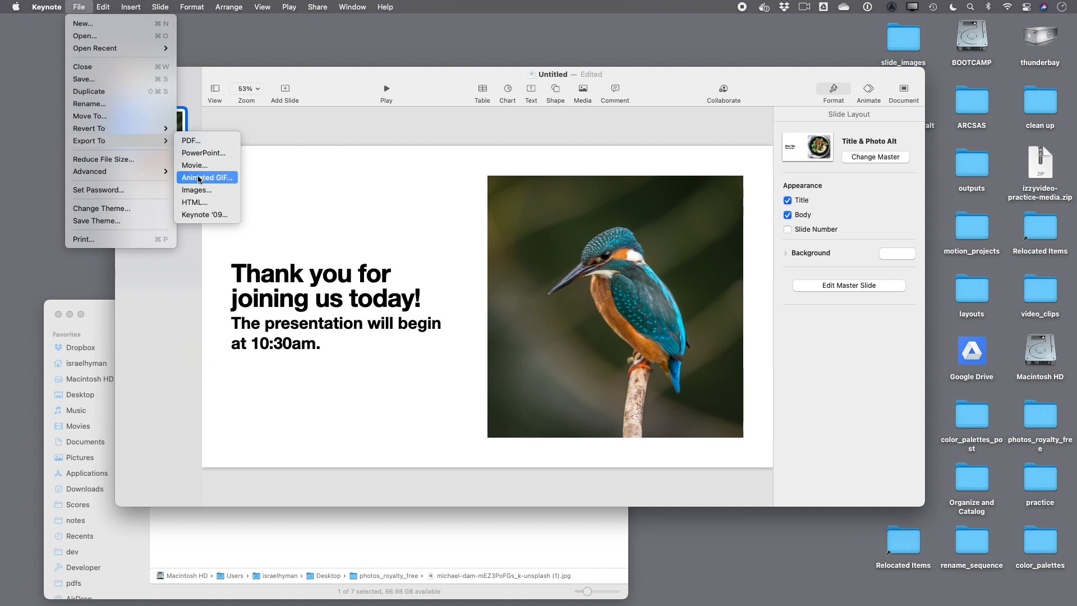
pyautogui.moveTo(207, 192)
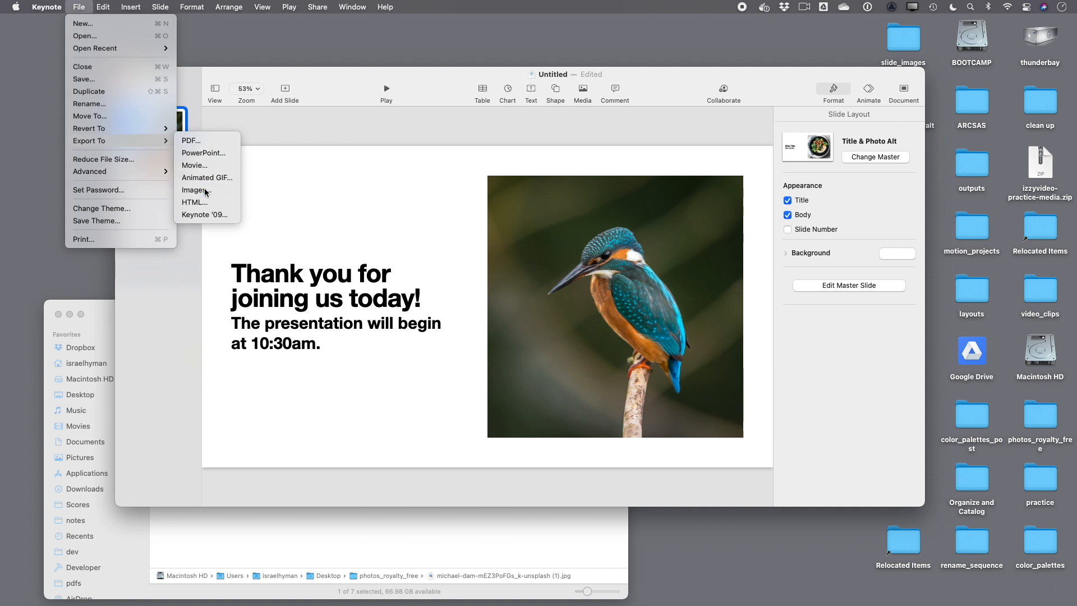
pyautogui.click(193, 190)
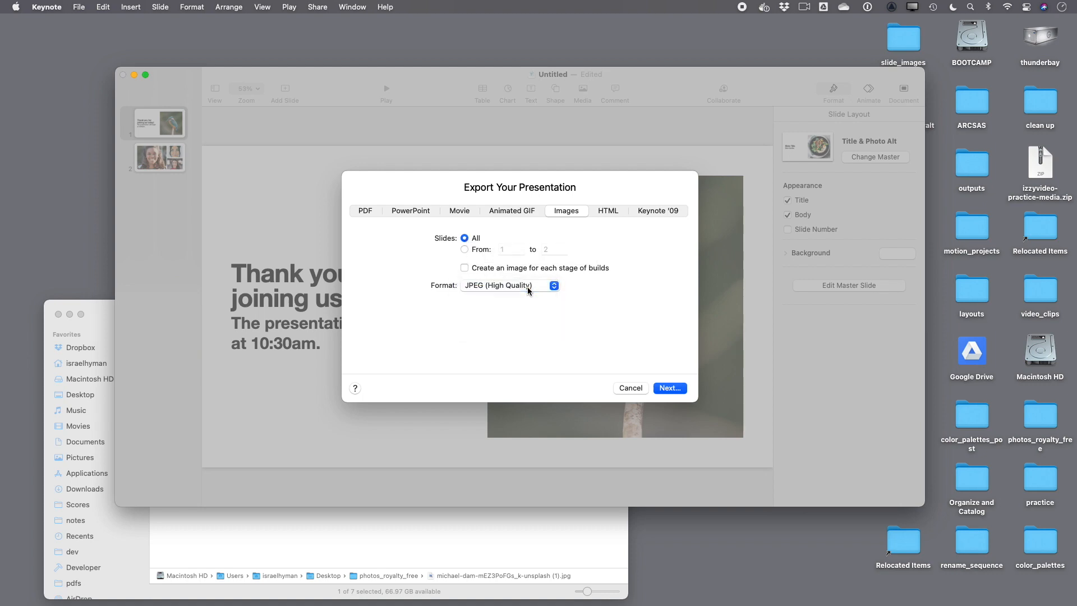
pyautogui.click(630, 388)
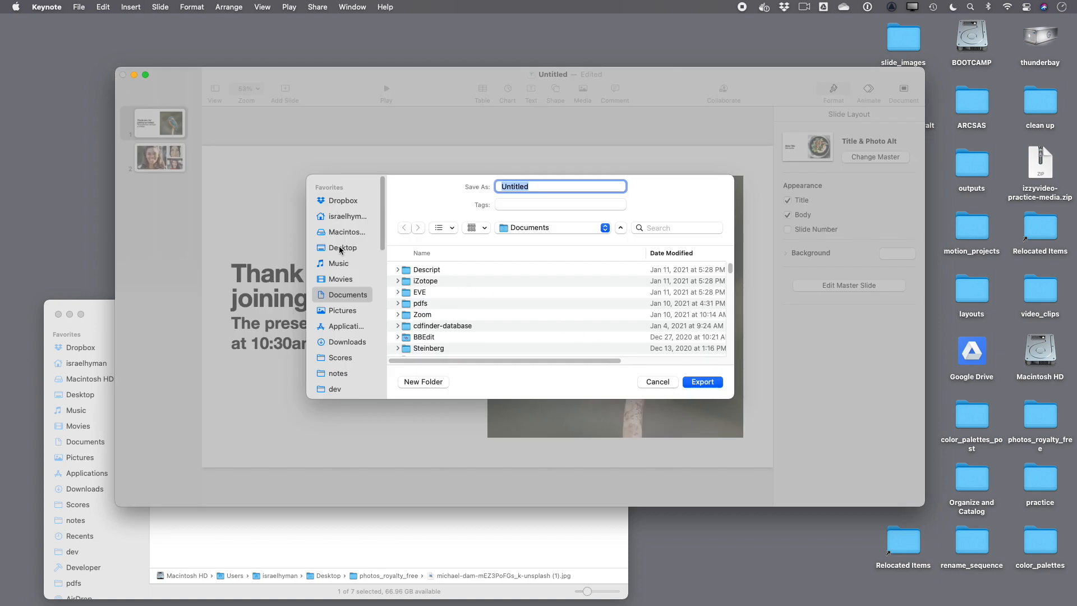
pyautogui.click(342, 248)
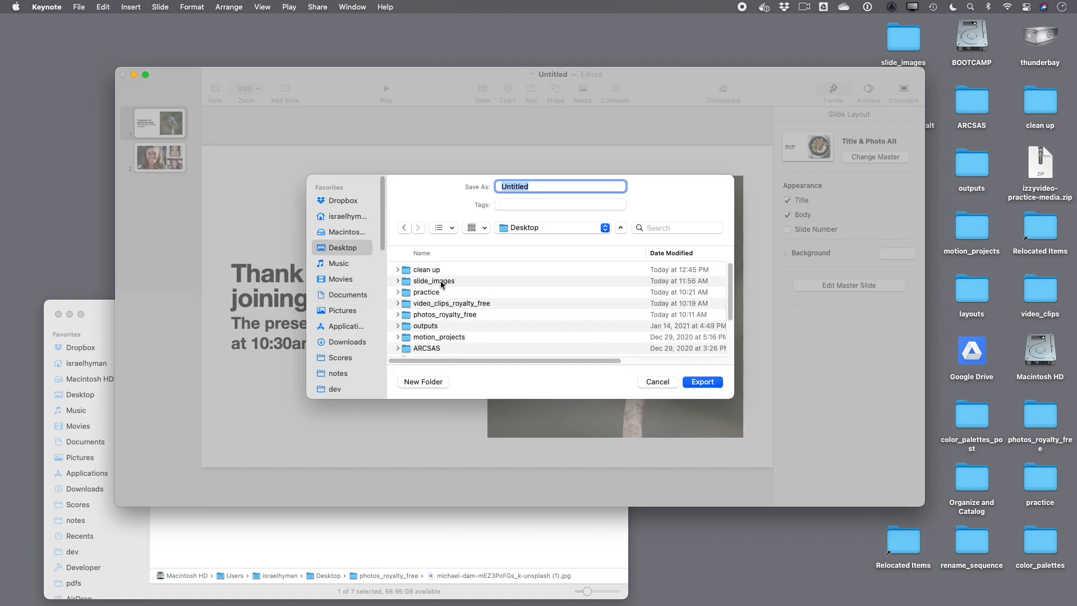
pyautogui.doubleClick(434, 281)
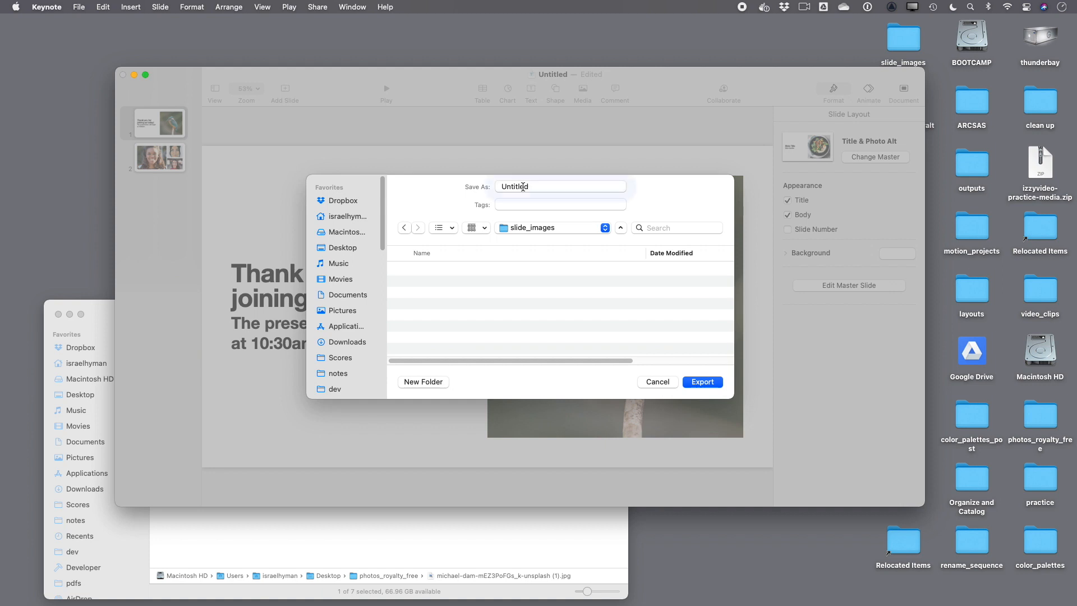
pyautogui.write('prelu')
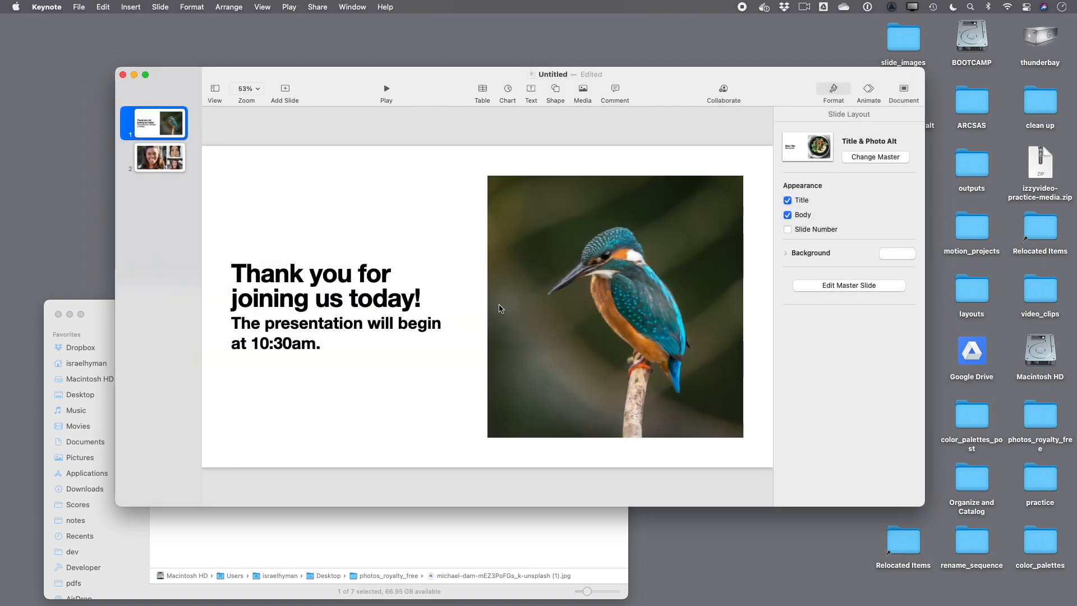
# Select slide 2, then close the Keynote presentation window.
pyautogui.click(160, 157)
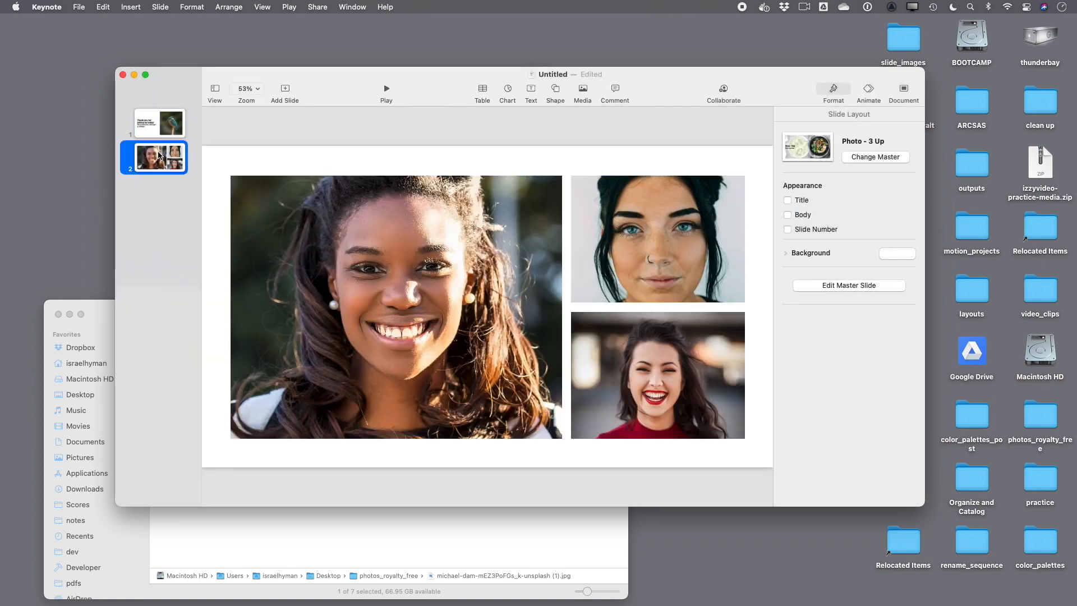
pyautogui.click(159, 122)
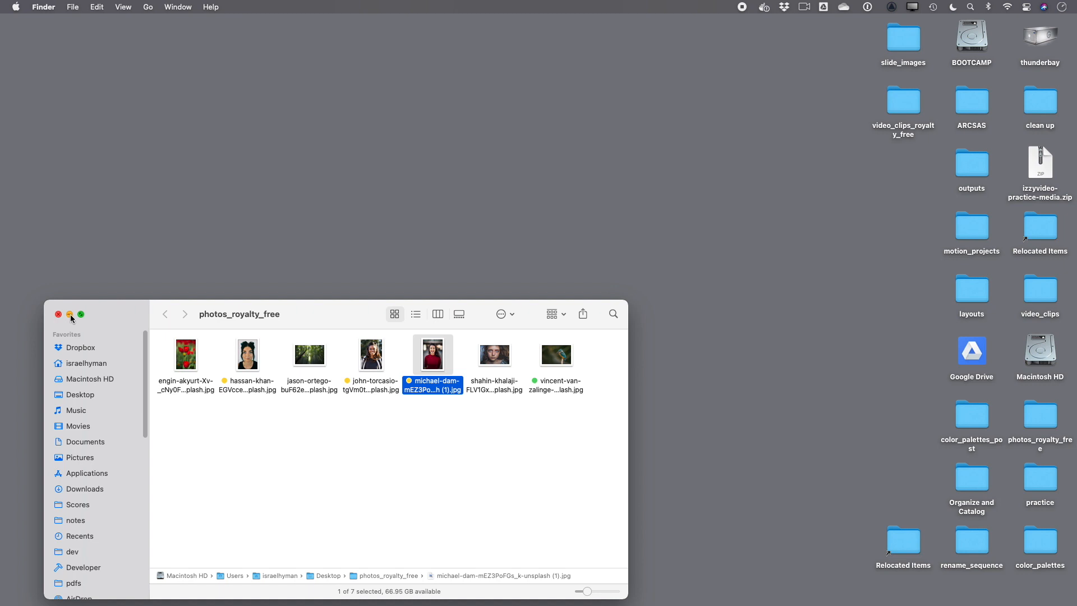
# Open prelude_slides in a new Finder window and drag both JPEGs into the prelude 02 timeline.
pyautogui.click(59, 314)
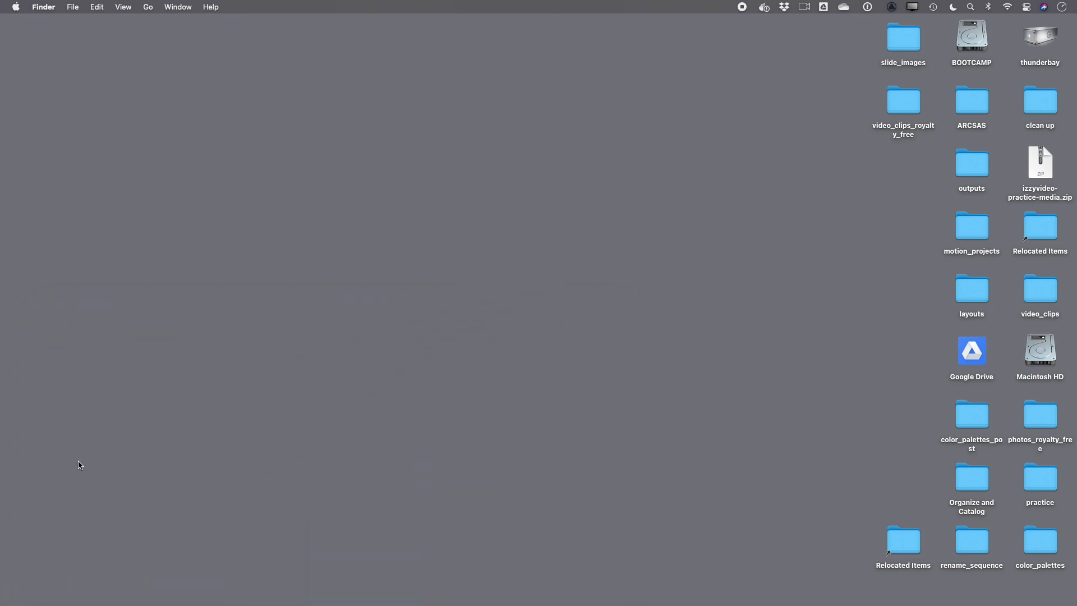
pyautogui.moveTo(2, 526)
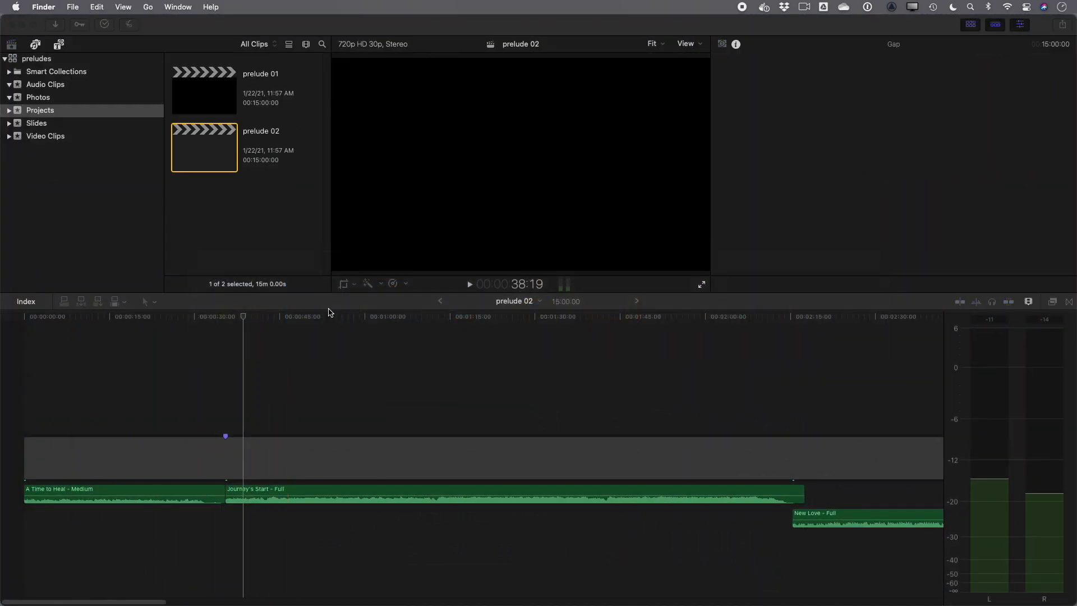
pyautogui.click(72, 6)
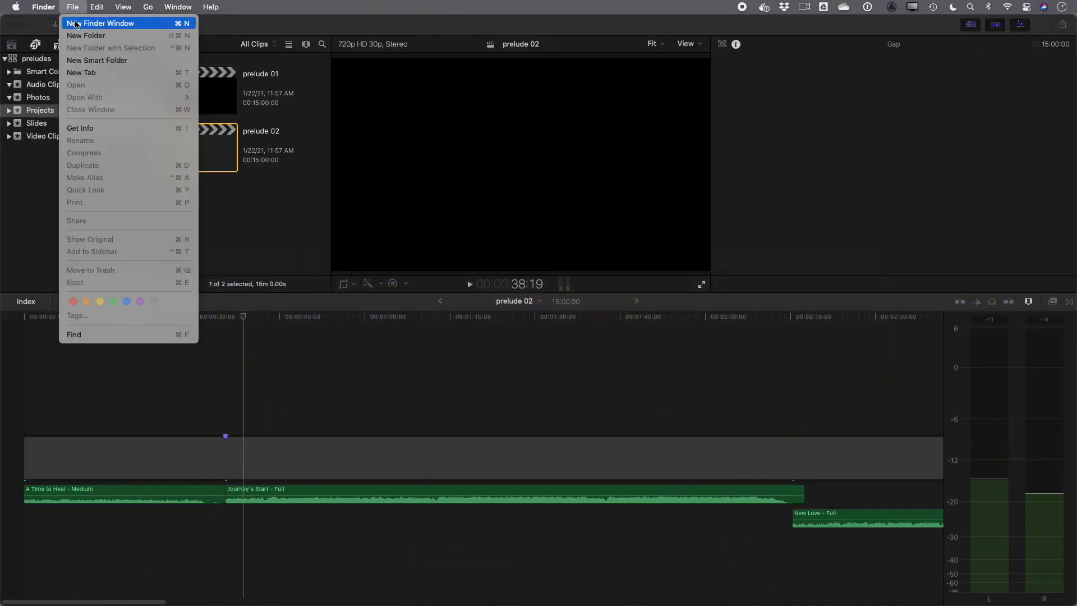
pyautogui.click(106, 23)
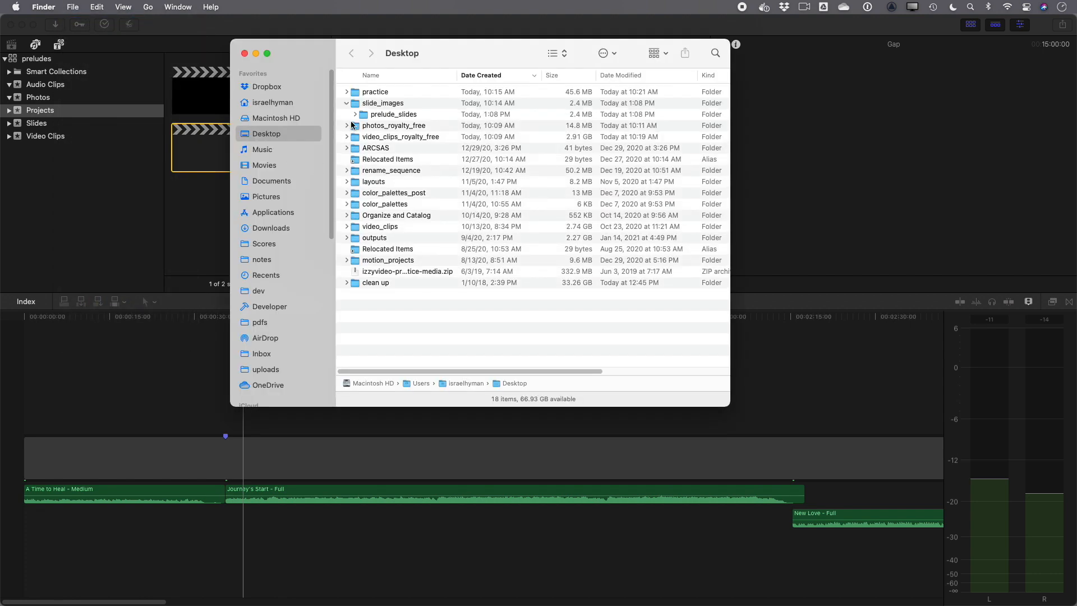
pyautogui.doubleClick(394, 114)
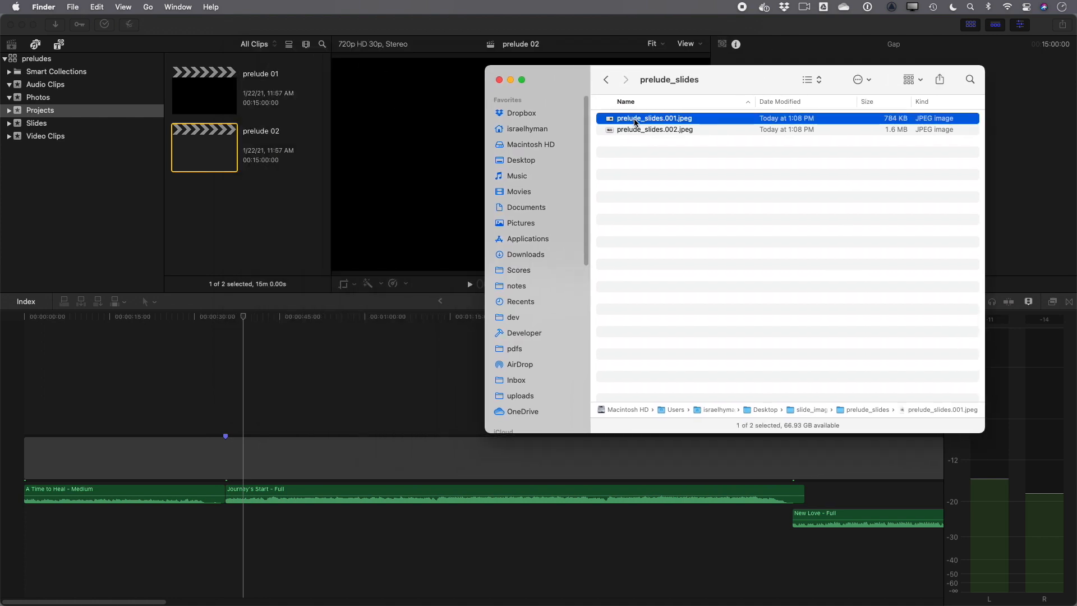
pyautogui.moveTo(653, 117); pyautogui.dragTo(236, 416)
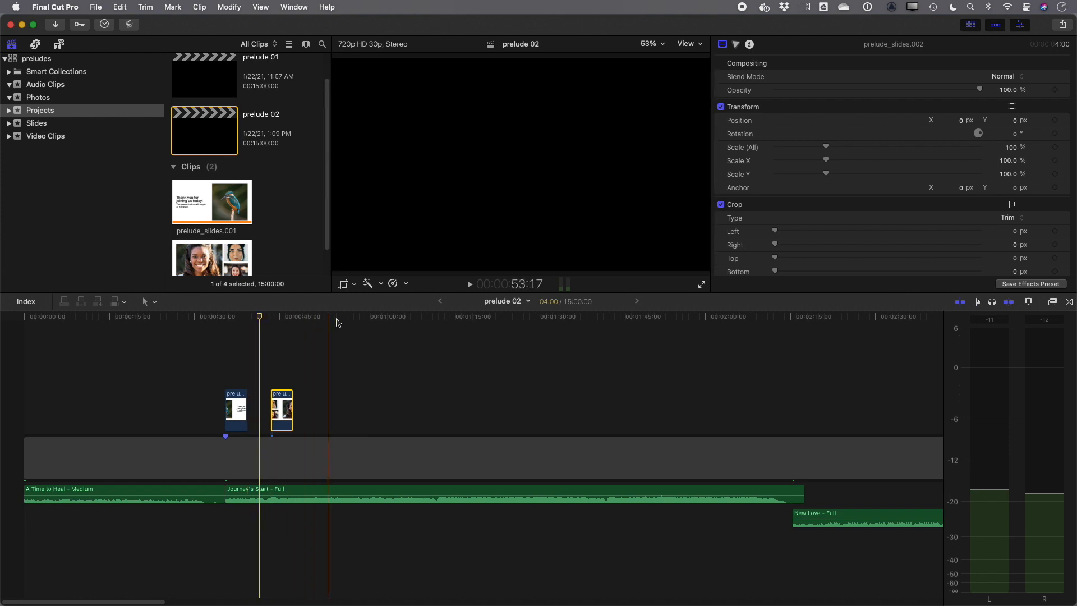
# Make both slide clips ten seconds and butt prelude_slides.002 against prelude_slides.001.
pyautogui.click(260, 316)
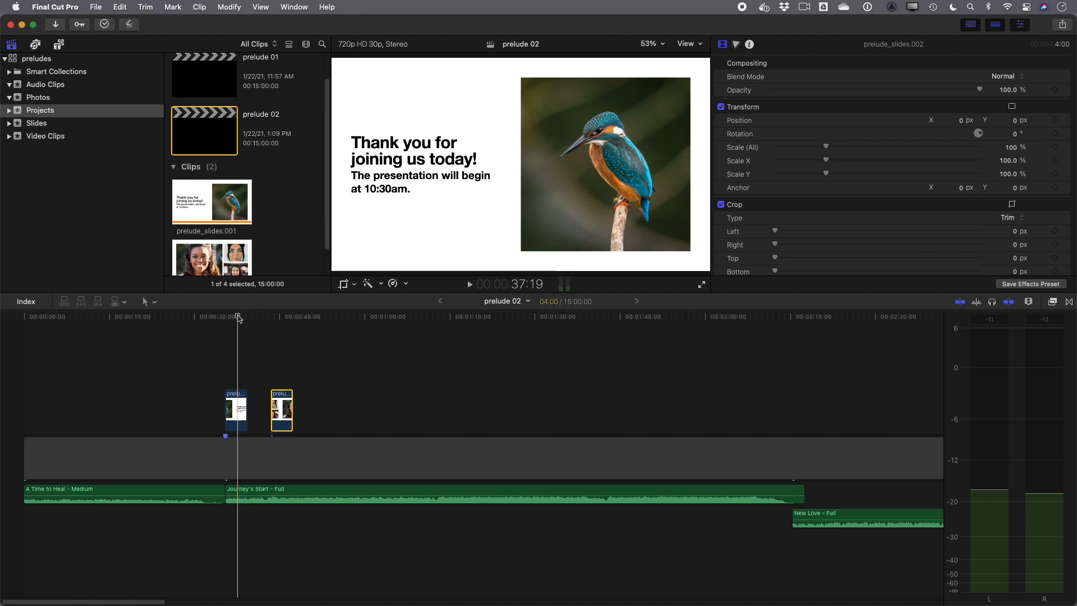
pyautogui.click(235, 410)
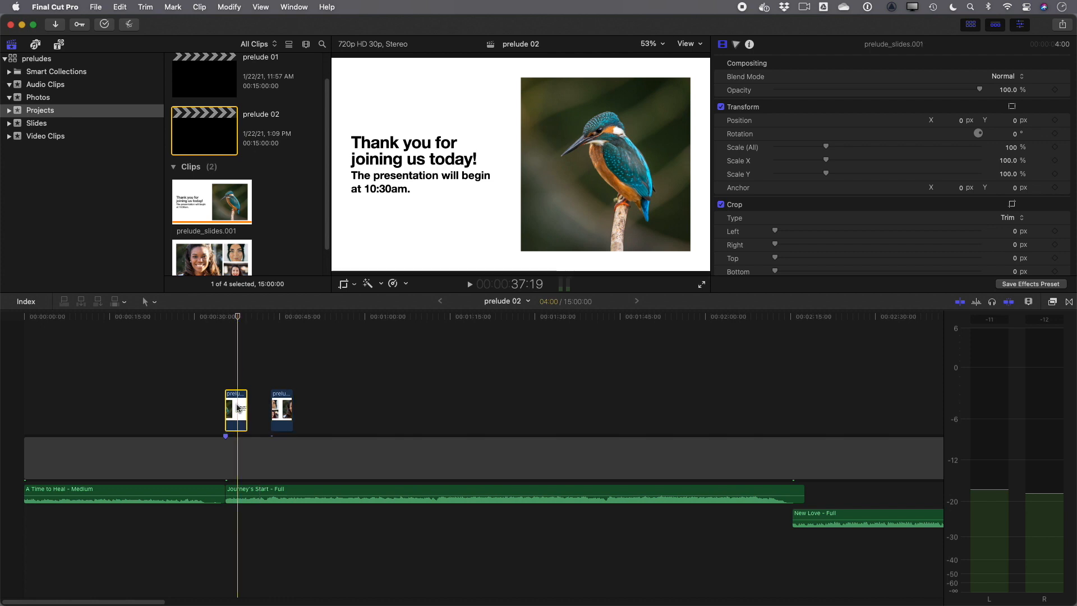
pyautogui.rightClick(236, 408)
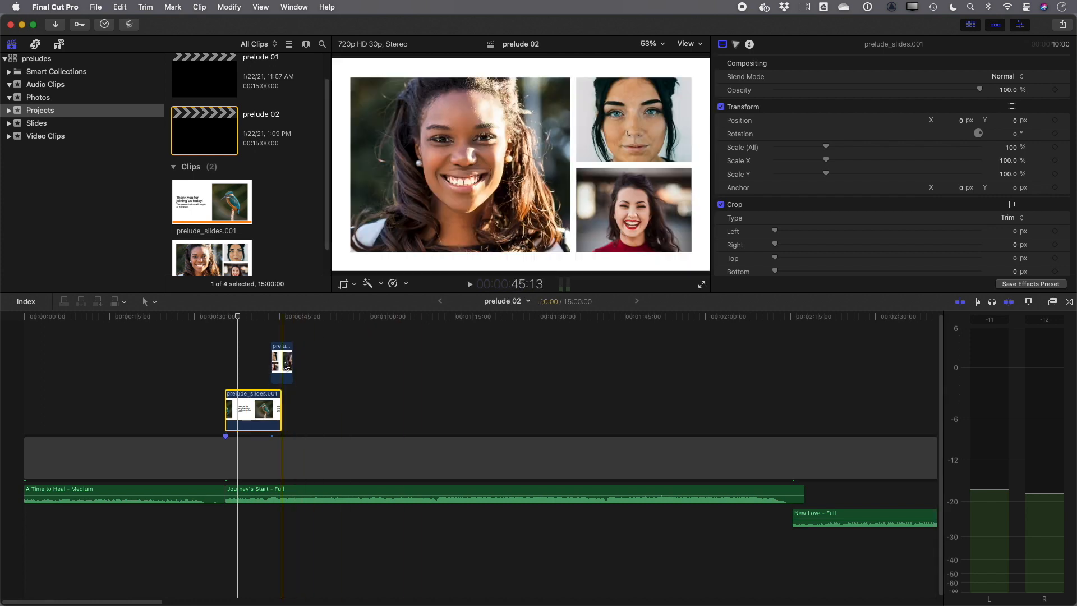
pyautogui.click(281, 363)
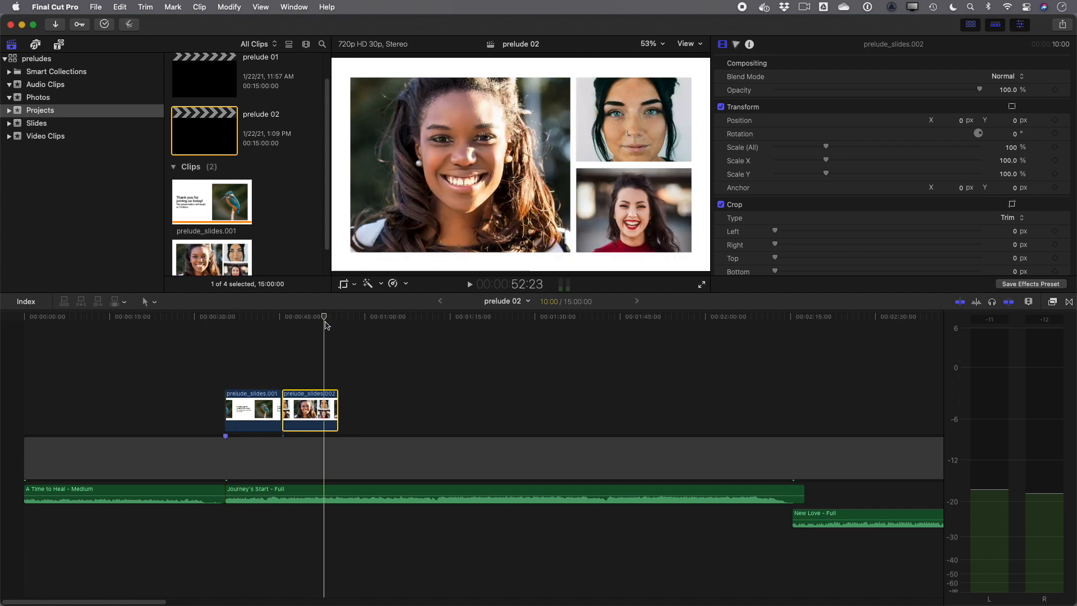
pyautogui.moveTo(324, 327); pyautogui.dragTo(316, 326)
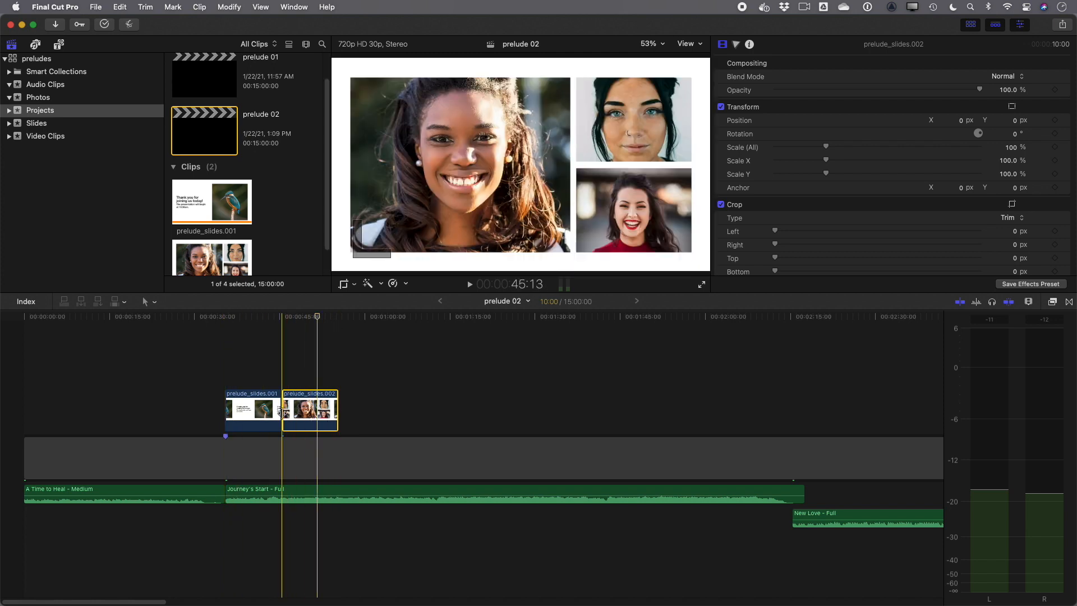
# Select the cut between prelude_slides.001 and prelude_slides.002 and apply a transition.
pyautogui.click(252, 410)
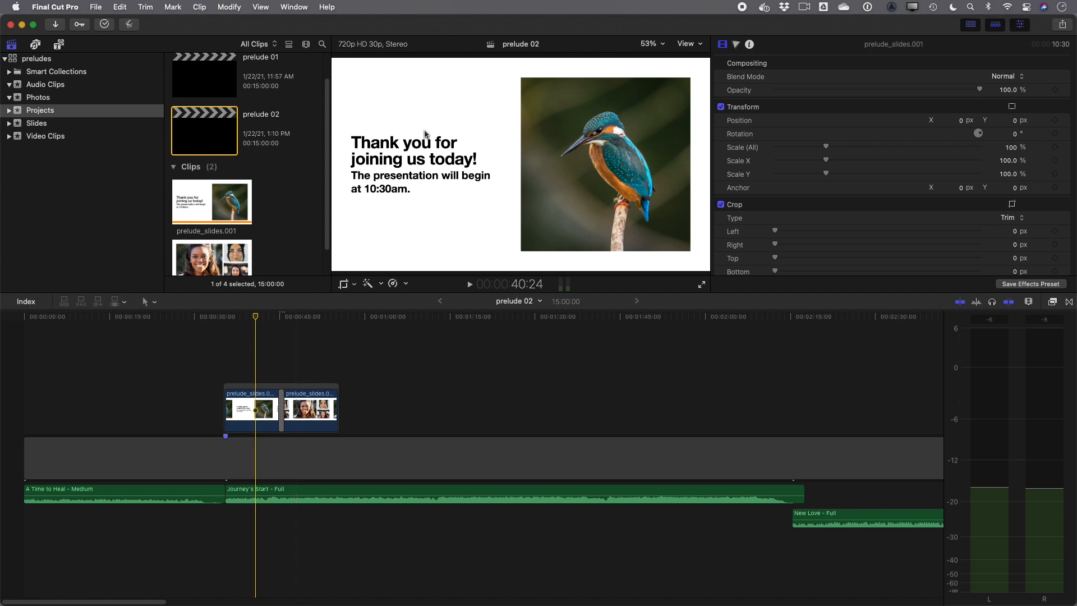
pyautogui.moveTo(418, 145)
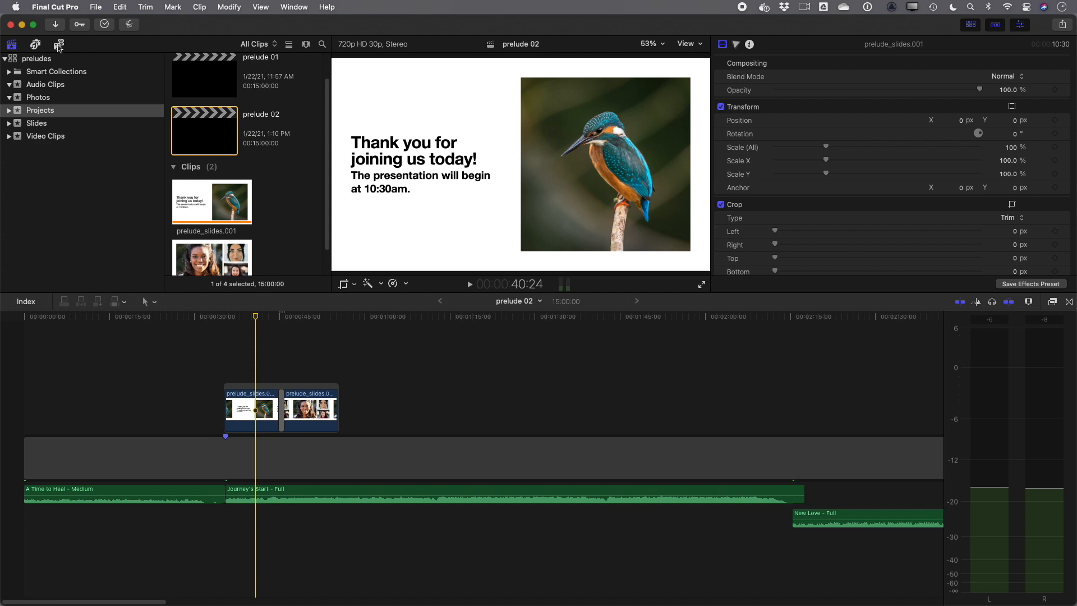
# Show Titles > Izzy Video in the browser and skim the 1212 module 2 thumbnail.
pyautogui.click(59, 45)
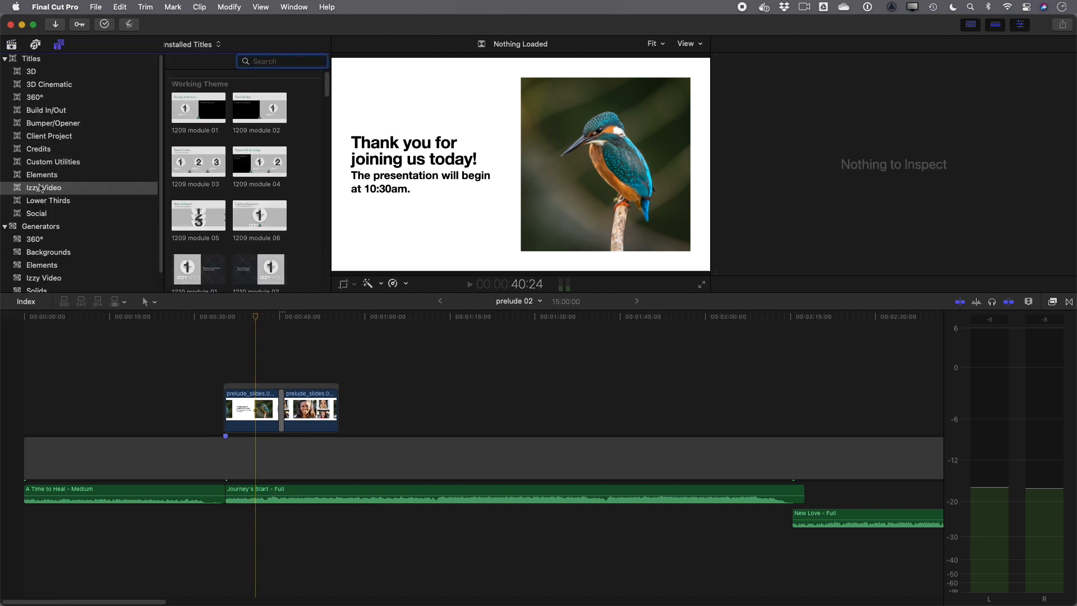
pyautogui.click(44, 188)
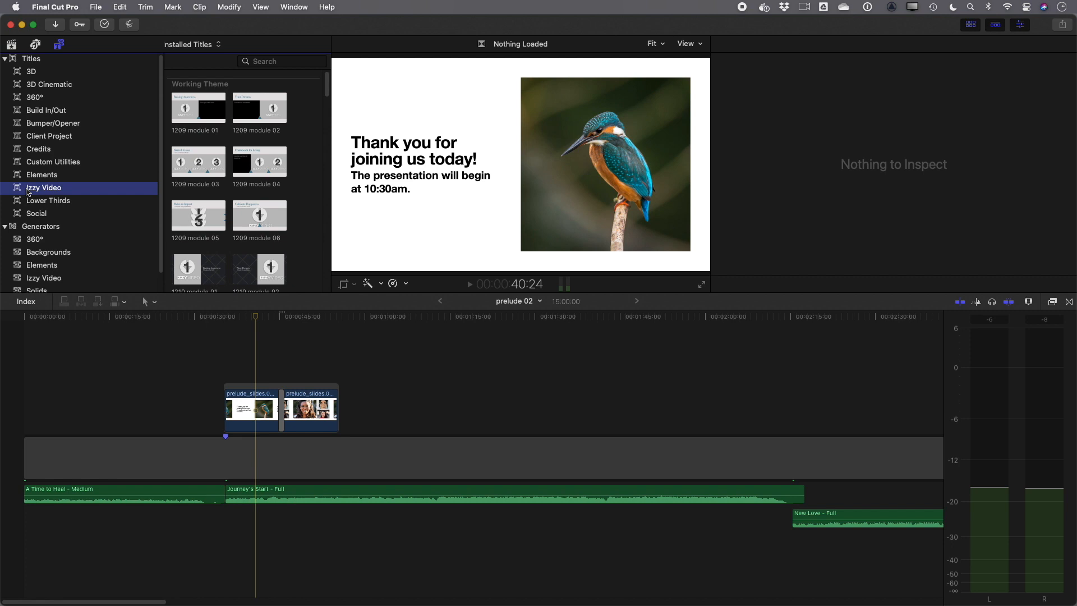
pyautogui.scroll(-3)
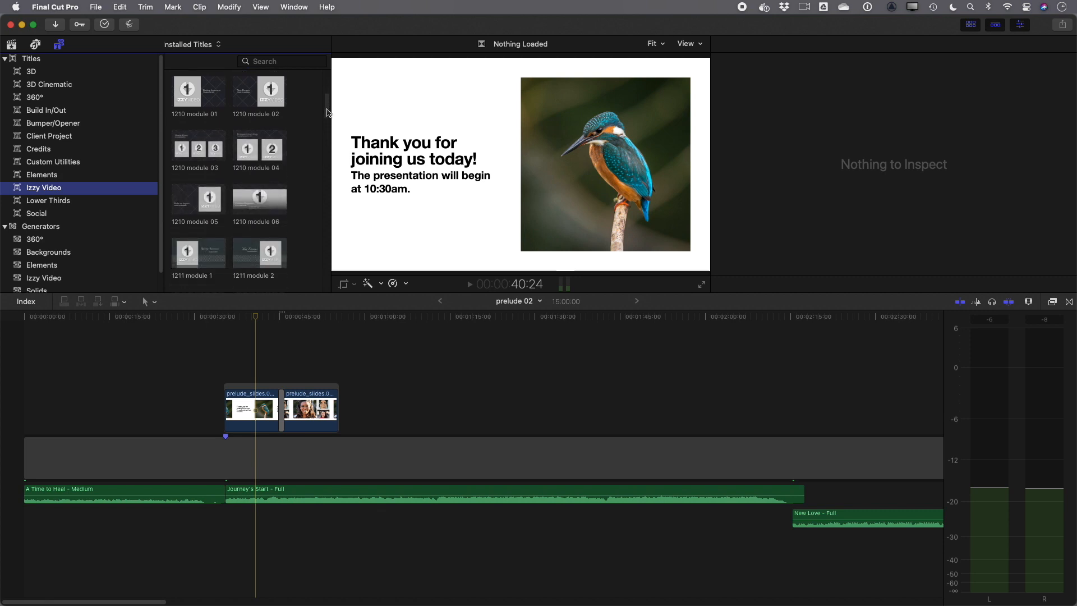
pyautogui.scroll(-3)
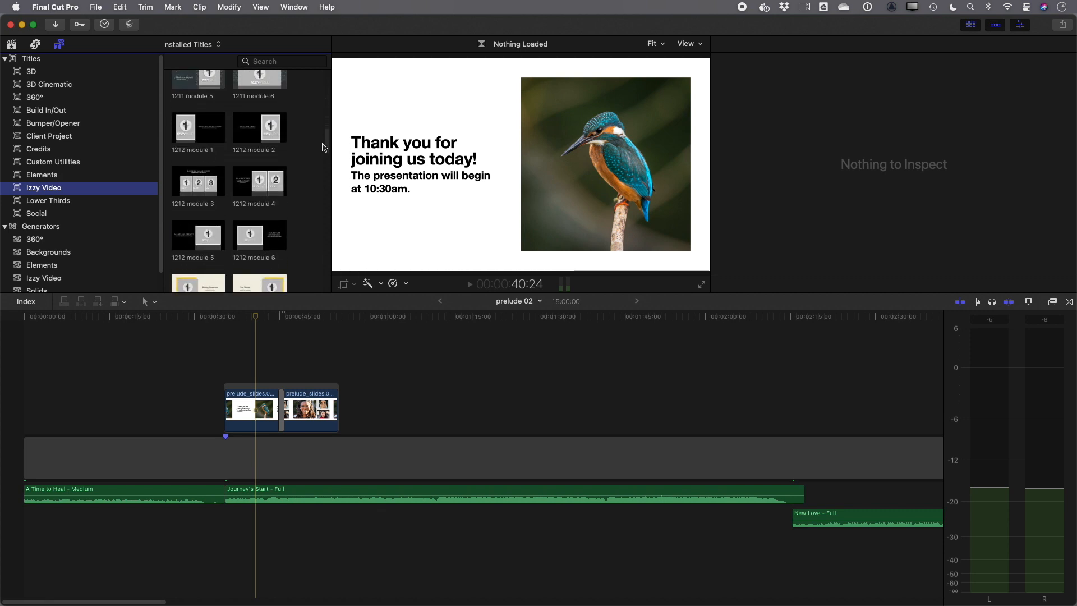
pyautogui.click(259, 128)
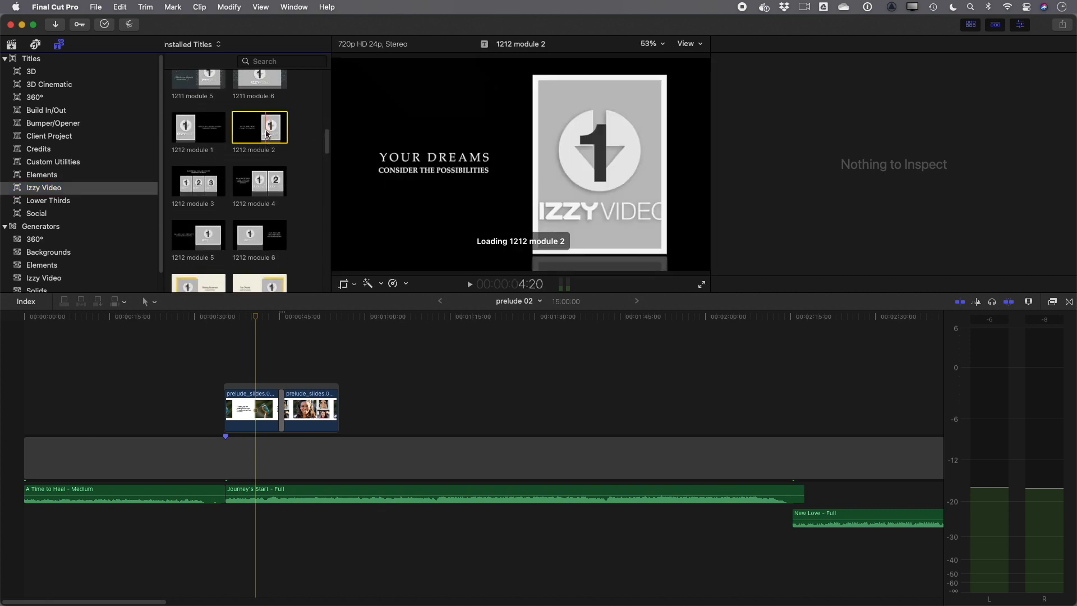
# Drop the 1212 module 2 title into the timeline, with 1212 module 3 right after it.
pyautogui.moveTo(259, 127); pyautogui.dragTo(400, 416)
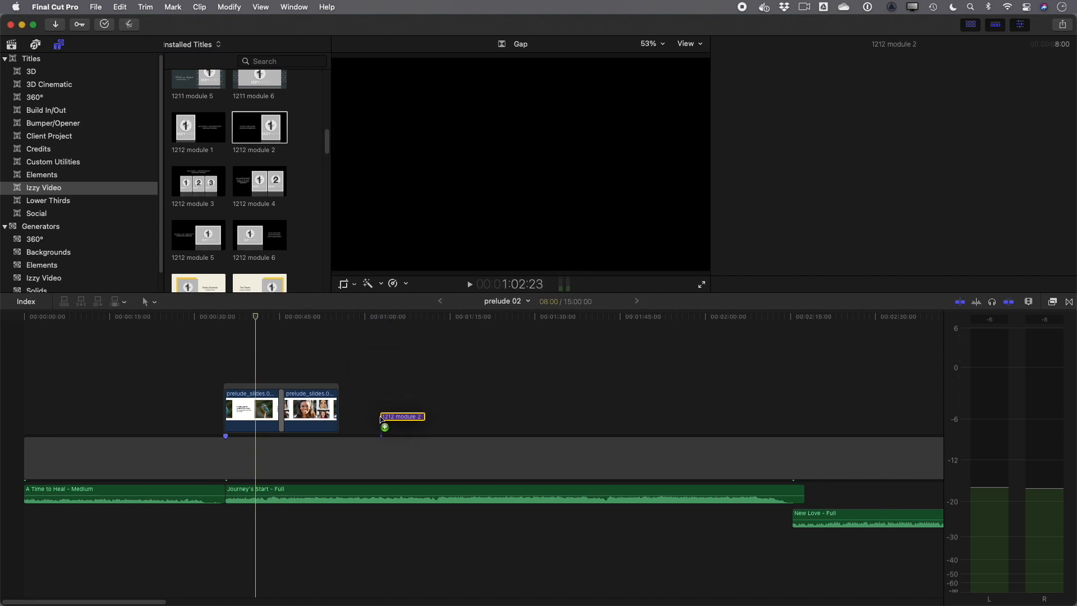
pyautogui.moveTo(402, 416); pyautogui.dragTo(399, 426)
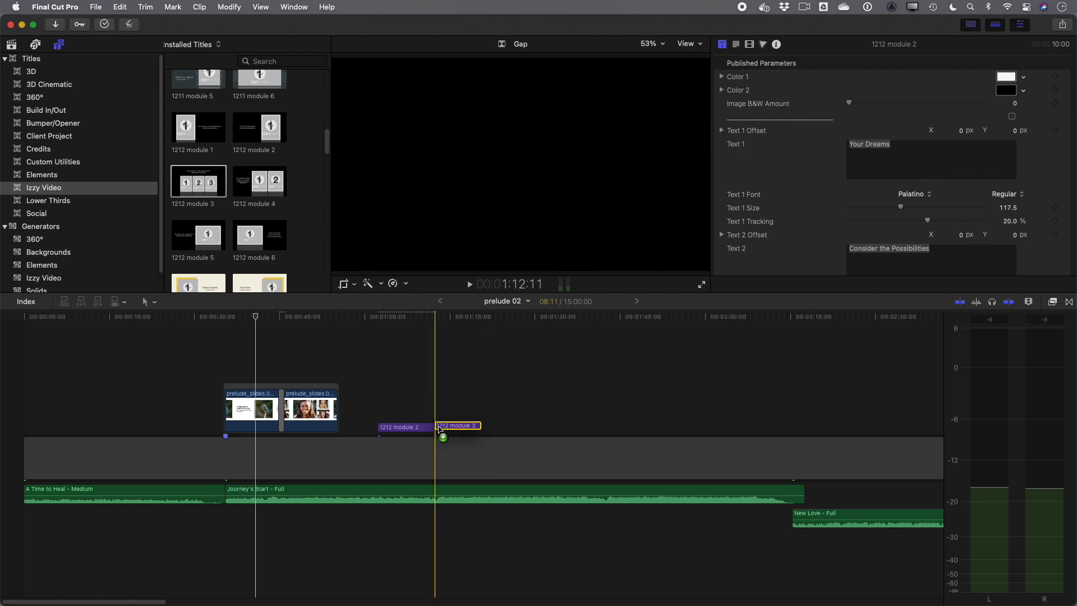
pyautogui.click(457, 426)
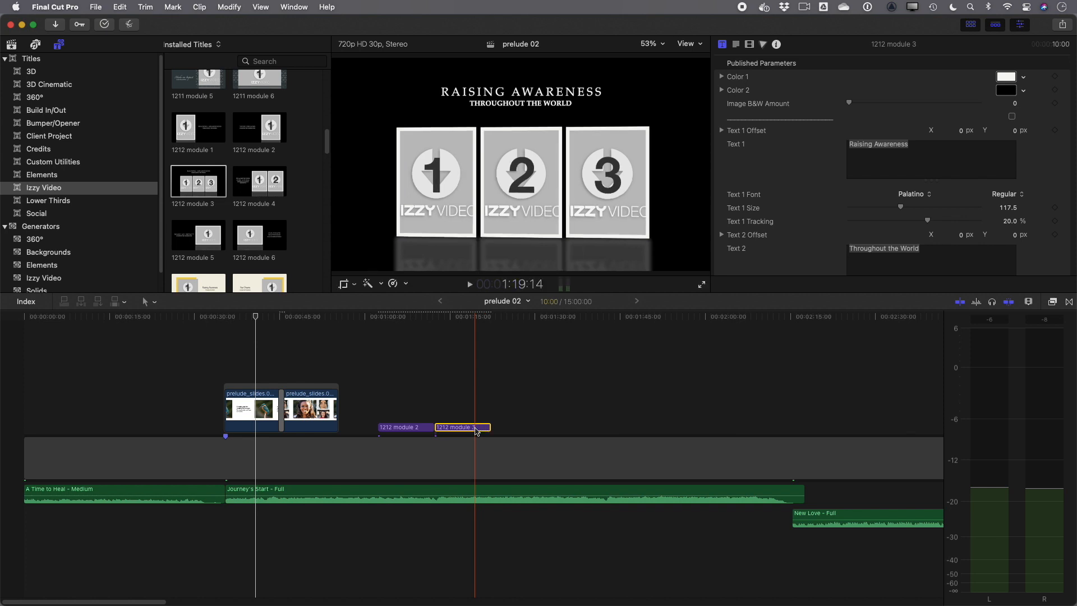
# Scrub through the module 2 title, parking on its fully revealed card.
pyautogui.click(391, 317)
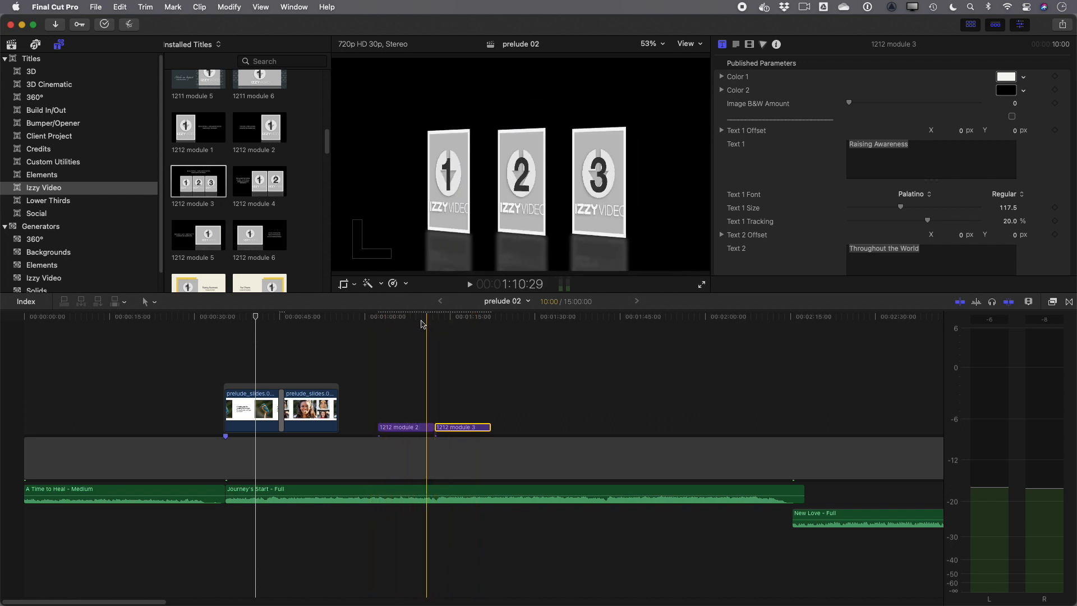
pyautogui.click(434, 328)
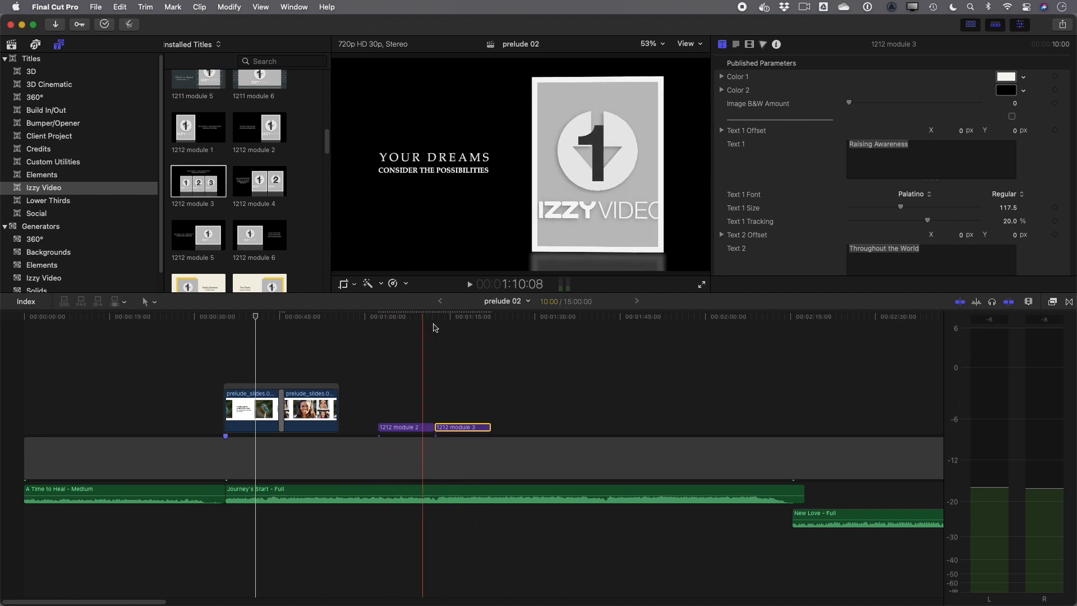
pyautogui.click(379, 332)
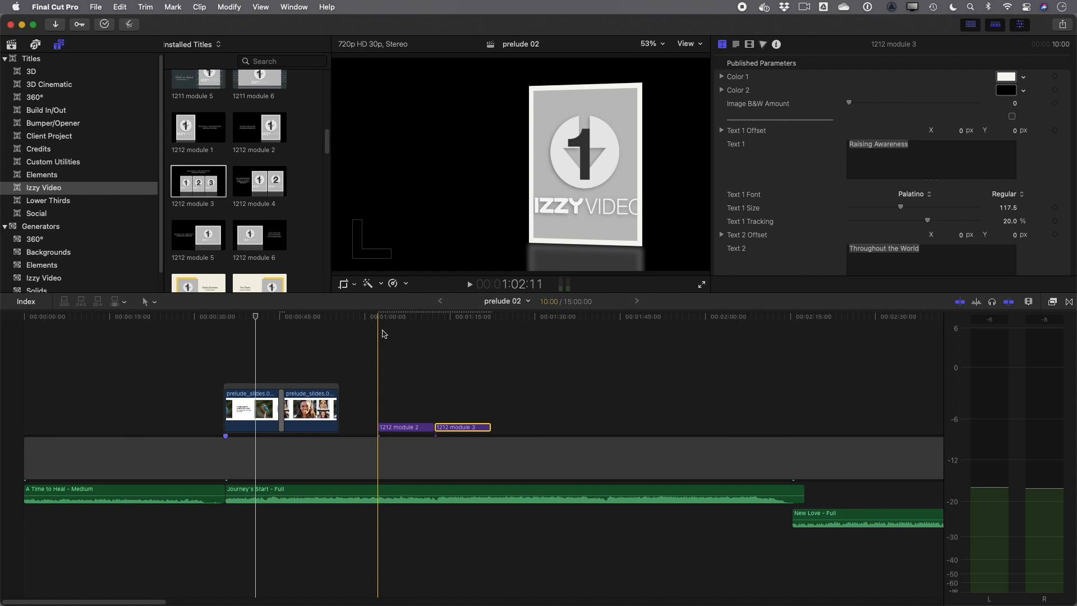
pyautogui.click(415, 317)
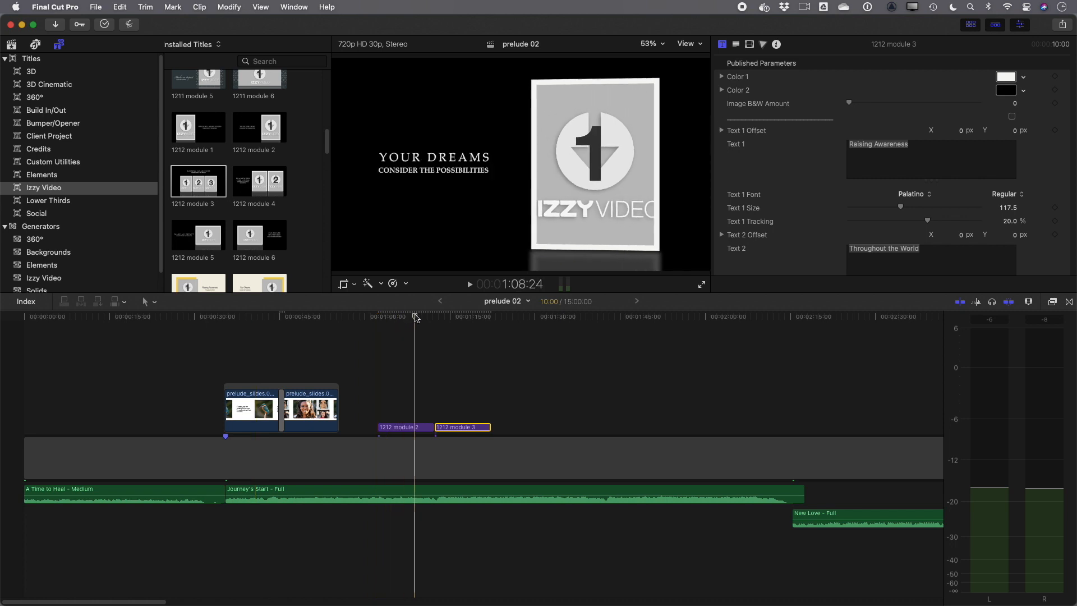
pyautogui.click(425, 317)
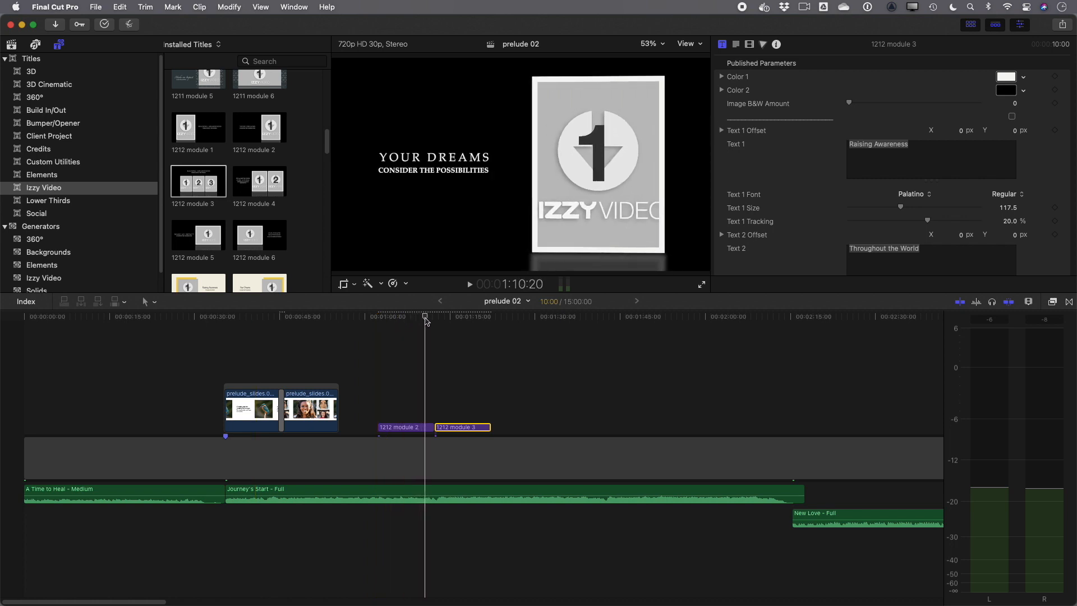
pyautogui.click(398, 427)
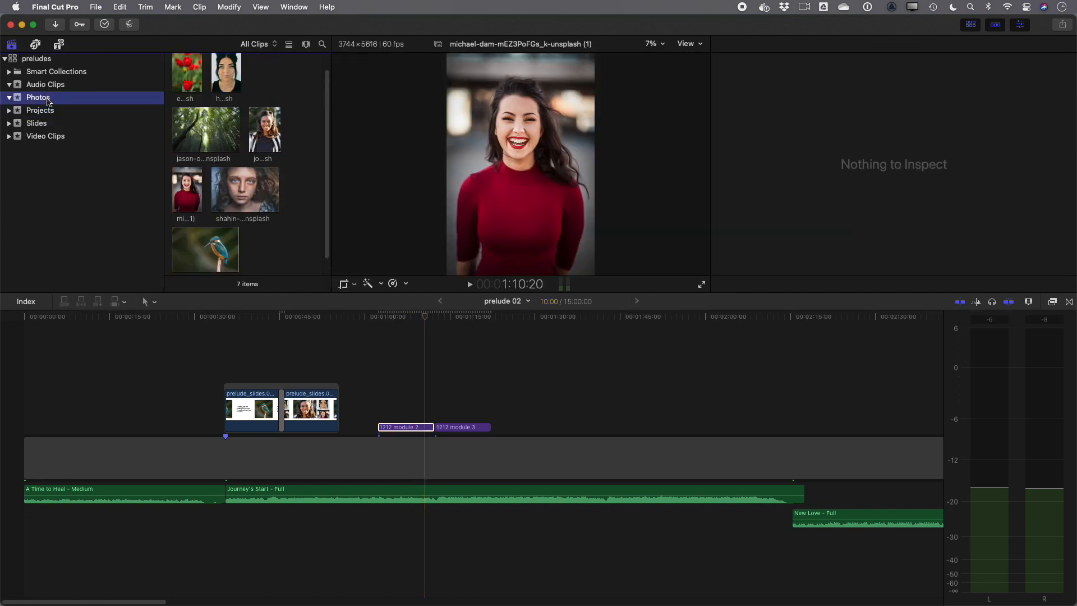
# Browse the Photos event and choose the kingfisher photo for Drop Zone 01.
pyautogui.click(405, 427)
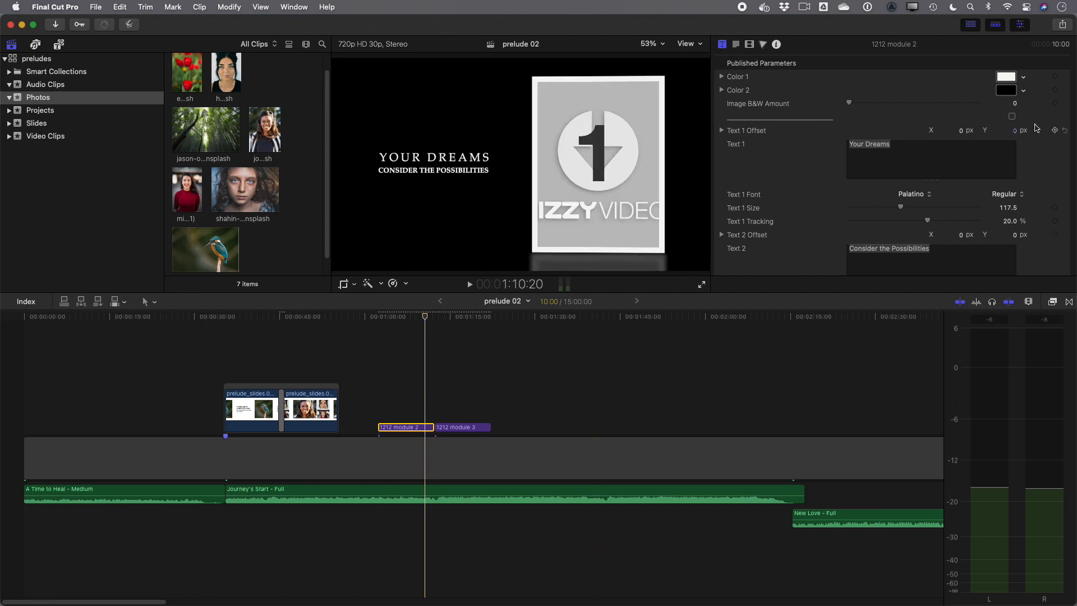
pyautogui.scroll(-3)
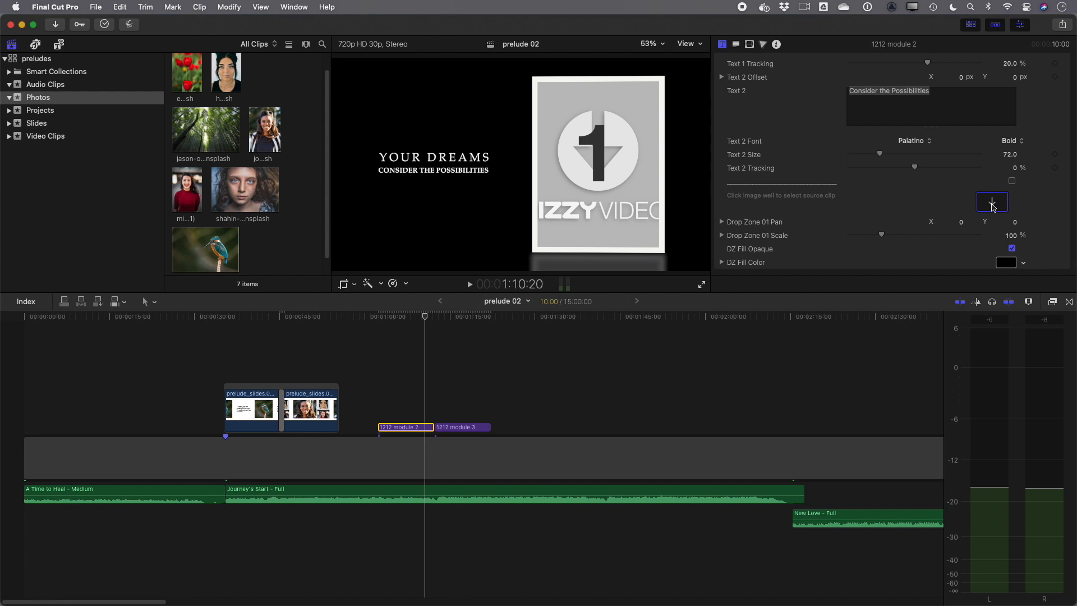
pyautogui.click(992, 201)
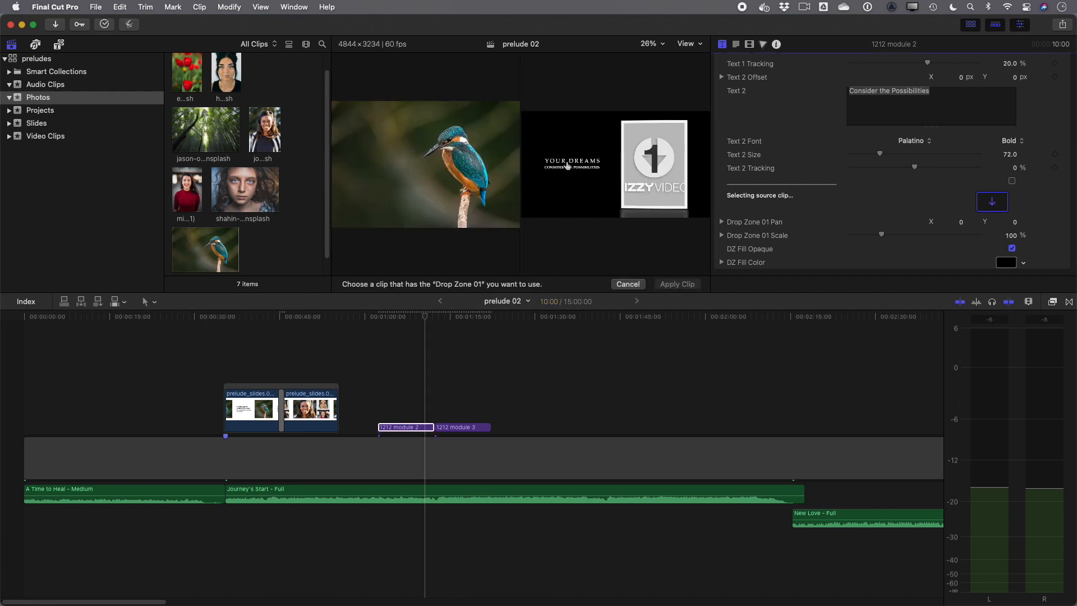
pyautogui.scroll(-3)
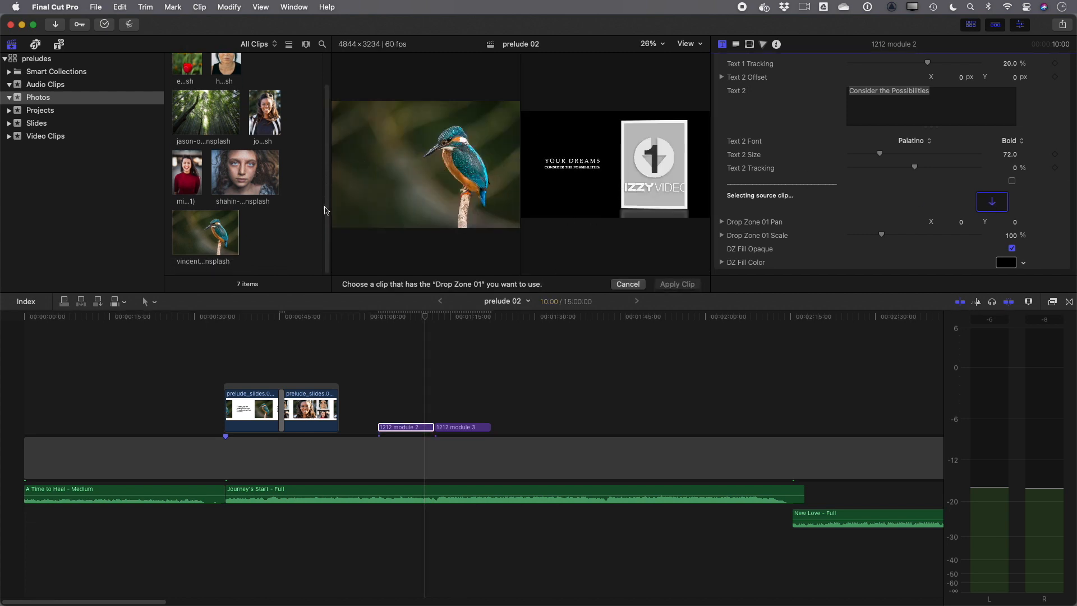
pyautogui.moveTo(209, 240)
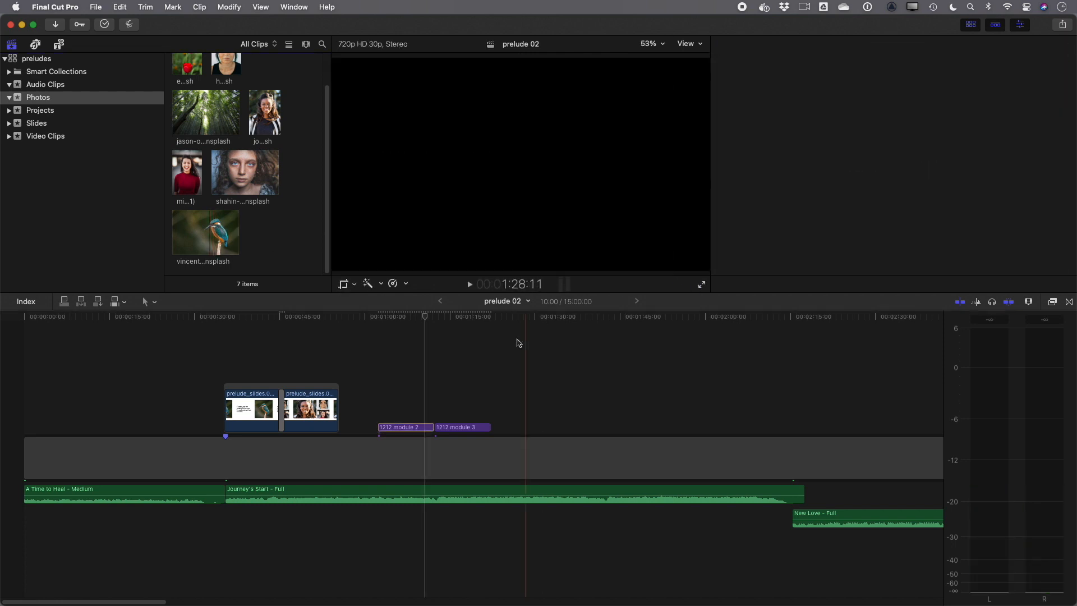
# Drag the kingfisher photo within module 2's frame until the whole bird is centered.
pyautogui.click(405, 427)
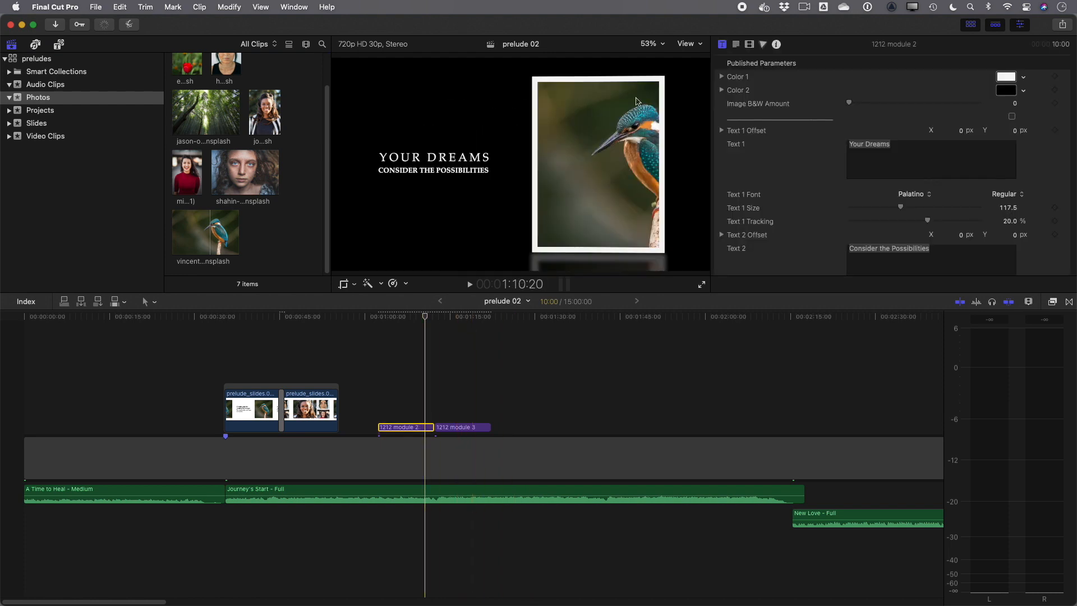
pyautogui.moveTo(605, 153)
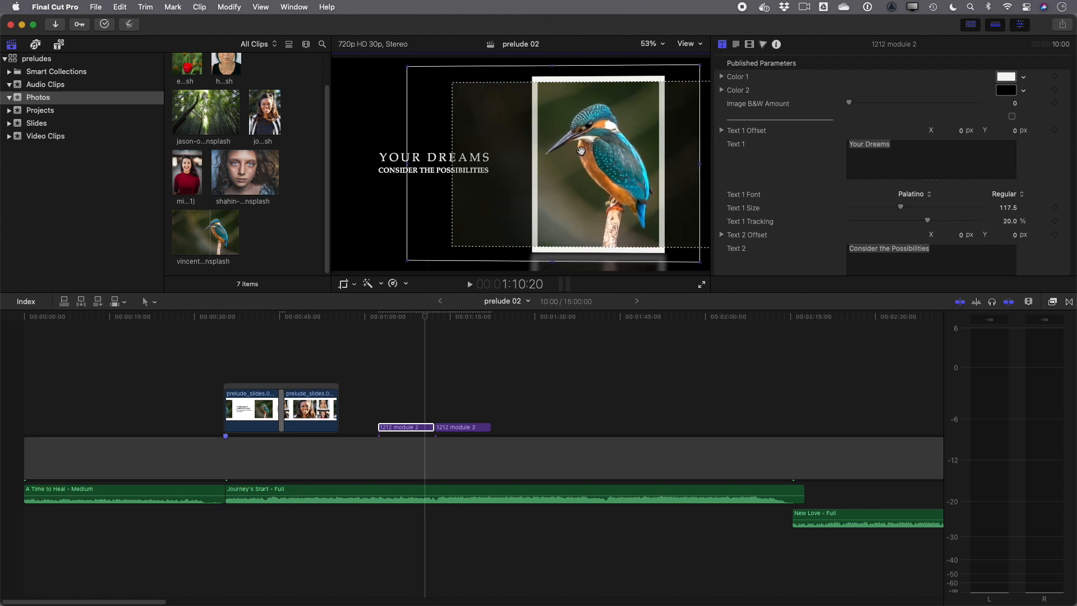
pyautogui.click(594, 163)
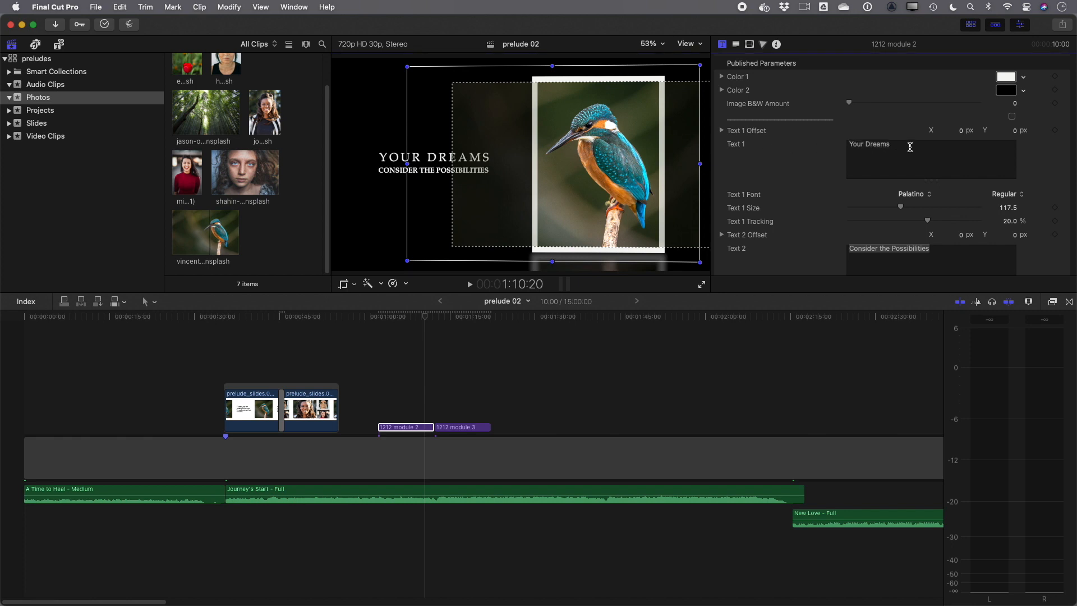
# Change the heading to 'Thanks for joining us today!', add a 10:30am start line, and set heading size ~125.
pyautogui.doubleClick(870, 144)
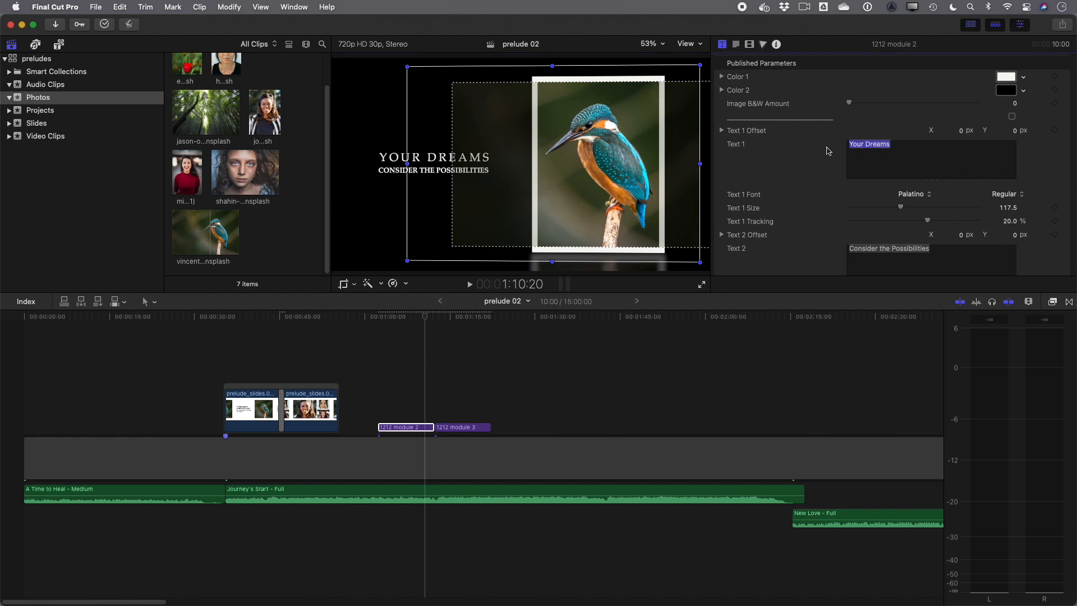
pyautogui.write('Thanks fo')
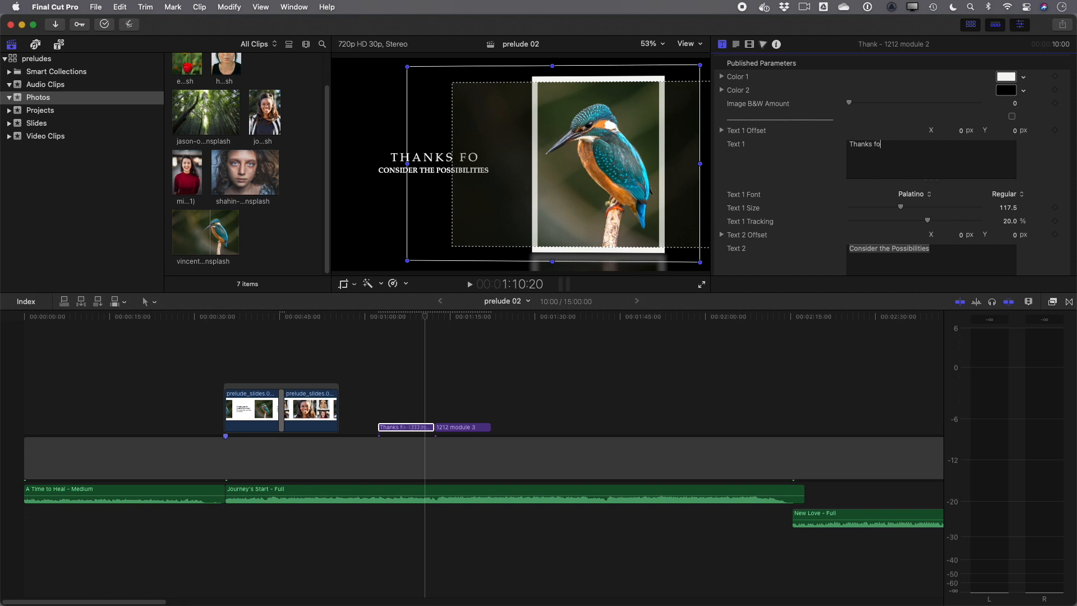
pyautogui.write('r joining us today!')
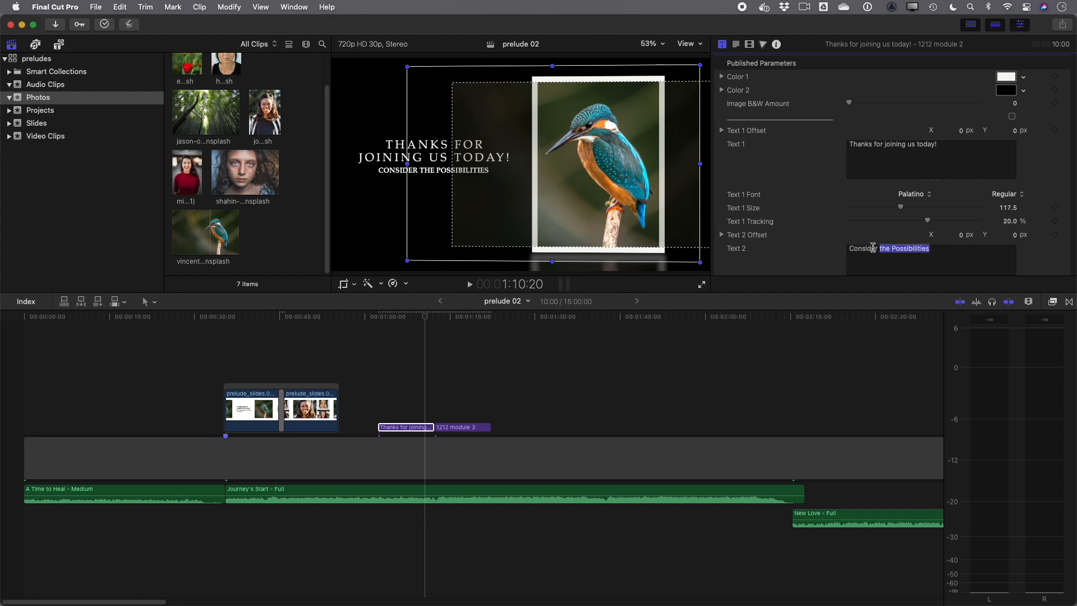
pyautogui.write('The presentation will begin at')
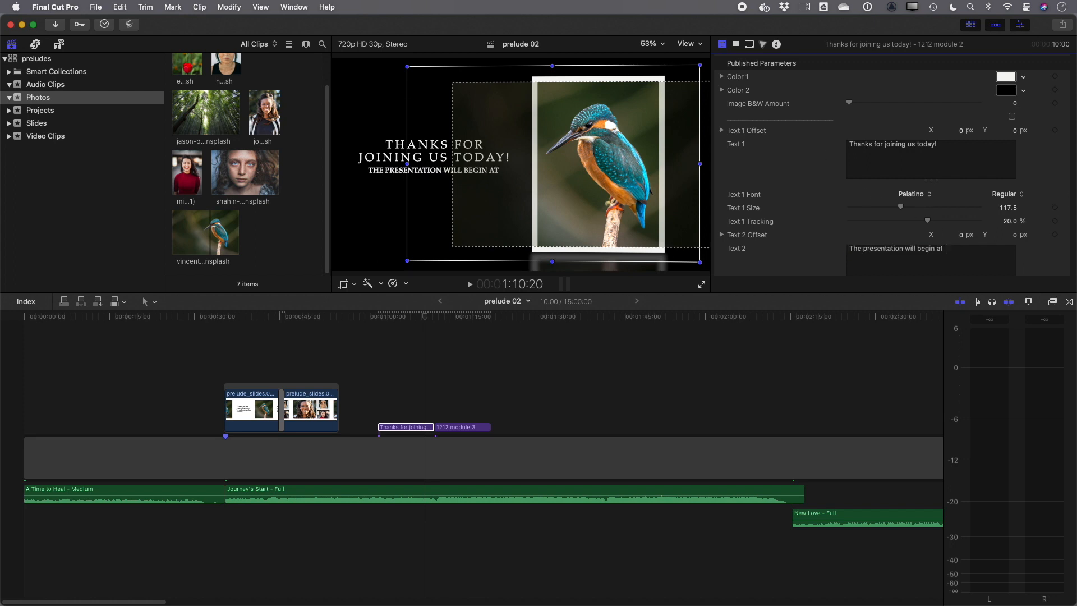
pyautogui.write('10:30am.')
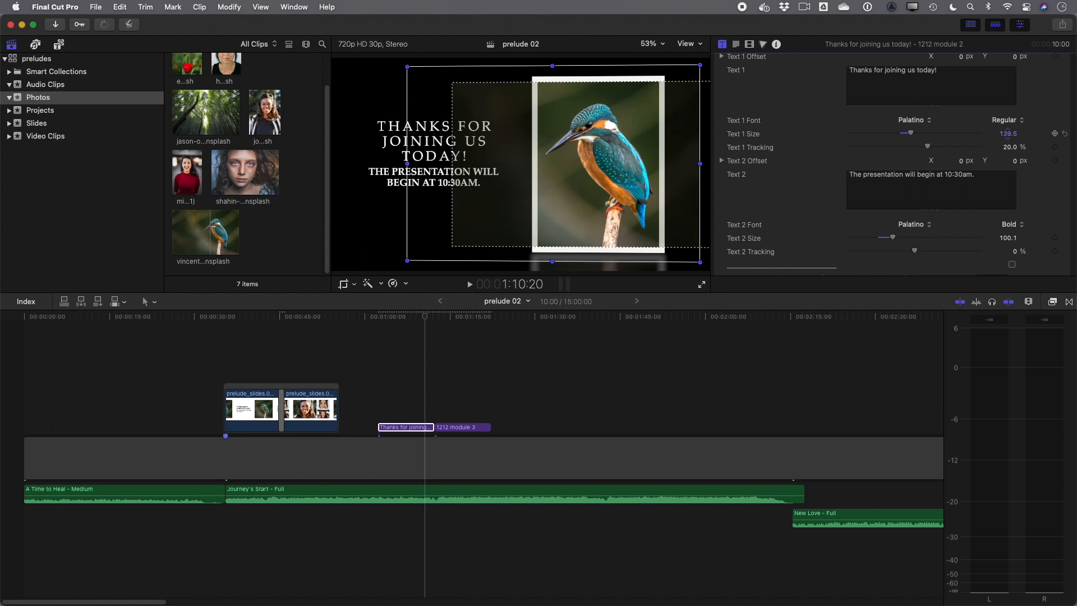
pyautogui.moveTo(906, 144); pyautogui.dragTo(927, 145)
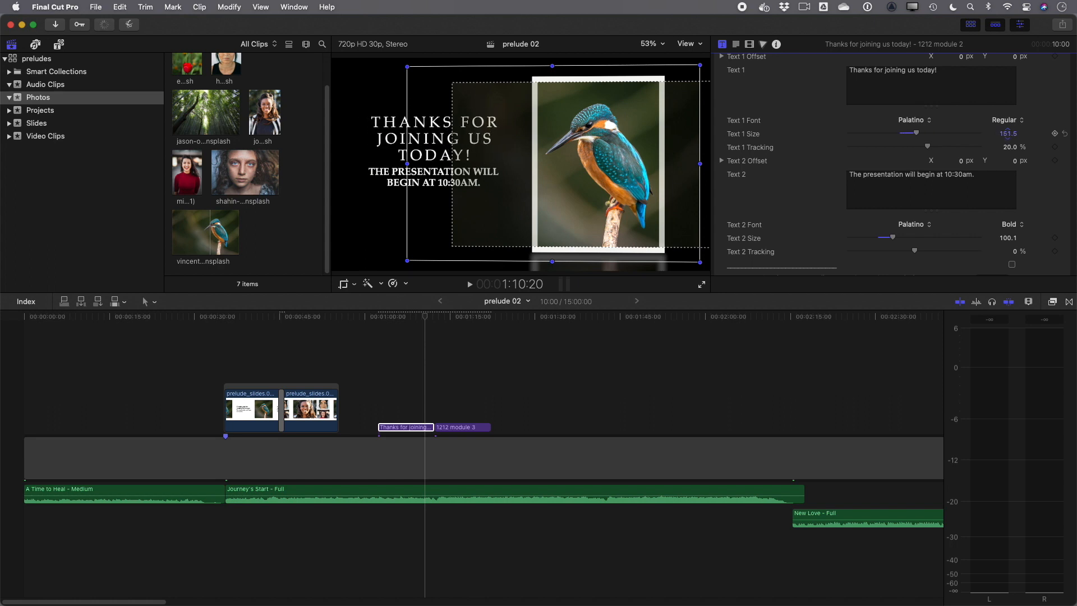
pyautogui.moveTo(928, 146); pyautogui.dragTo(886, 146)
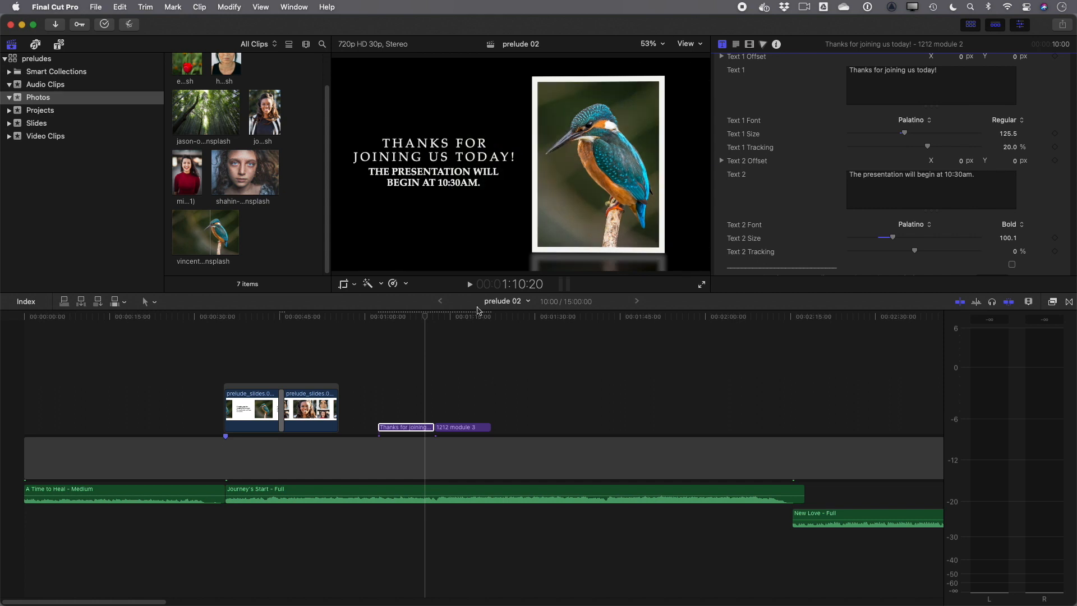
# Reselect the thanks title clip and play it back.
pyautogui.click(425, 405)
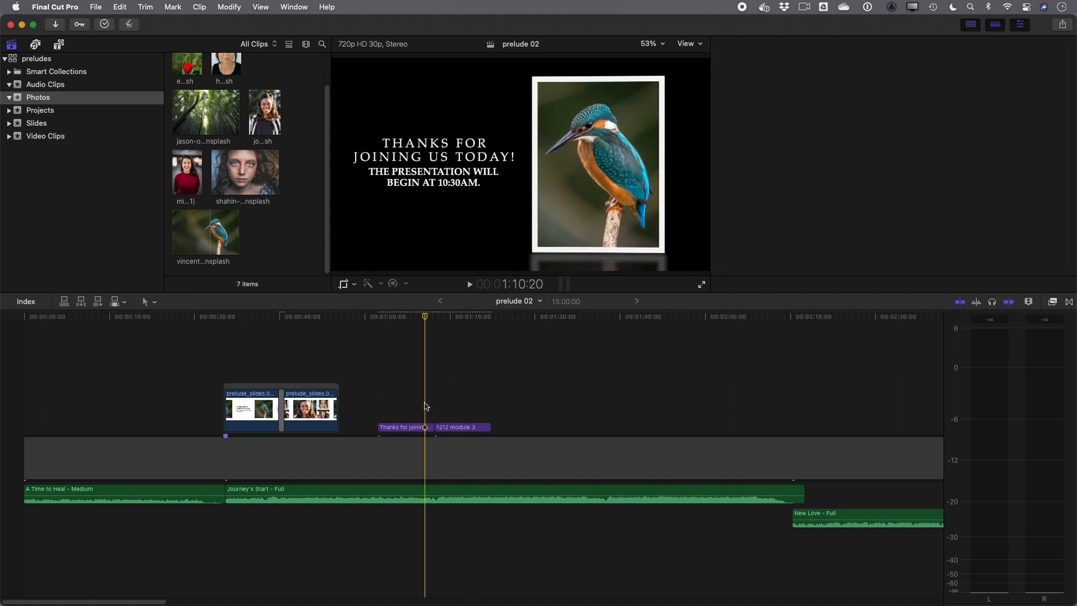
pyautogui.click(405, 427)
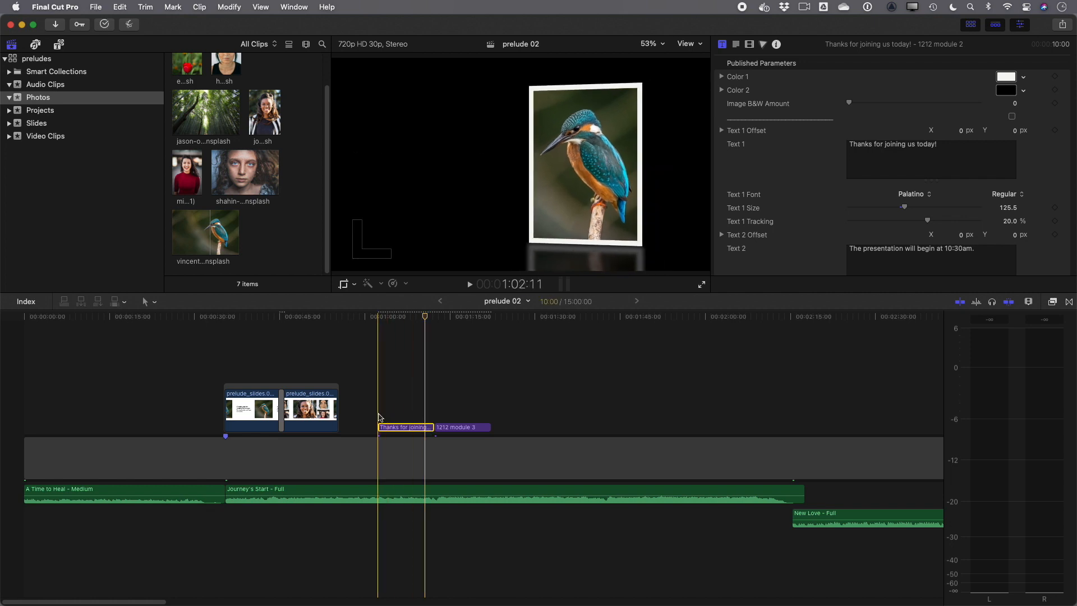
pyautogui.press('space')
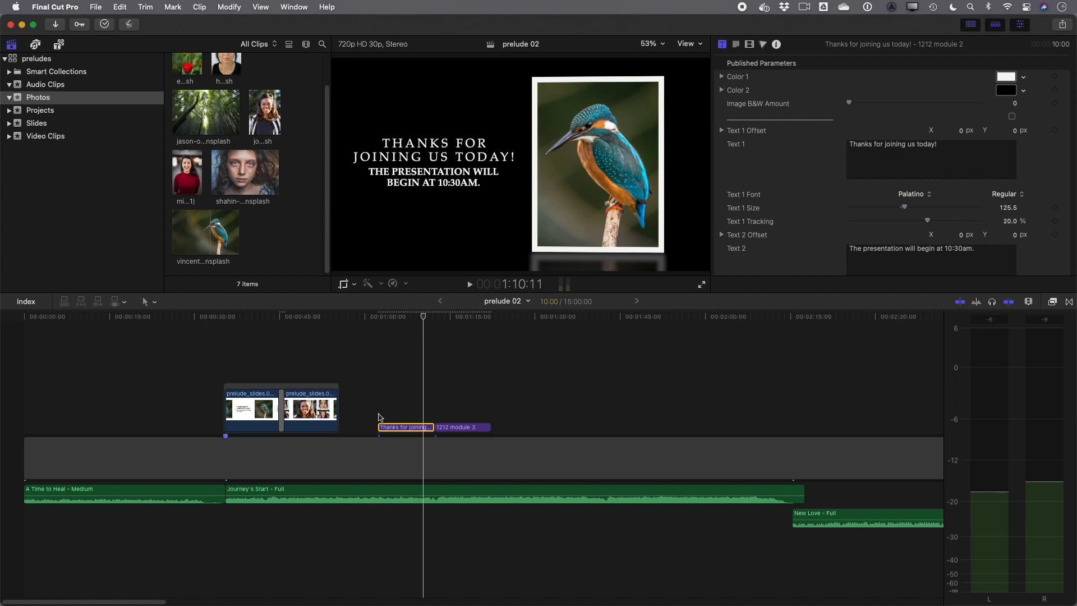
# Move the playhead into the Raising Awareness module to preview its numbered placeholders.
pyautogui.click(446, 317)
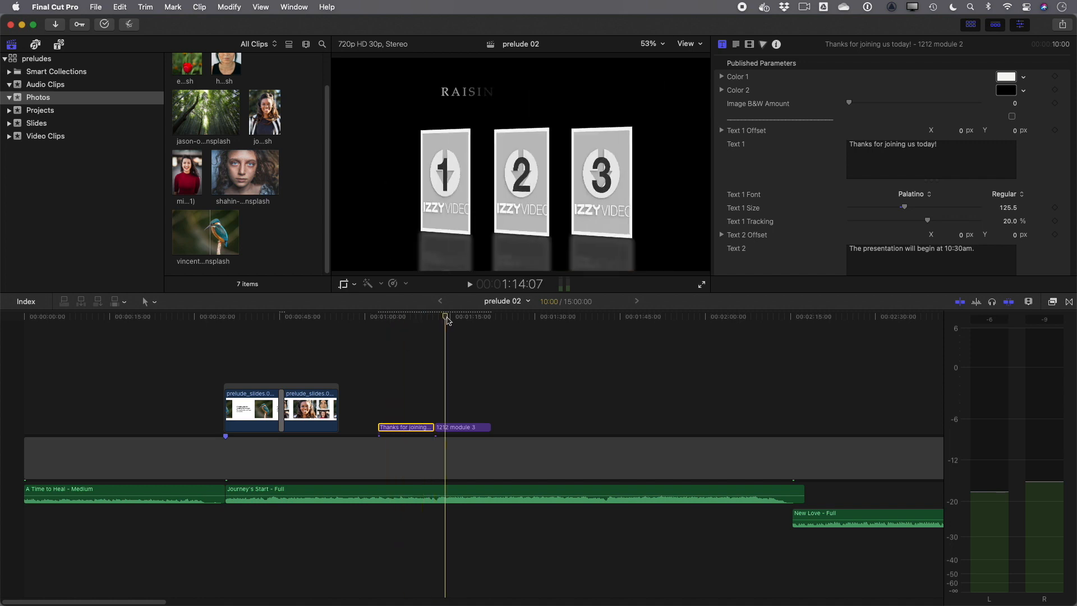
pyautogui.click(446, 317)
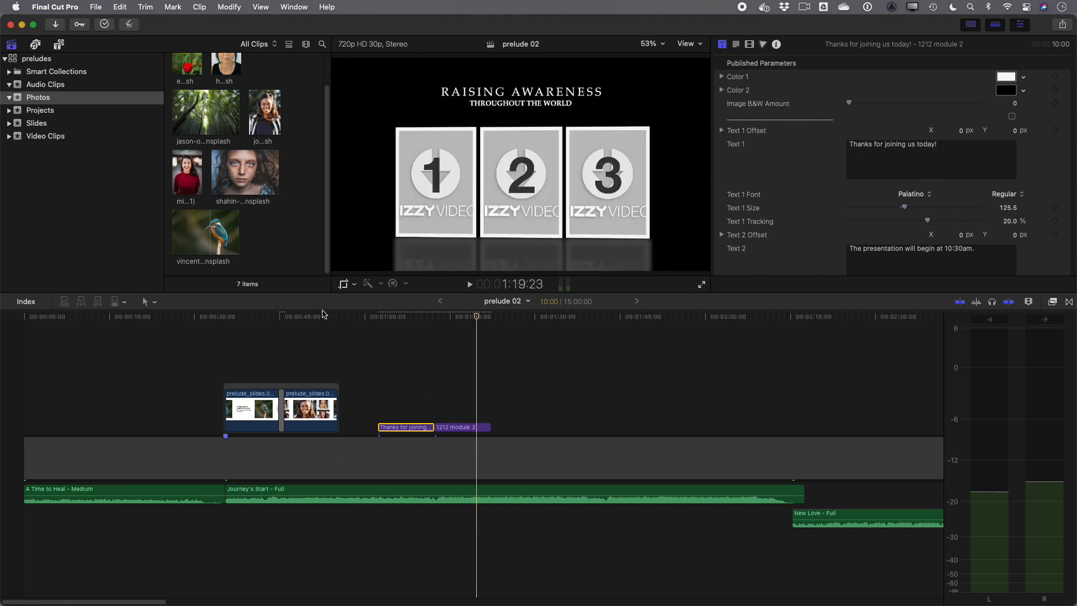
pyautogui.click(304, 316)
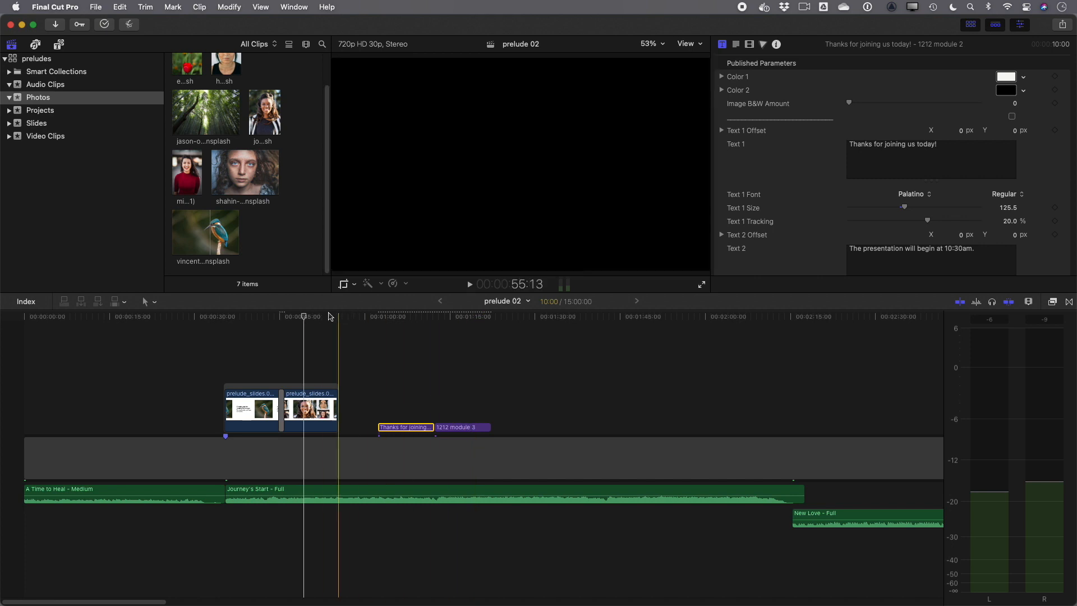
pyautogui.click(469, 317)
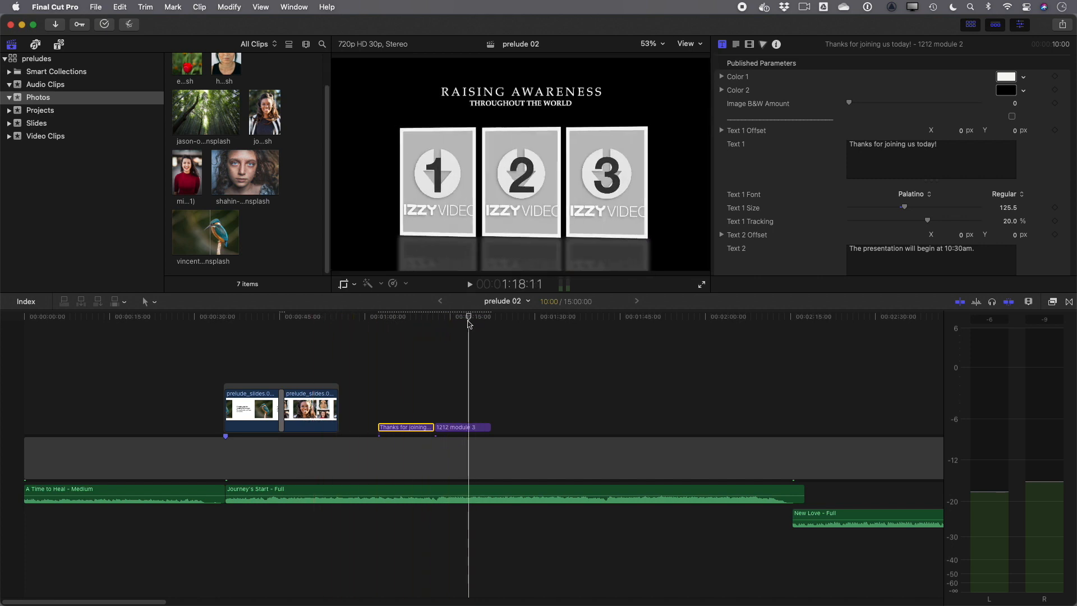
# Select module 3 and apply a portrait photo to each of its three Drop Zones.
pyautogui.click(462, 427)
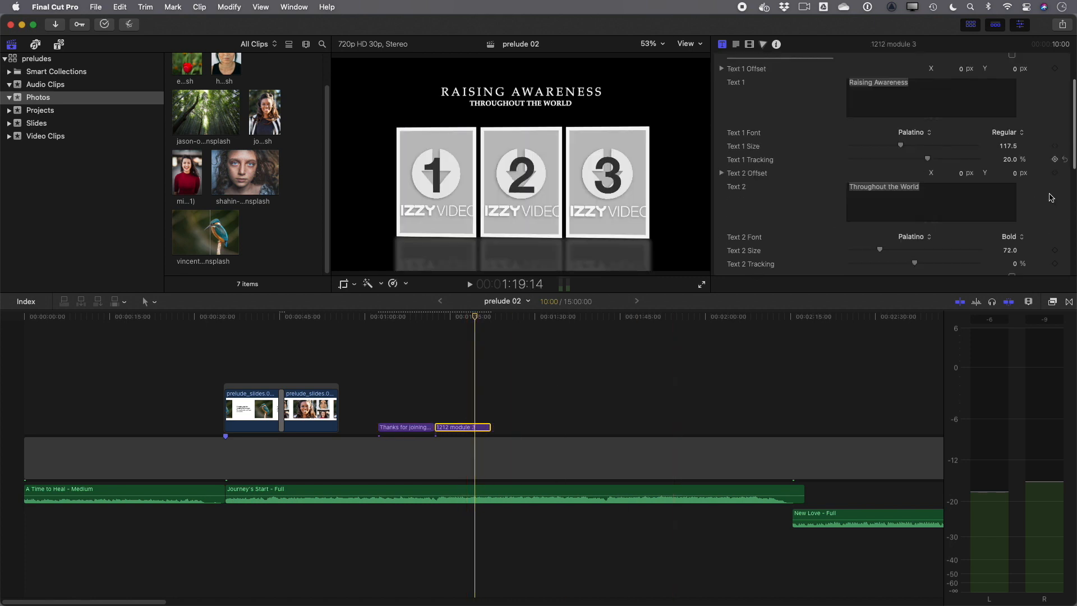
pyautogui.scroll(-3)
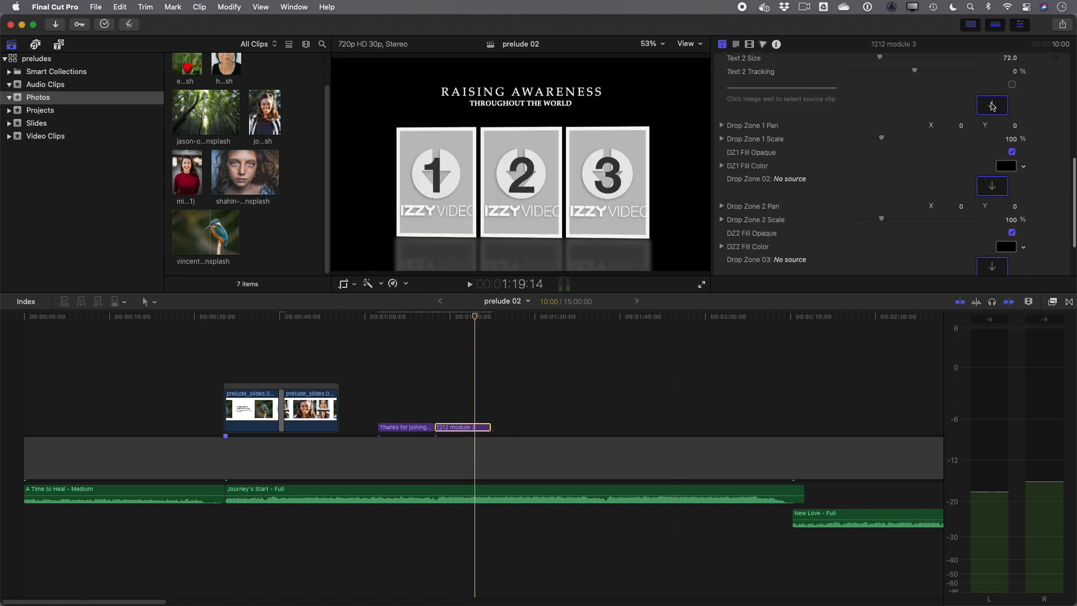
pyautogui.click(992, 105)
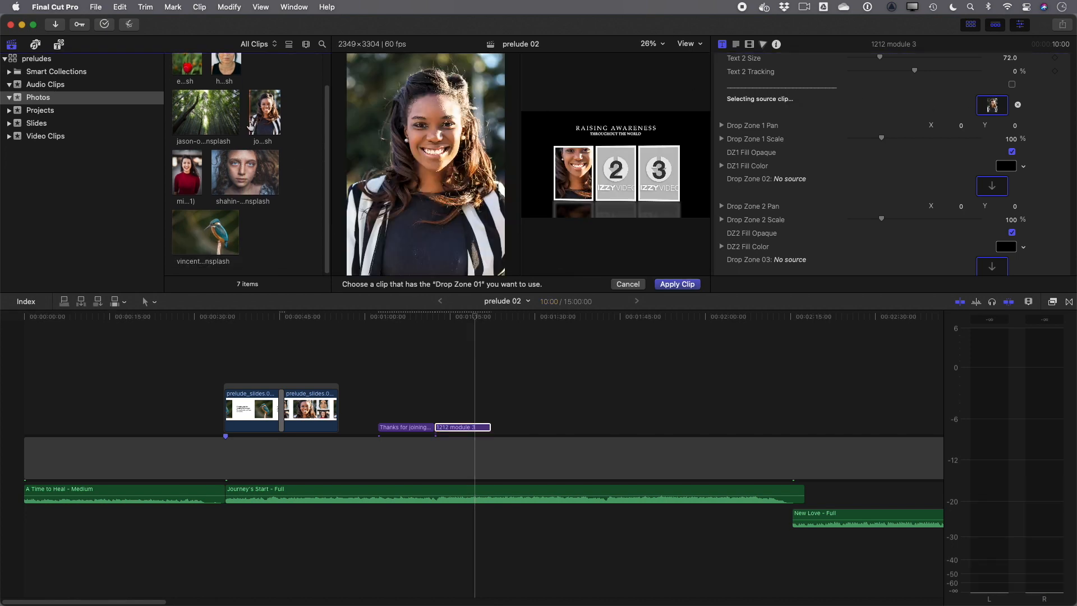
pyautogui.click(992, 186)
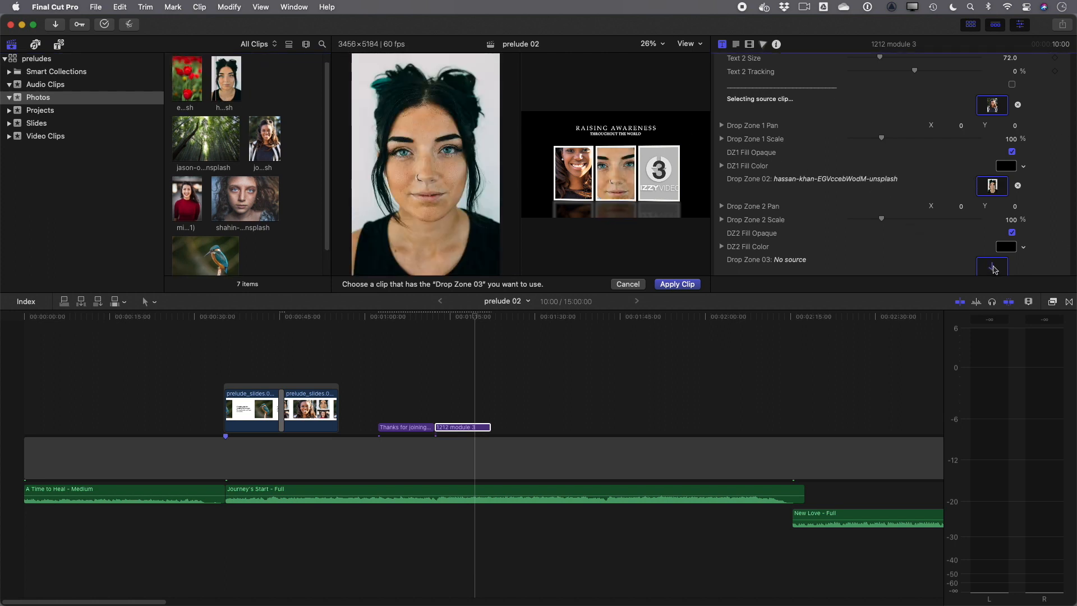
pyautogui.click(186, 198)
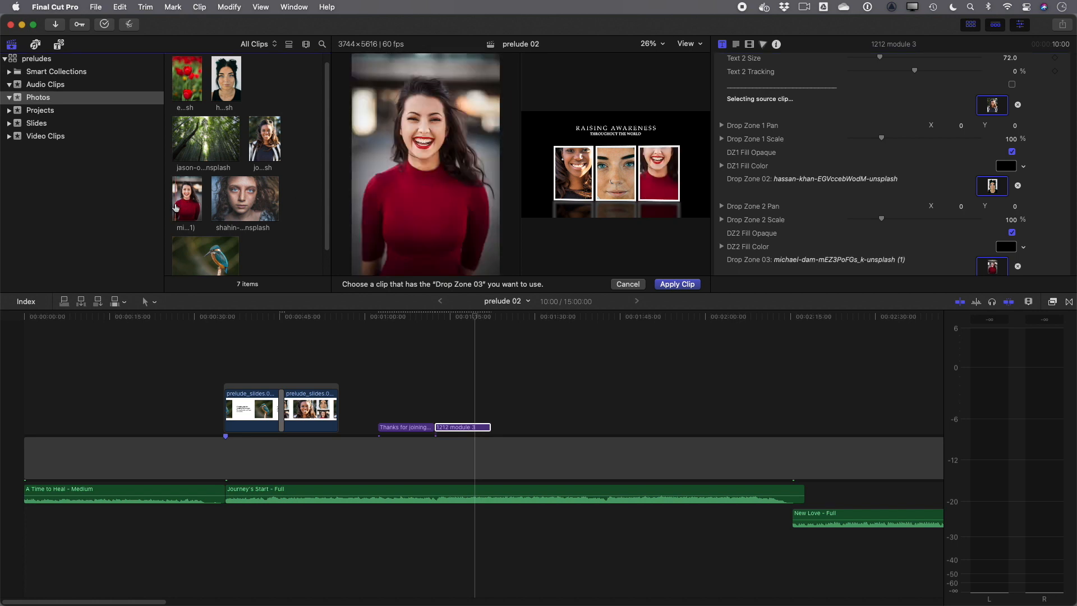
pyautogui.click(677, 284)
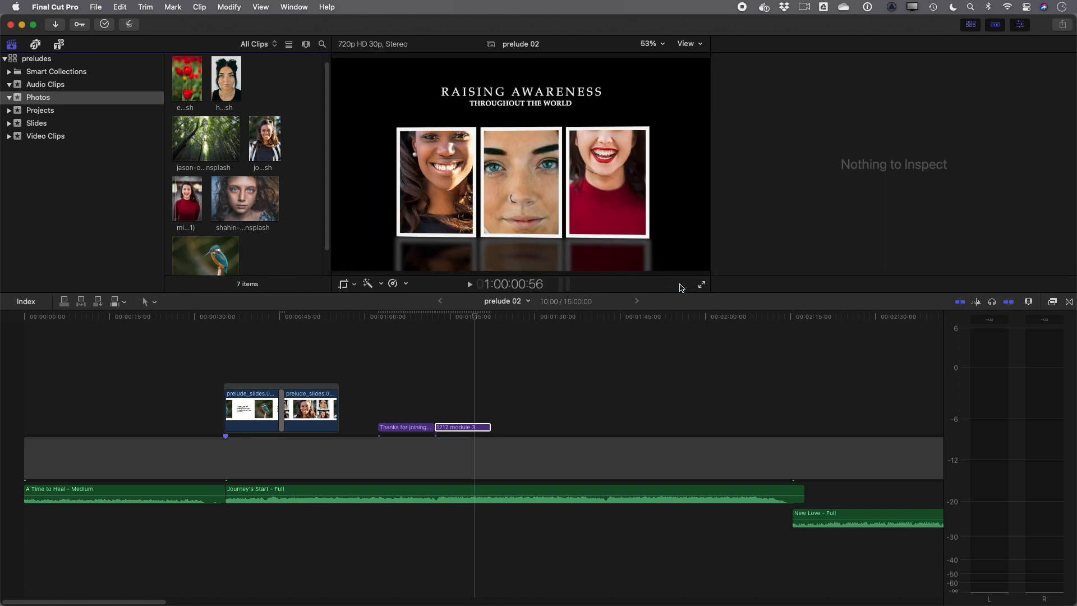
pyautogui.moveTo(436, 172)
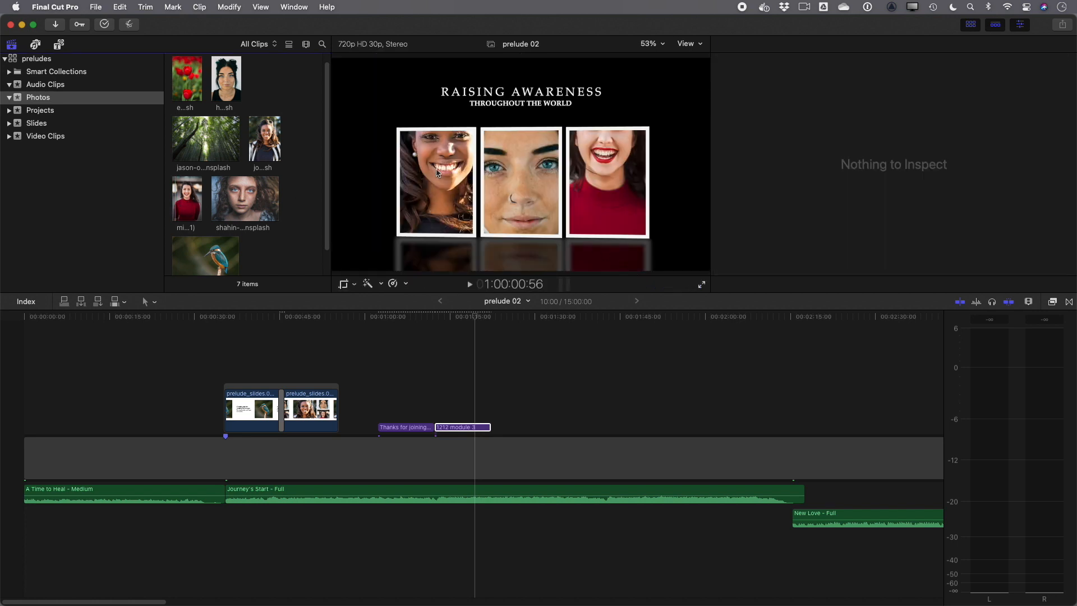
# Scale and shift the portraits, especially the third, to sit inside their cards.
pyautogui.click(462, 427)
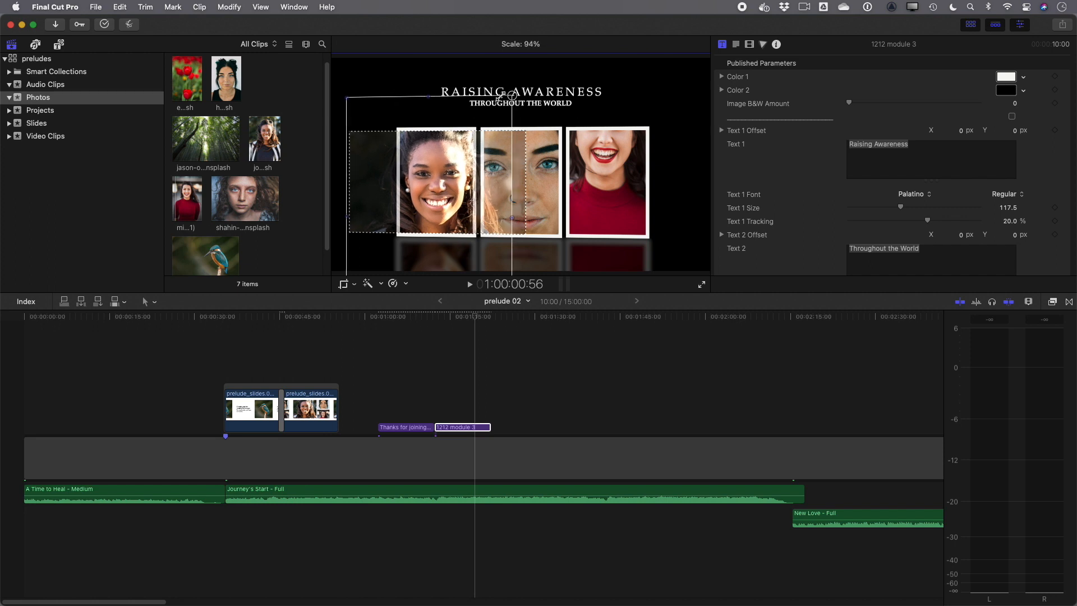
pyautogui.click(520, 43)
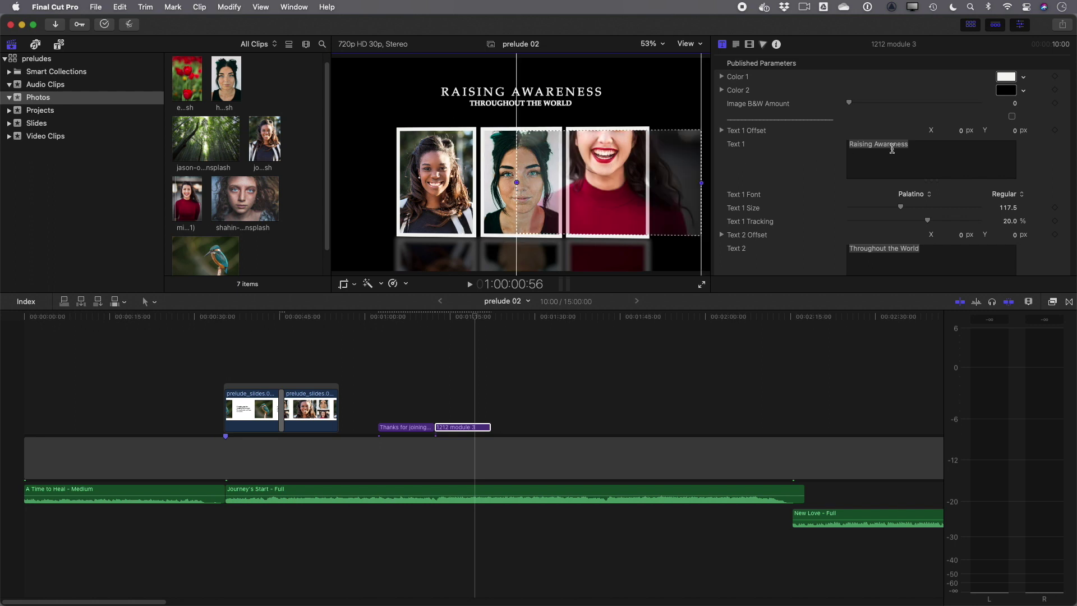
pyautogui.scroll(-3)
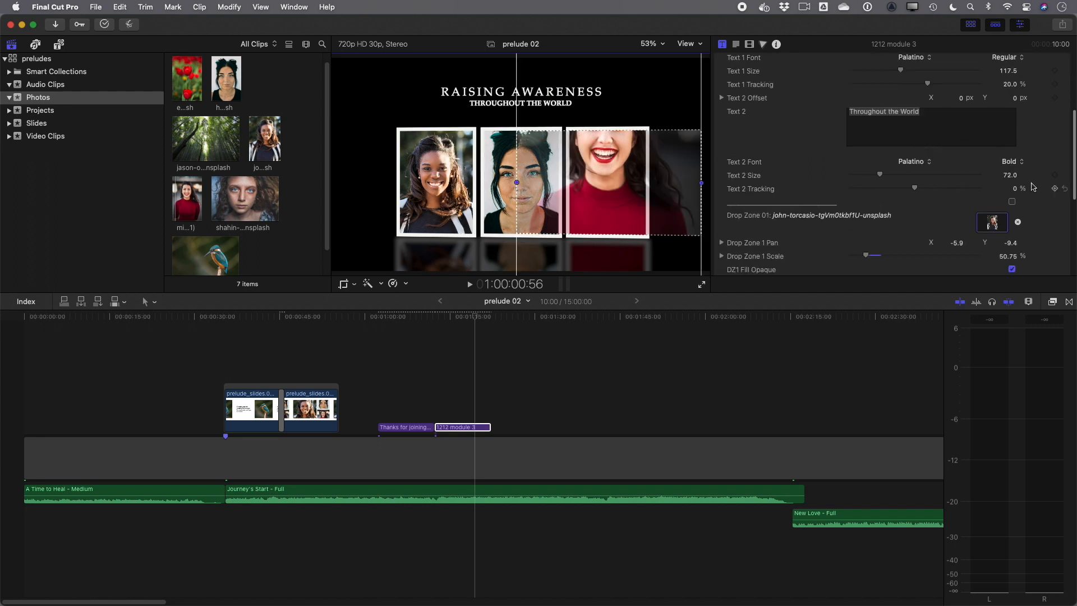
pyautogui.scroll(-3)
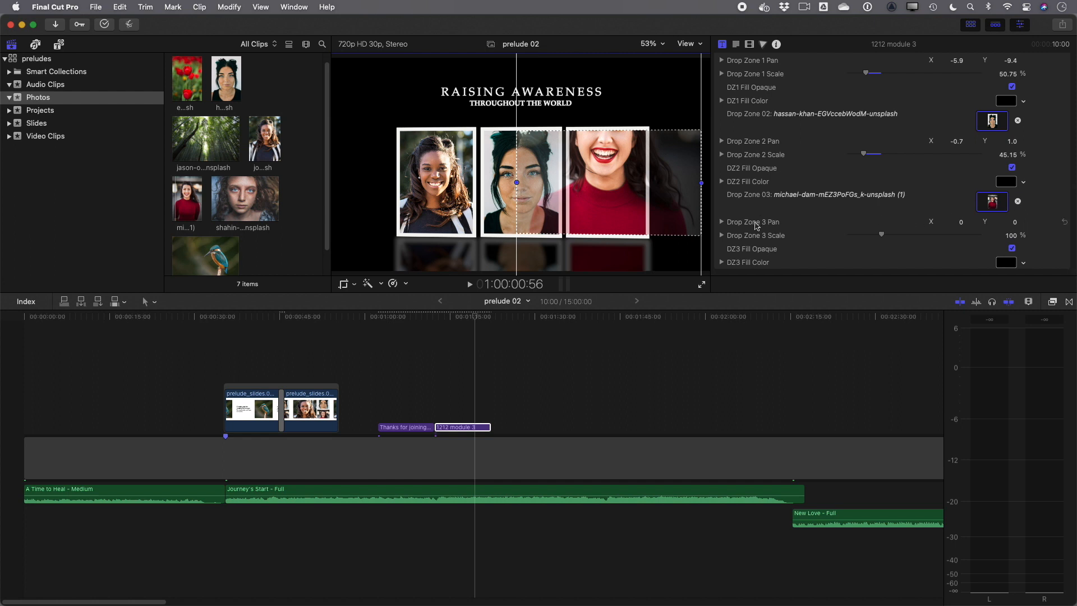
pyautogui.moveTo(883, 235)
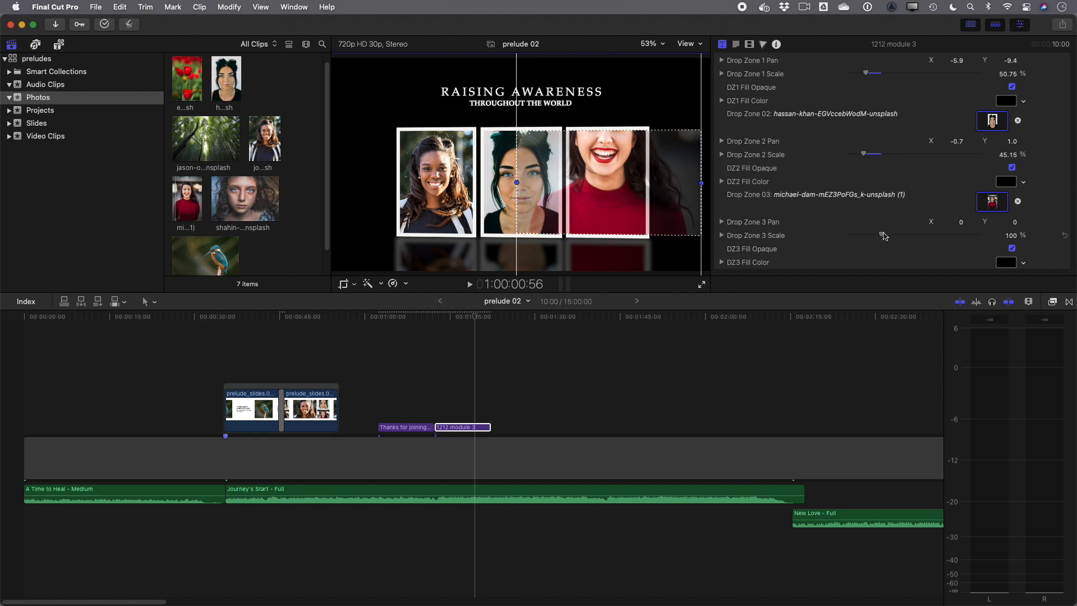
pyautogui.moveTo(886, 235); pyautogui.dragTo(871, 236)
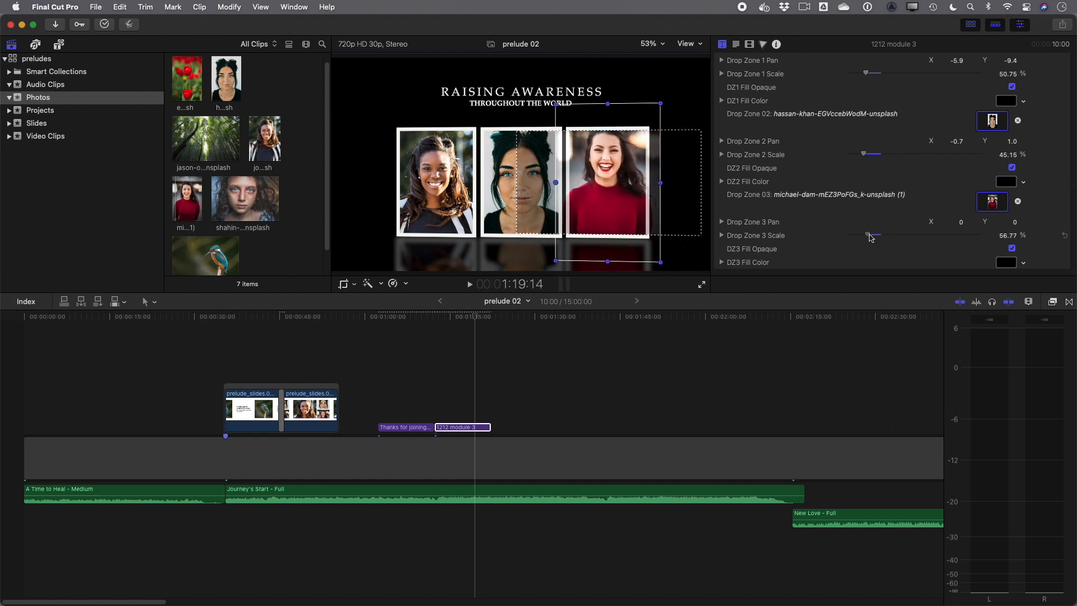
pyautogui.moveTo(873, 235); pyautogui.dragTo(875, 235)
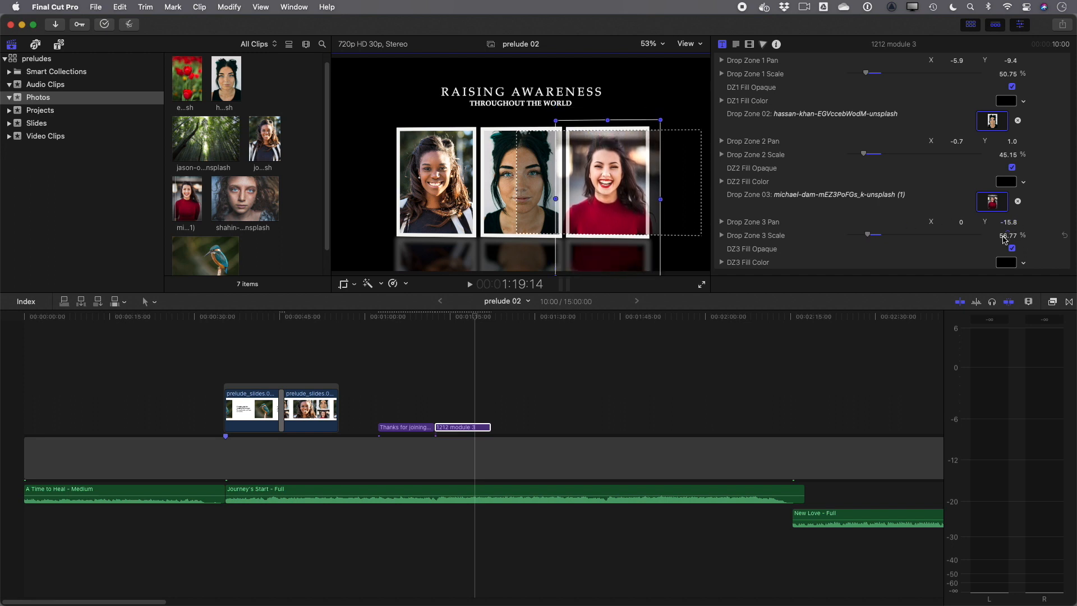
pyautogui.moveTo(868, 235); pyautogui.dragTo(876, 235)
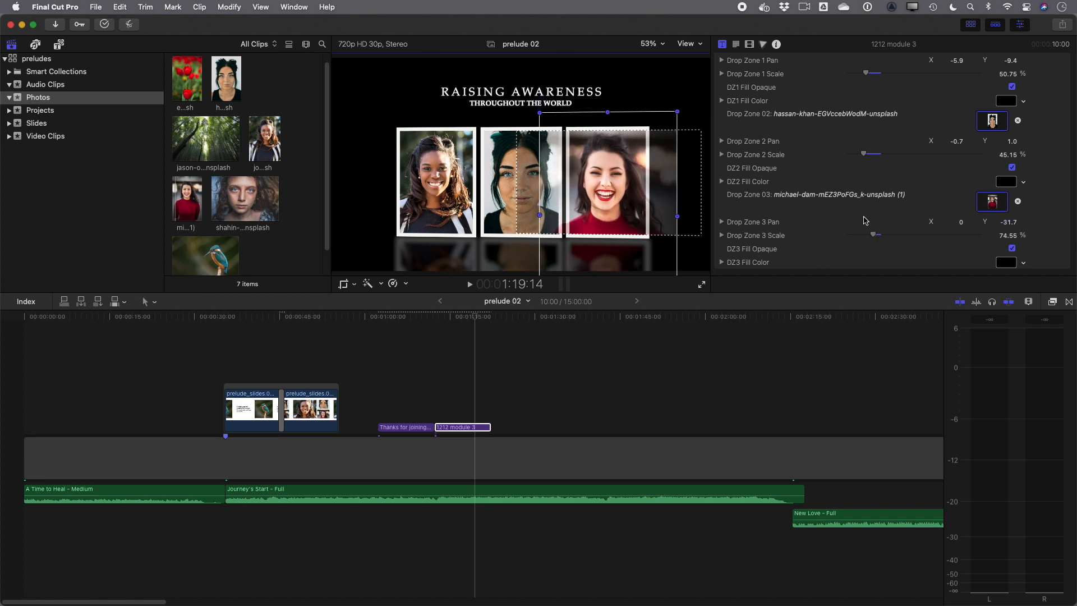
pyautogui.click(619, 192)
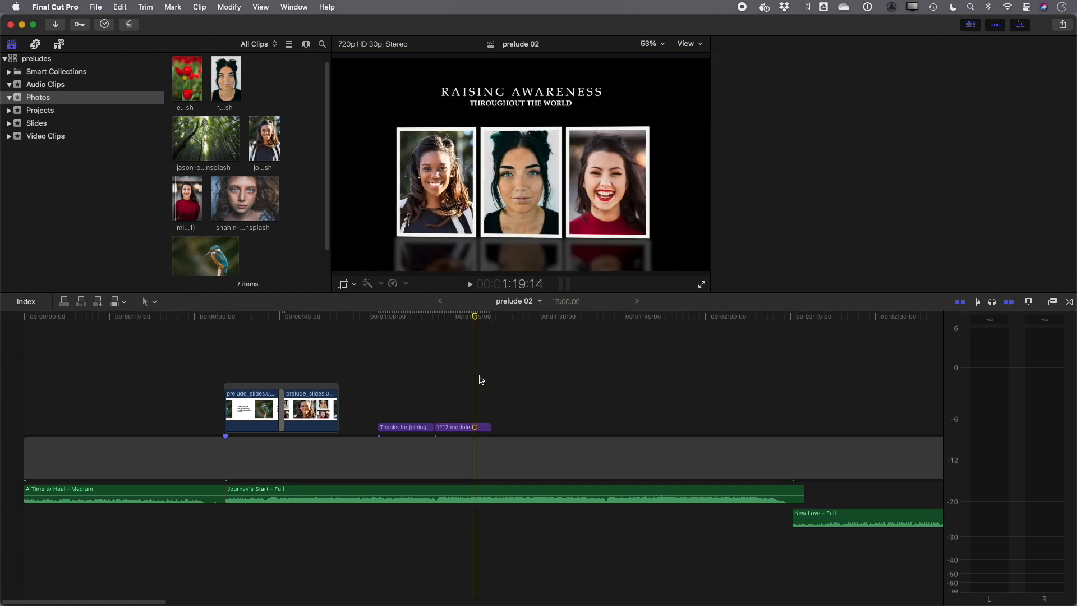
# Select the title clips, then the 1212 transition before the thanks title.
pyautogui.click(454, 427)
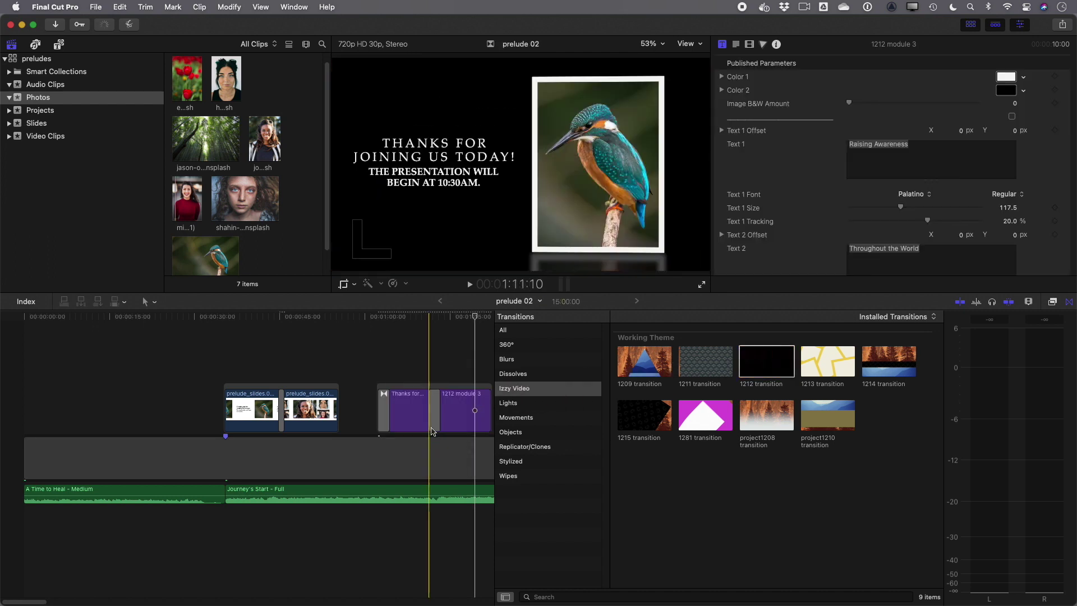
pyautogui.click(383, 410)
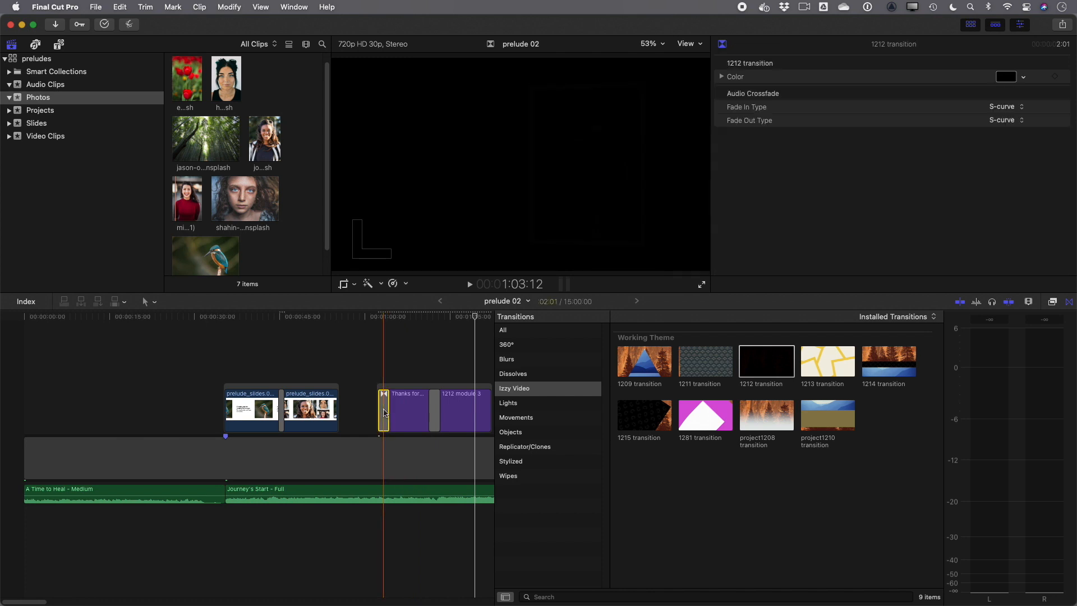